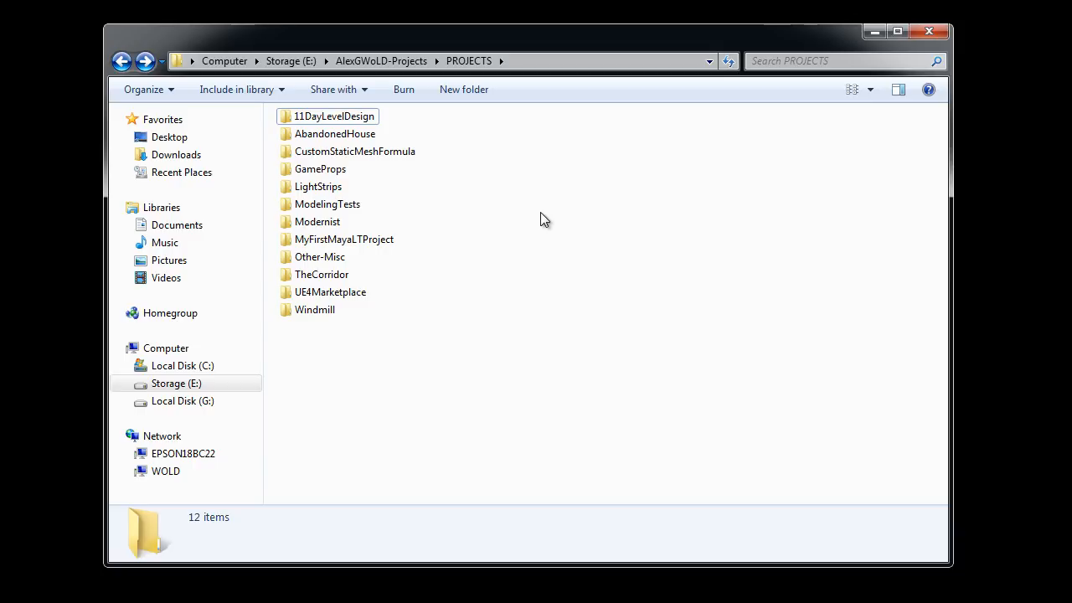
{"action": "mouse_move", "coordinate": [513, 329]}
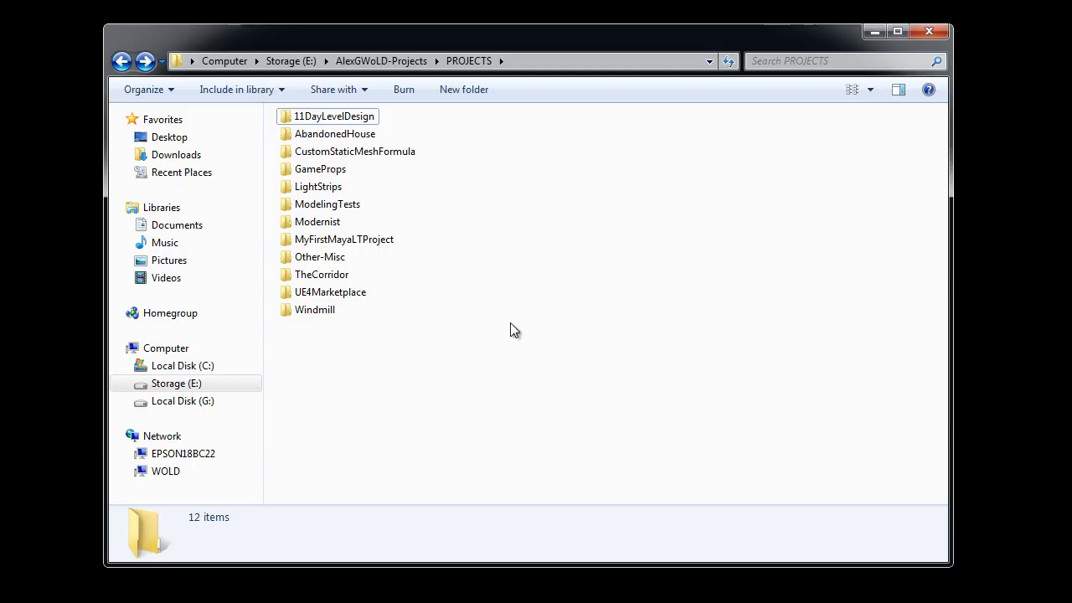
Create a new folder in PROJECTS and name it WoLDTutorials
{"action": "right_click", "coordinate": [515, 329]}
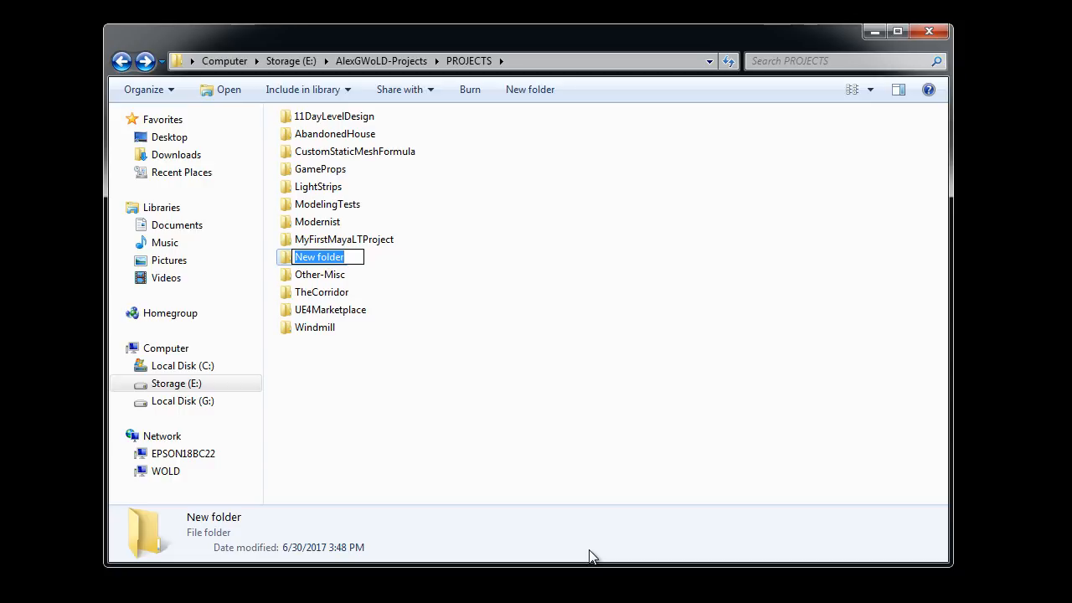
{"action": "type", "text": "WoLDT"}
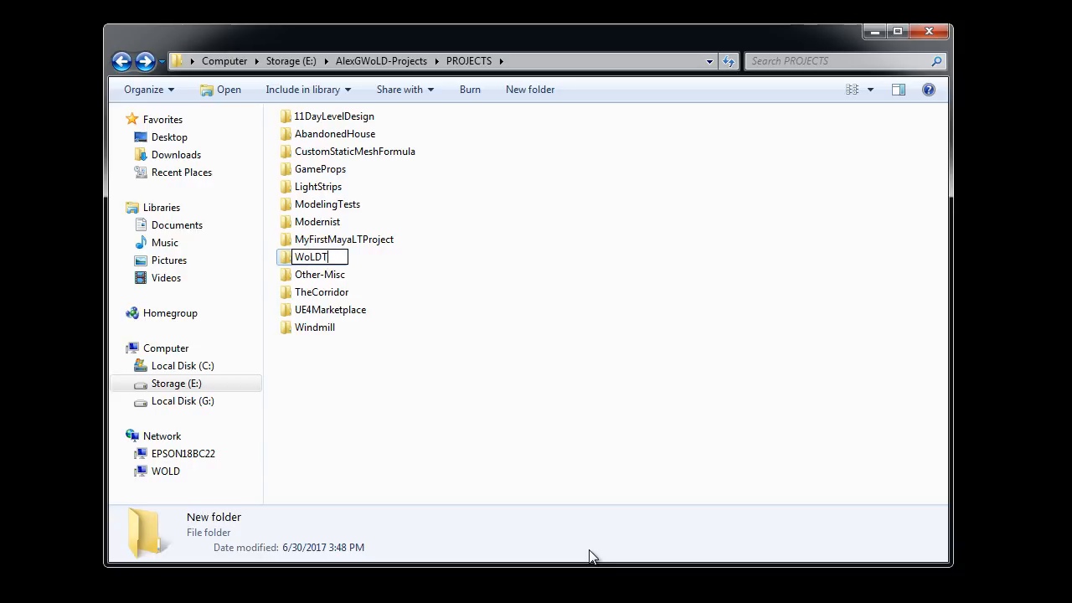
{"action": "key", "text": "Return"}
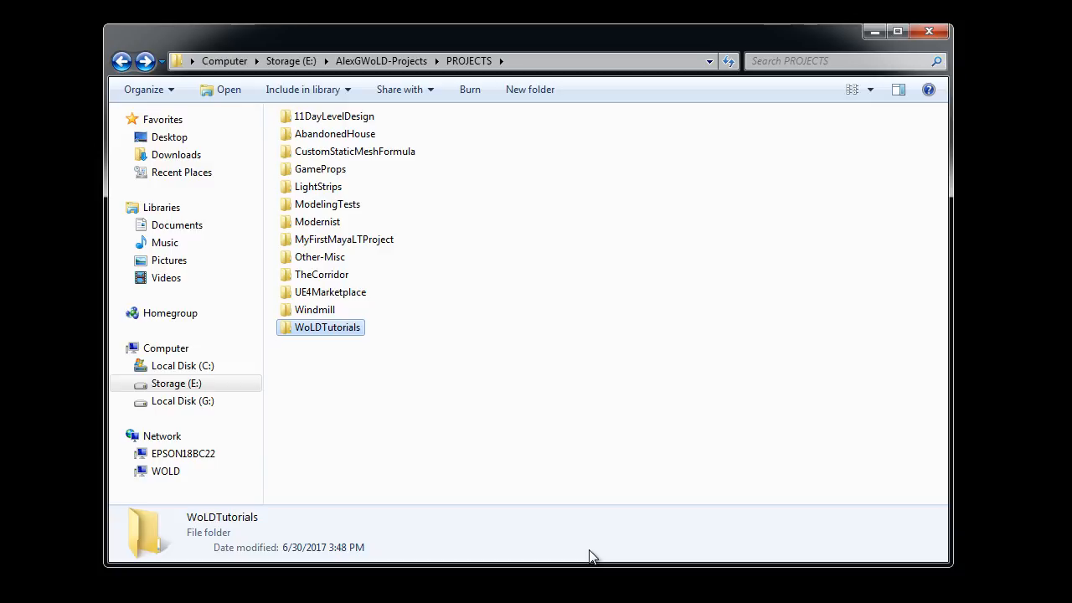
{"action": "mouse_move", "coordinate": [416, 368]}
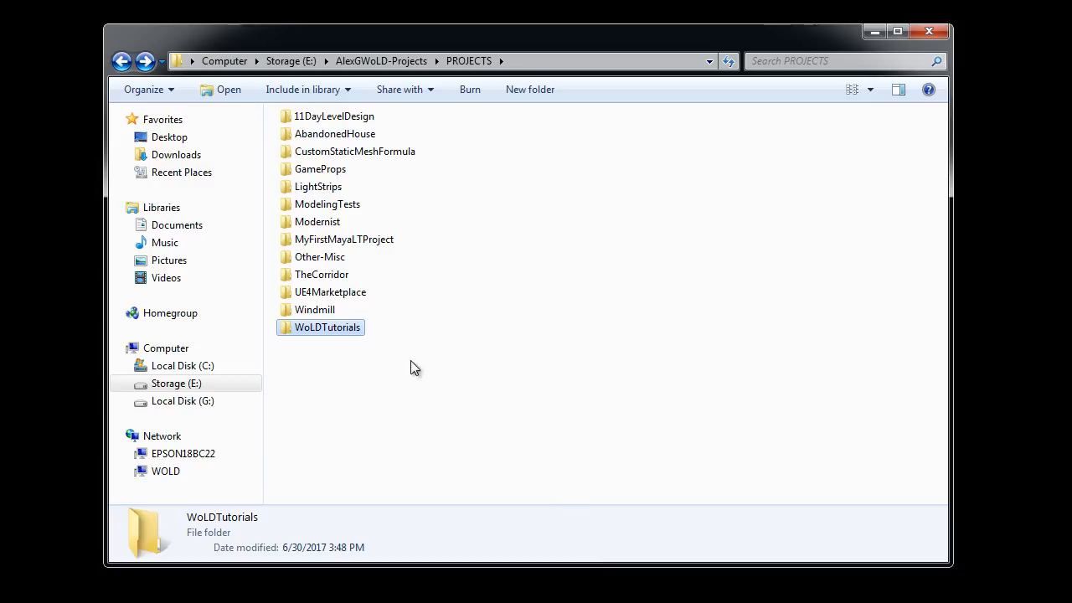
Inside WoLDTutorials, create four subfolders: MayaLT, UE4, Textures and Reference
{"action": "double_click", "coordinate": [326, 326]}
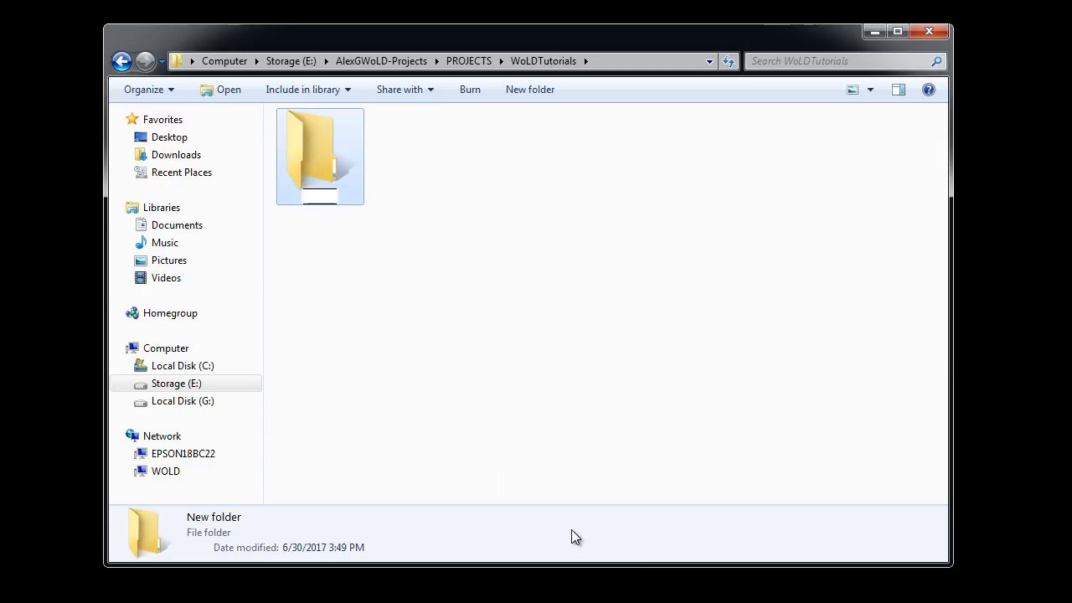
{"action": "type", "text": "MayaLT"}
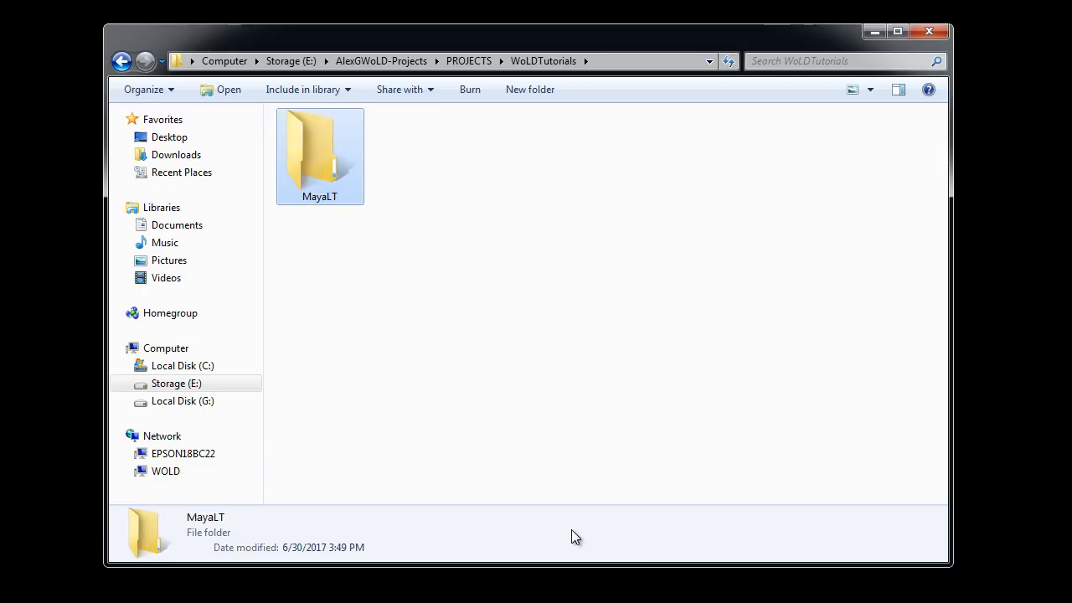
{"action": "mouse_move", "coordinate": [442, 333]}
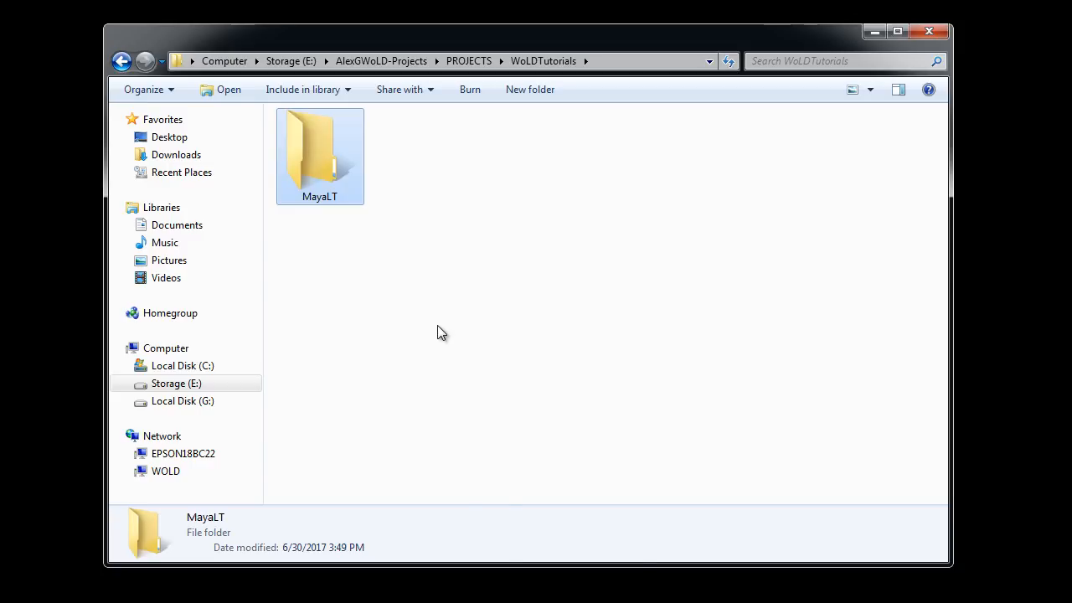
{"action": "right_click", "coordinate": [442, 333]}
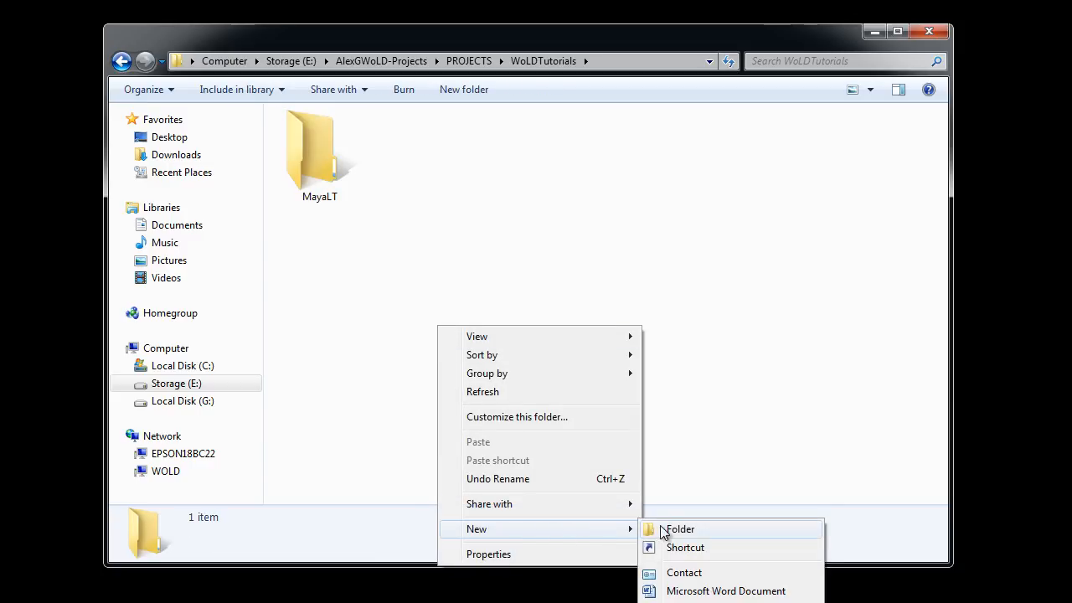
{"action": "left_click", "coordinate": [679, 529]}
{"action": "type", "text": "UE4"}
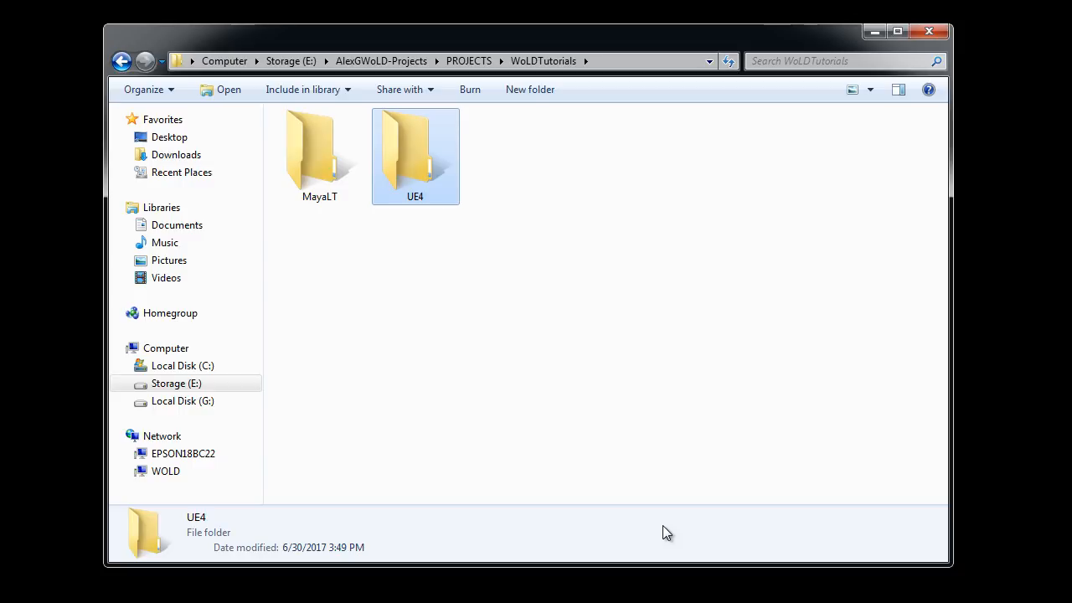
{"action": "right_click", "coordinate": [485, 326]}
{"action": "type", "text": "Textures"}
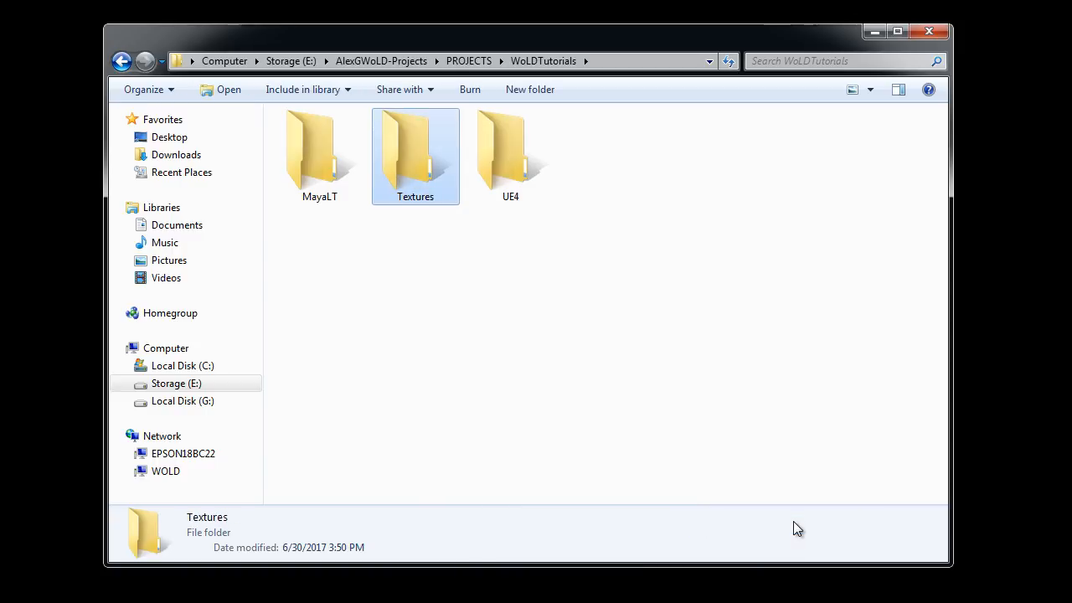
{"action": "mouse_move", "coordinate": [777, 467]}
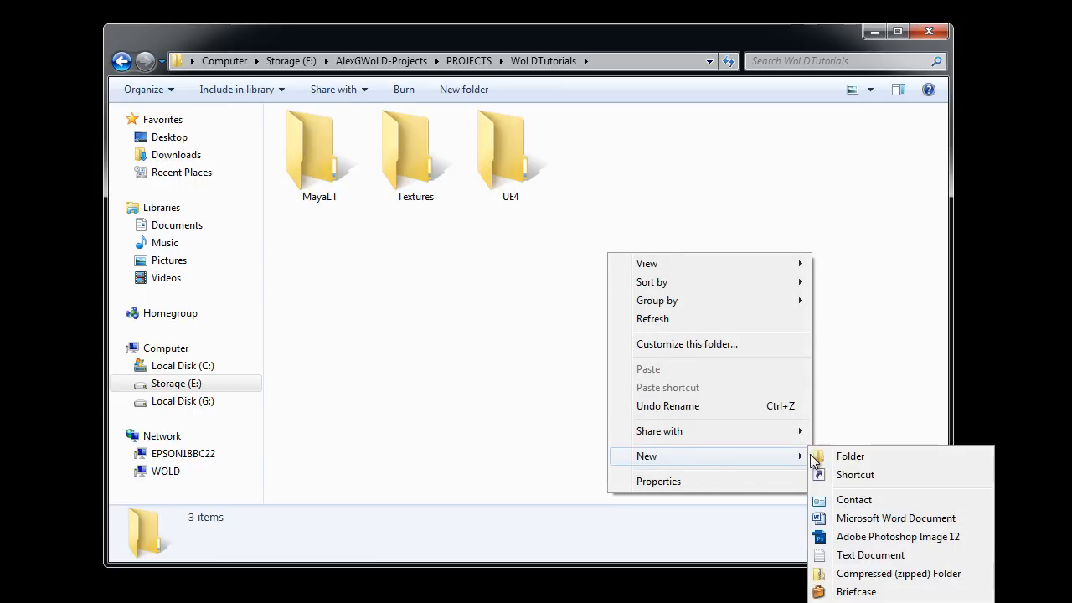
{"action": "left_click", "coordinate": [850, 456]}
{"action": "type", "text": "Reference"}
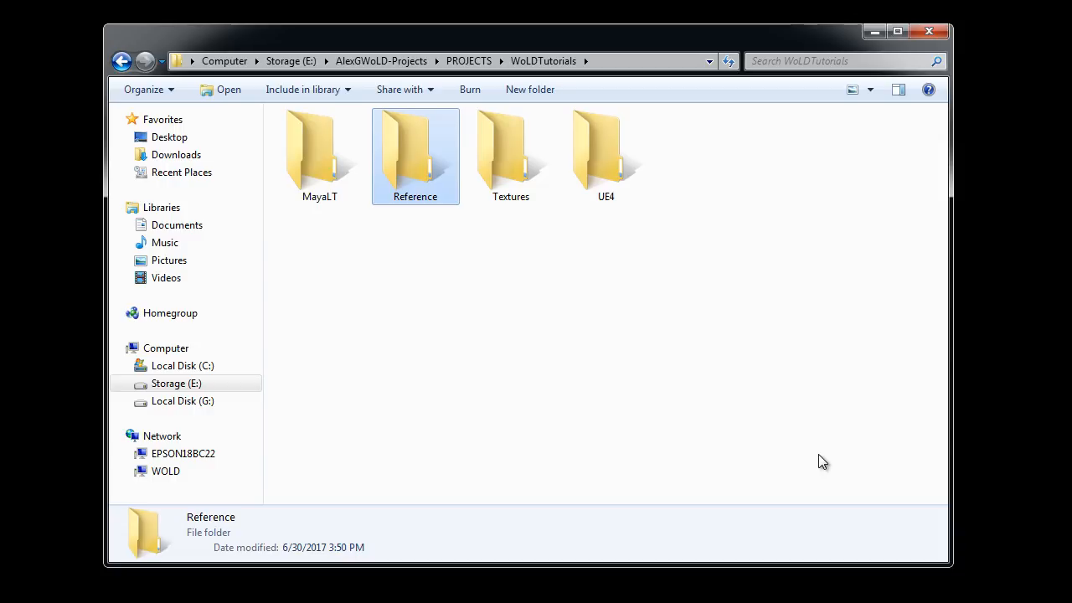
{"action": "left_click", "coordinate": [647, 309]}
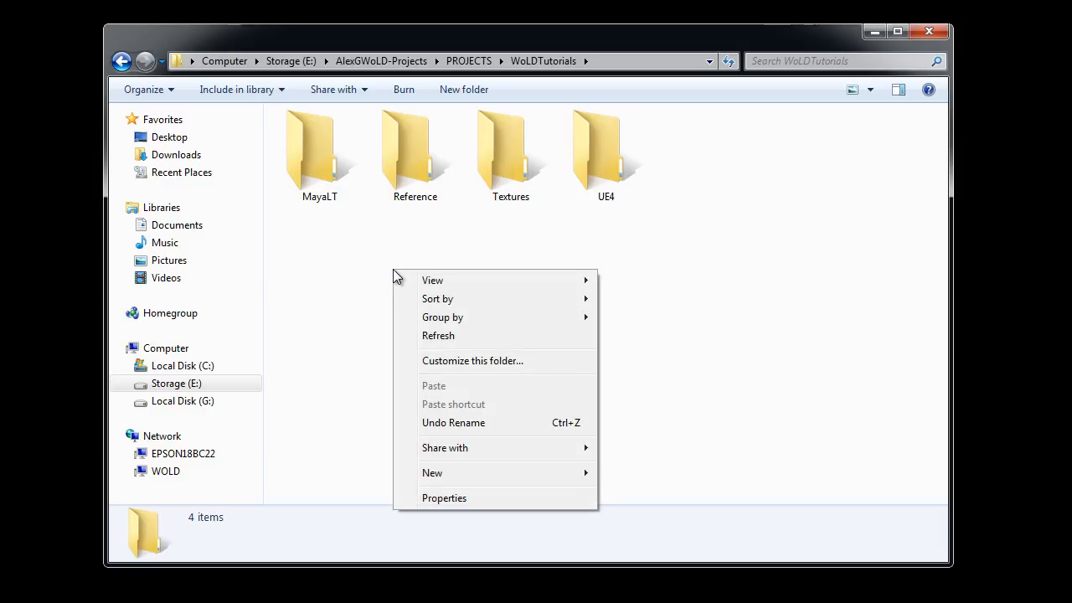
Create an empty WoLDTutorials-Notes.docx Word document beside the folders, then switch to Maya LT
{"action": "left_click", "coordinate": [432, 472]}
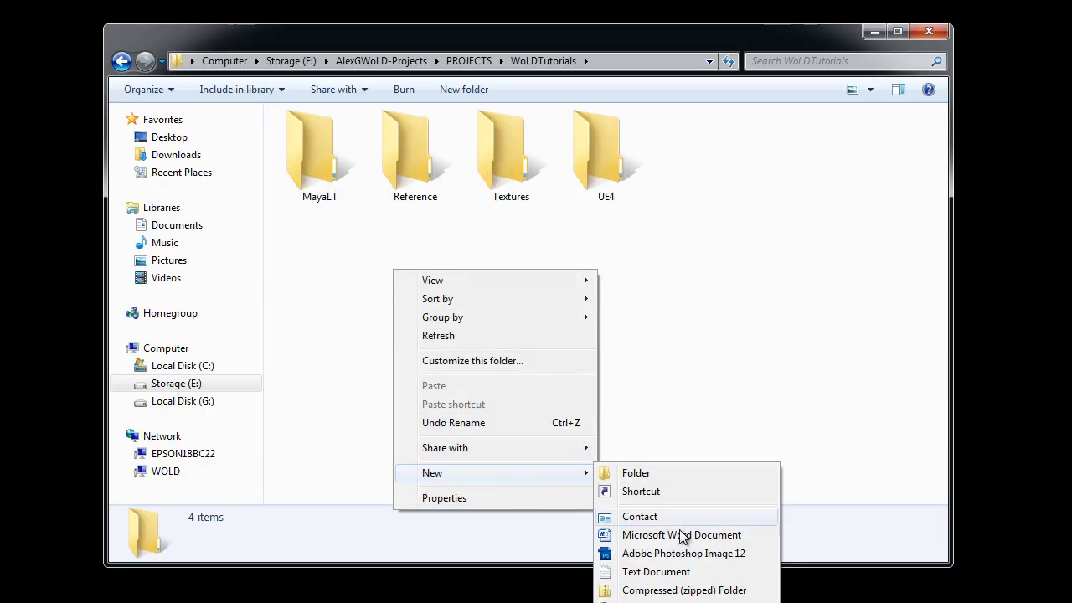
{"action": "left_click", "coordinate": [682, 534]}
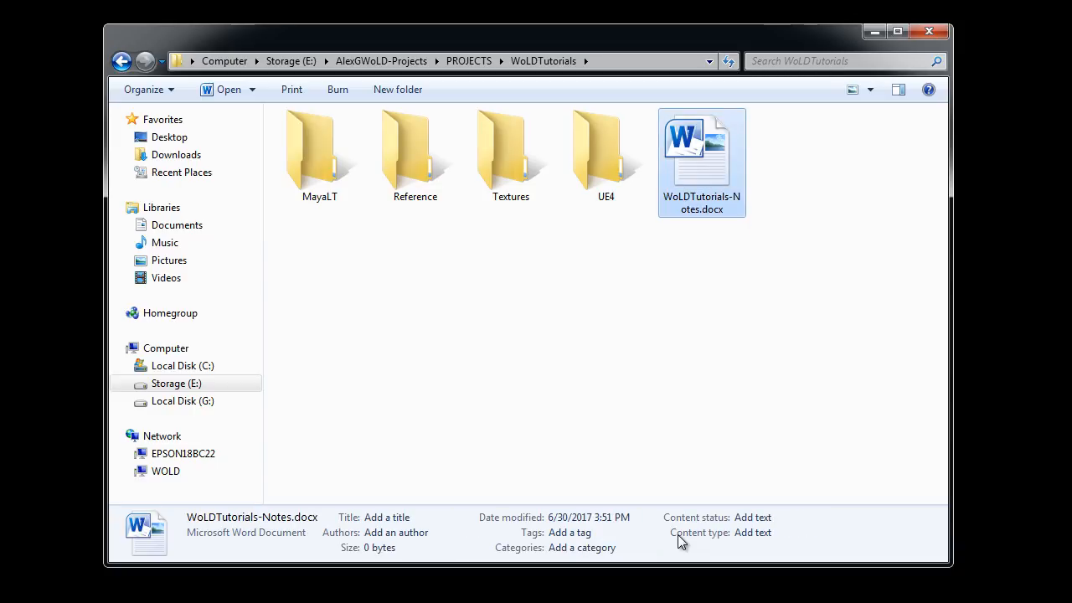
{"action": "left_click", "coordinate": [509, 329]}
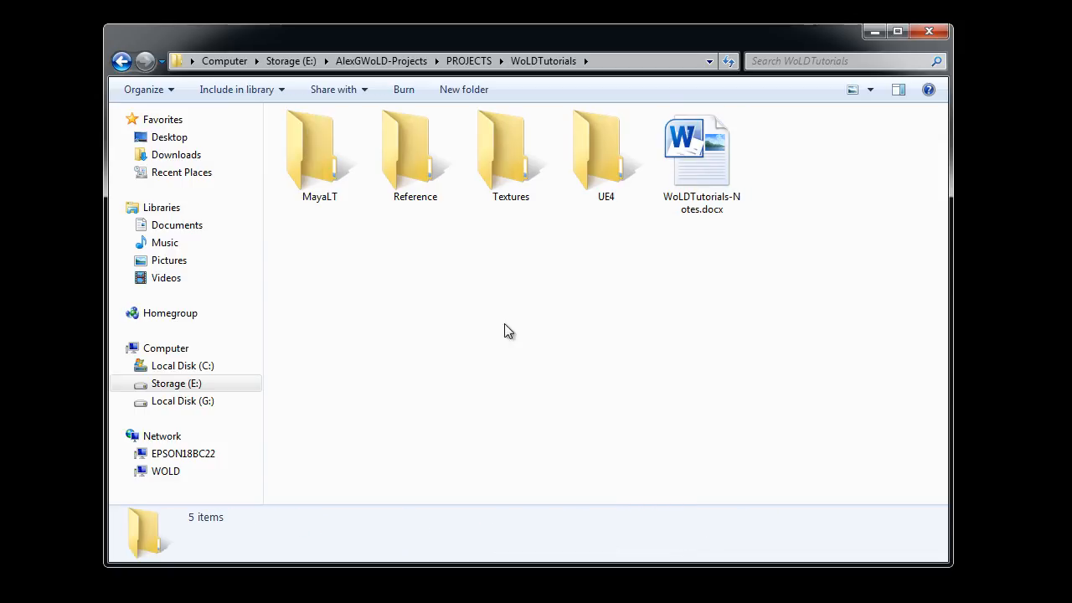
{"action": "left_click", "coordinate": [319, 151]}
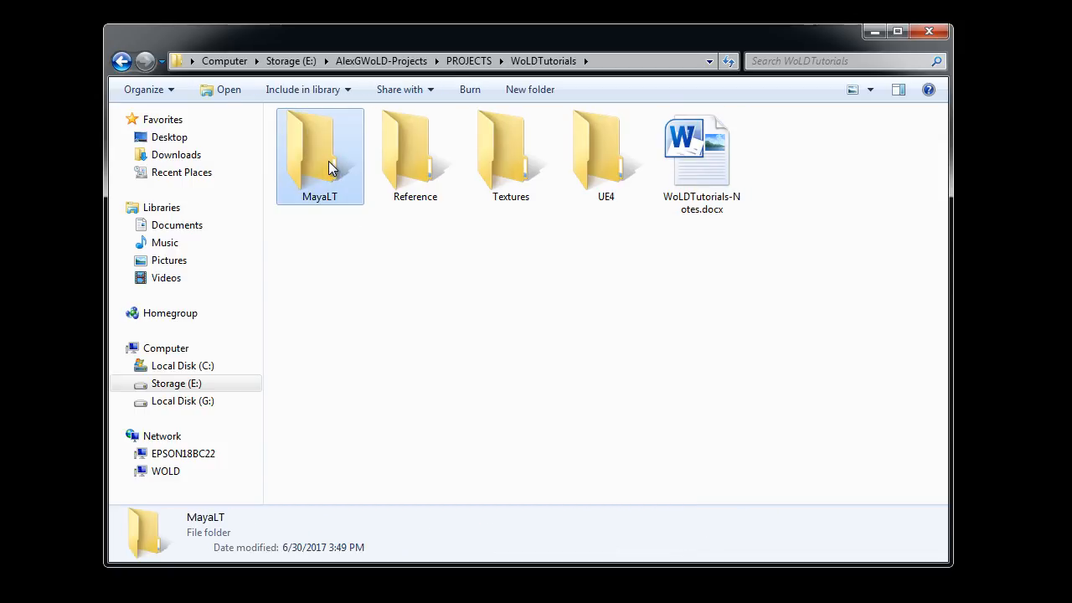
{"action": "left_click", "coordinate": [605, 154]}
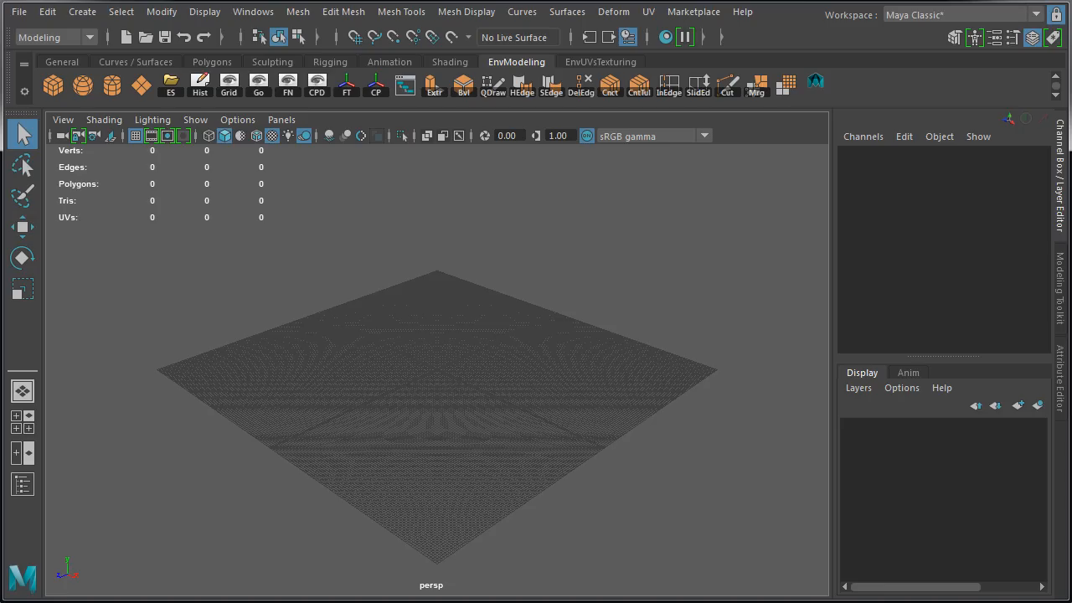
In Maya LT's Project Window, rename the current project to WoLDTutorials
{"action": "left_click", "coordinate": [18, 12]}
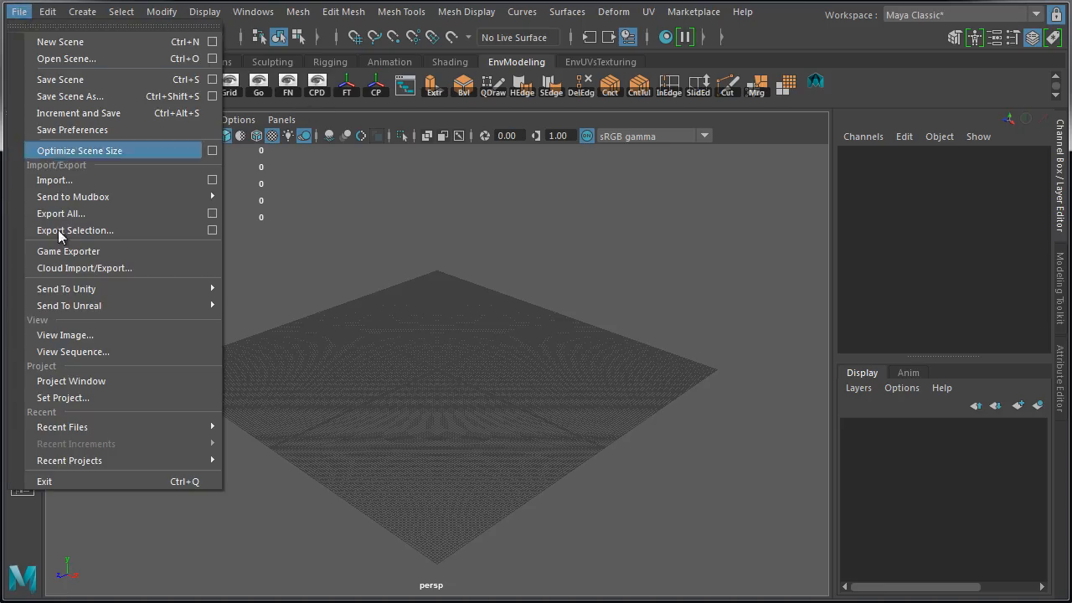
{"action": "left_click", "coordinate": [71, 381]}
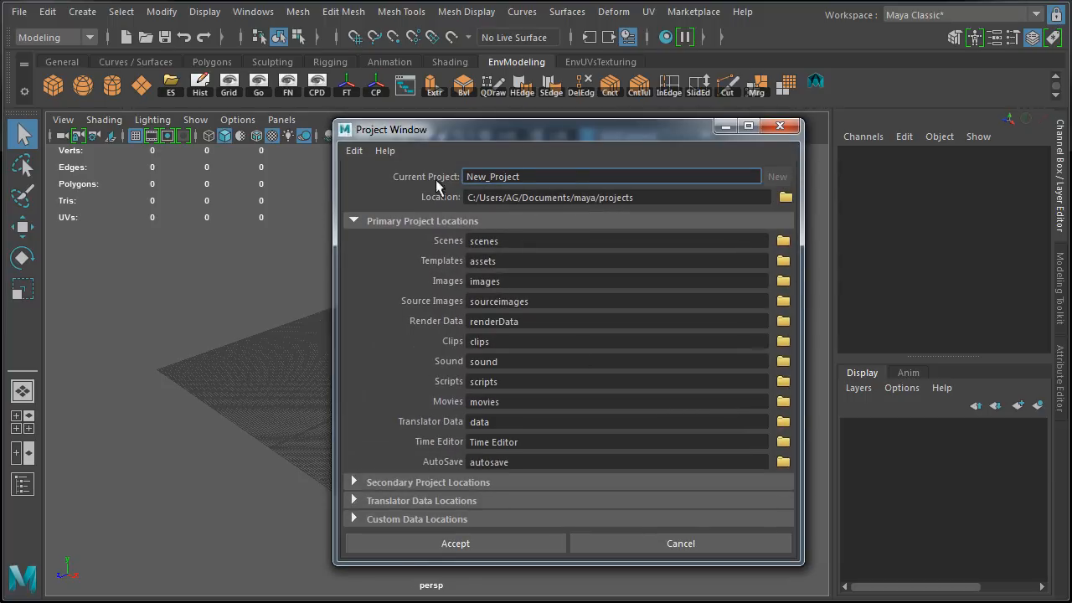
{"action": "triple_click", "coordinate": [611, 176]}
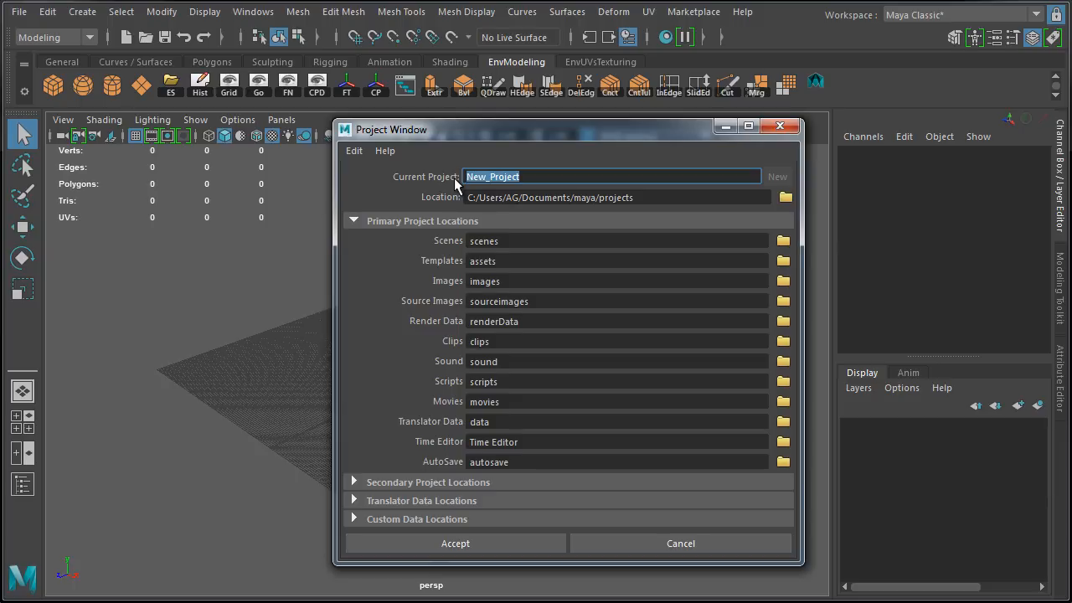
{"action": "type", "text": "WoLDTutor"}
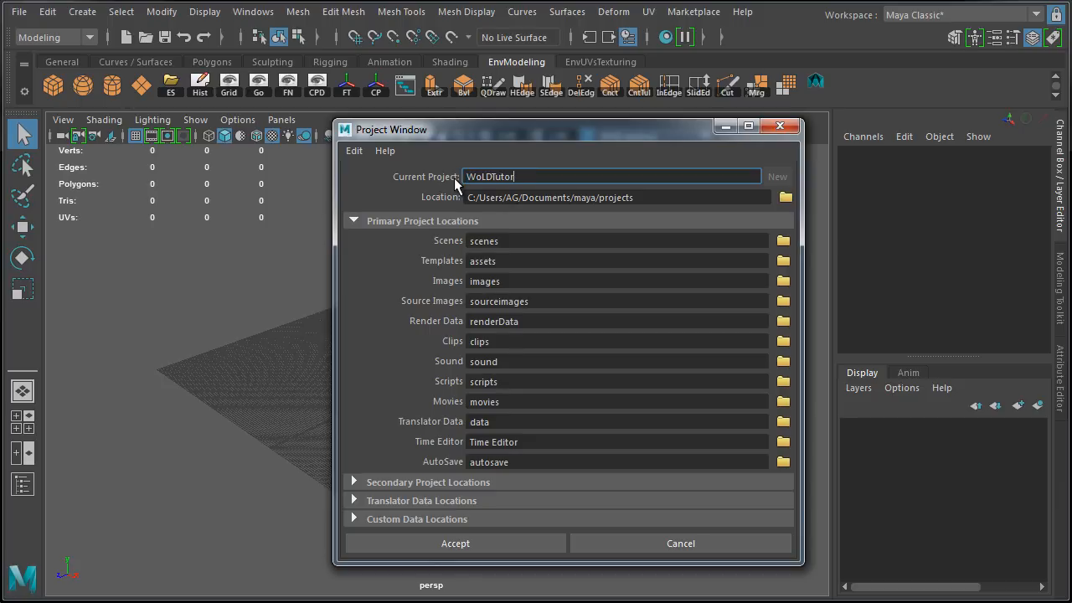
{"action": "type", "text": "ials"}
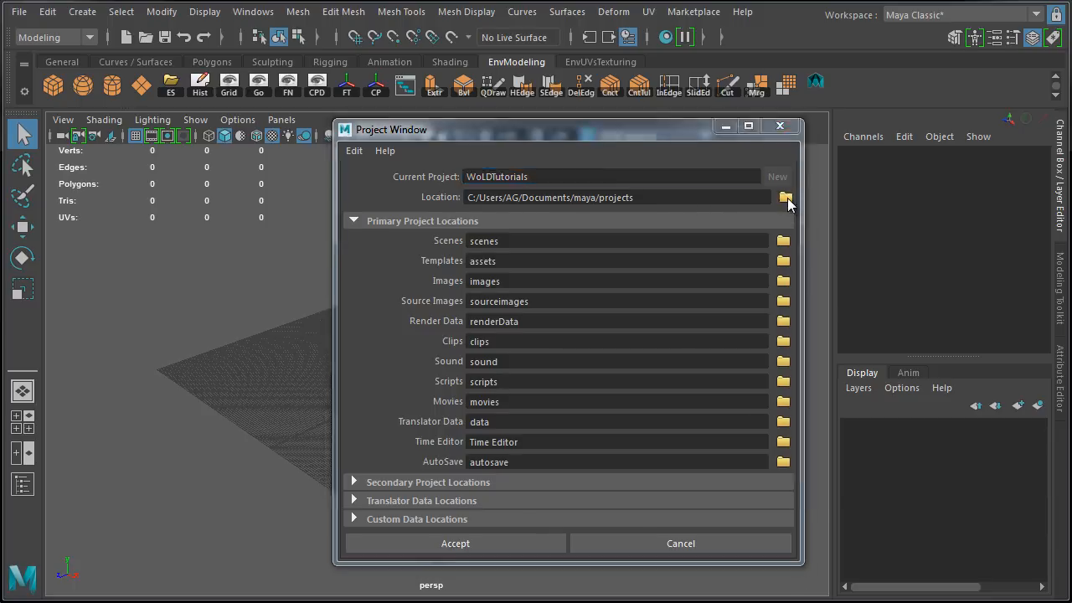
Point the project location at the MayaLT folder inside WoLDTutorials
{"action": "left_click", "coordinate": [786, 197]}
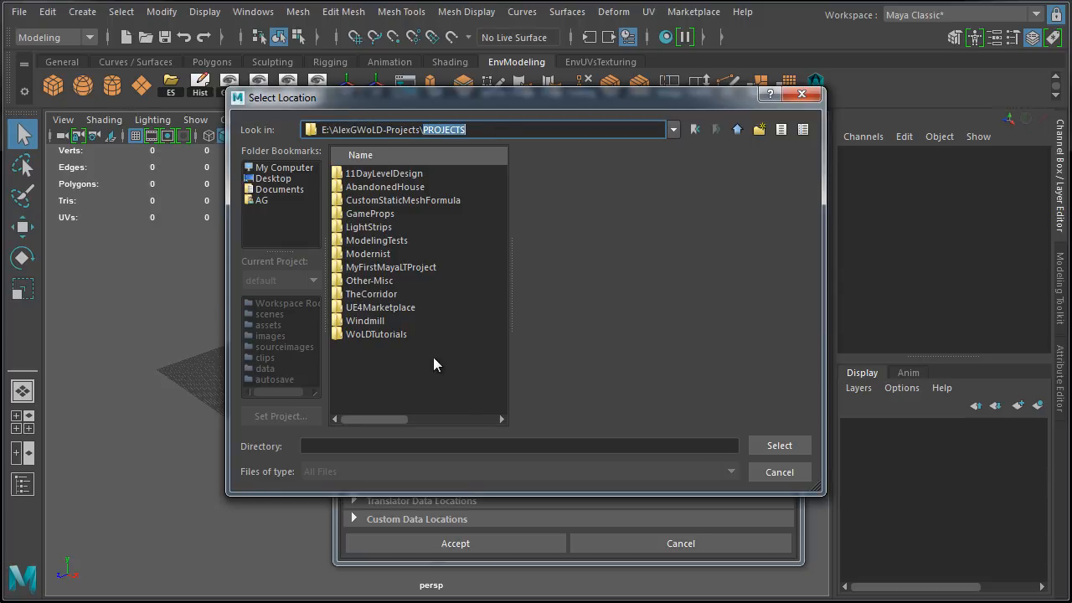
{"action": "left_click", "coordinate": [376, 334]}
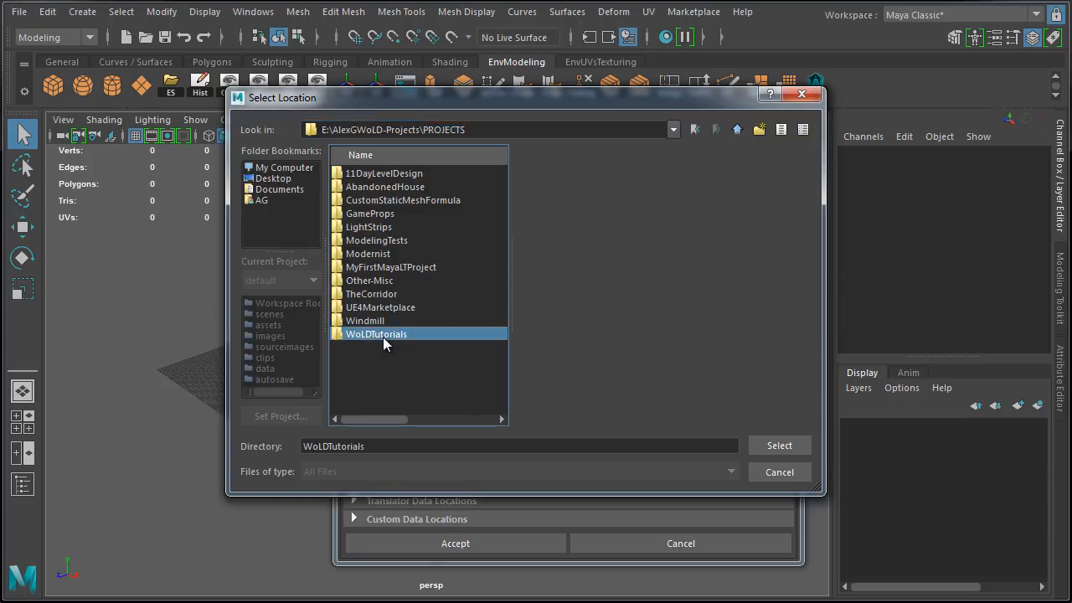
{"action": "double_click", "coordinate": [375, 334]}
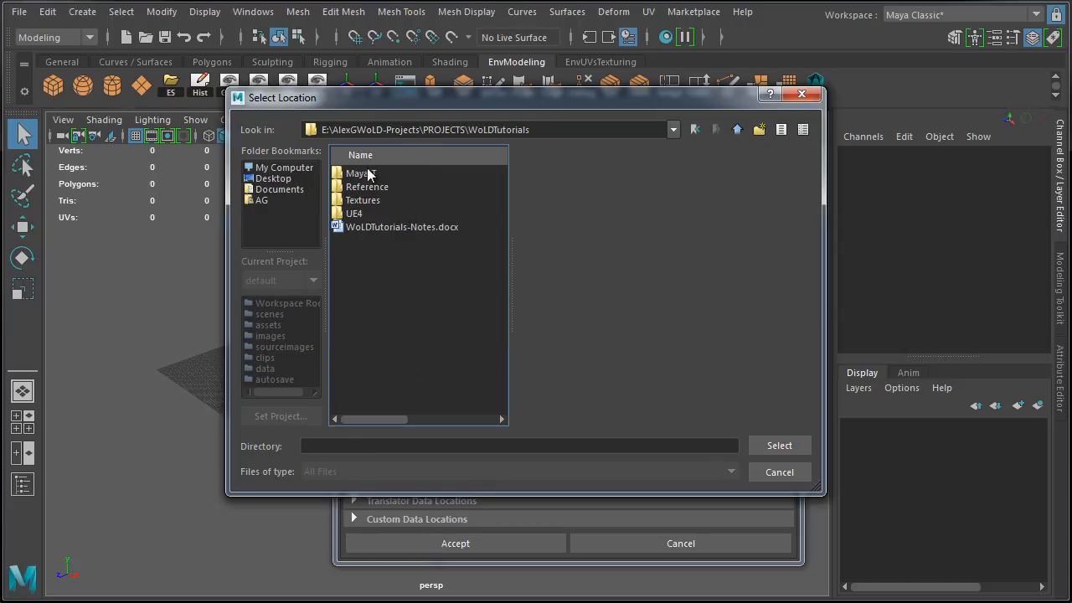
{"action": "double_click", "coordinate": [358, 174]}
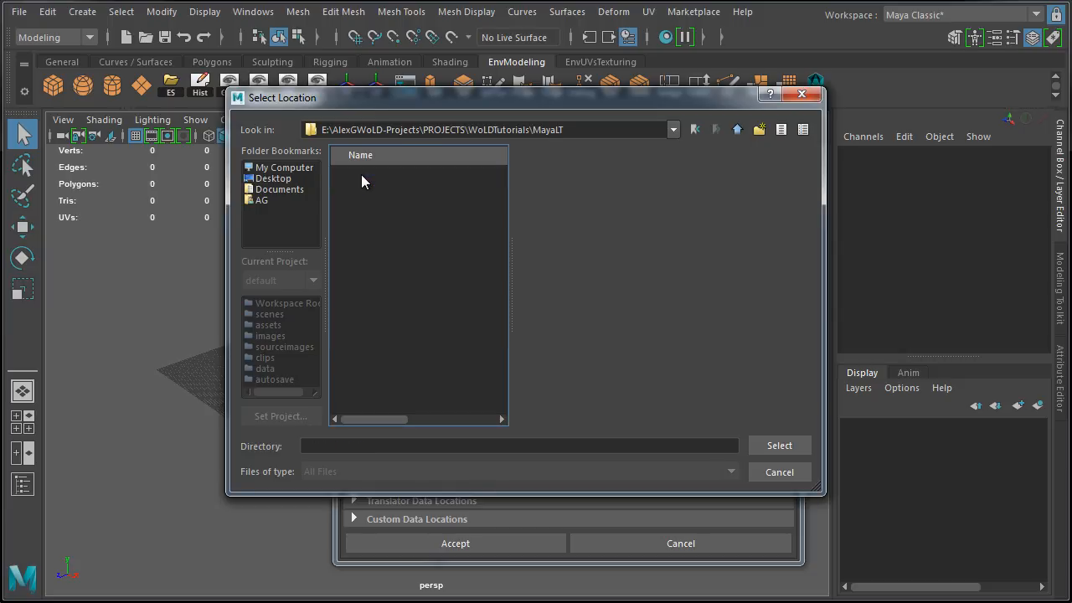
{"action": "left_click", "coordinate": [778, 444]}
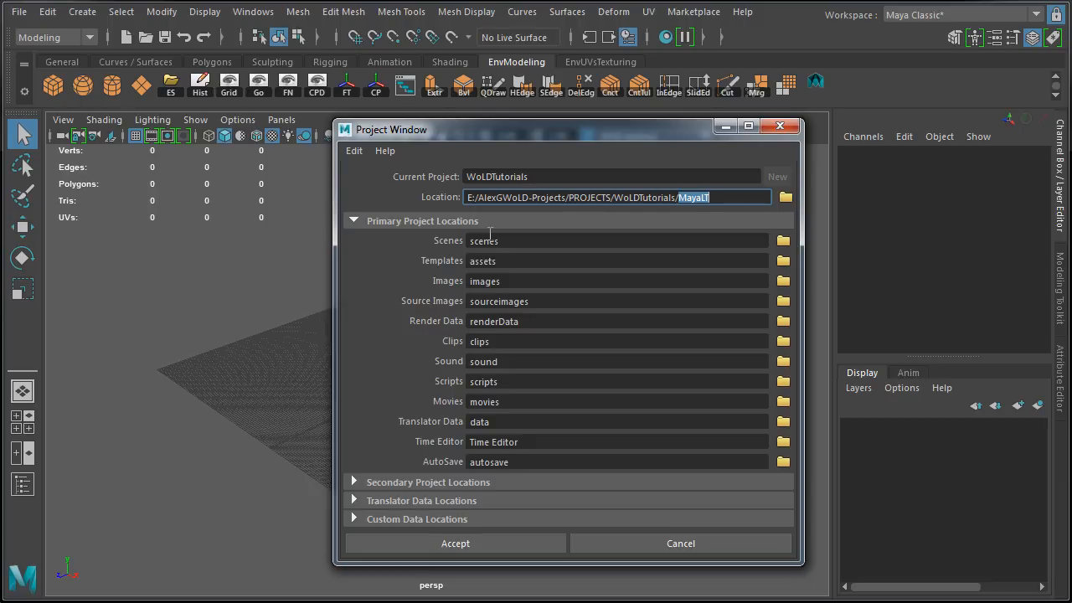
{"action": "mouse_move", "coordinate": [490, 234]}
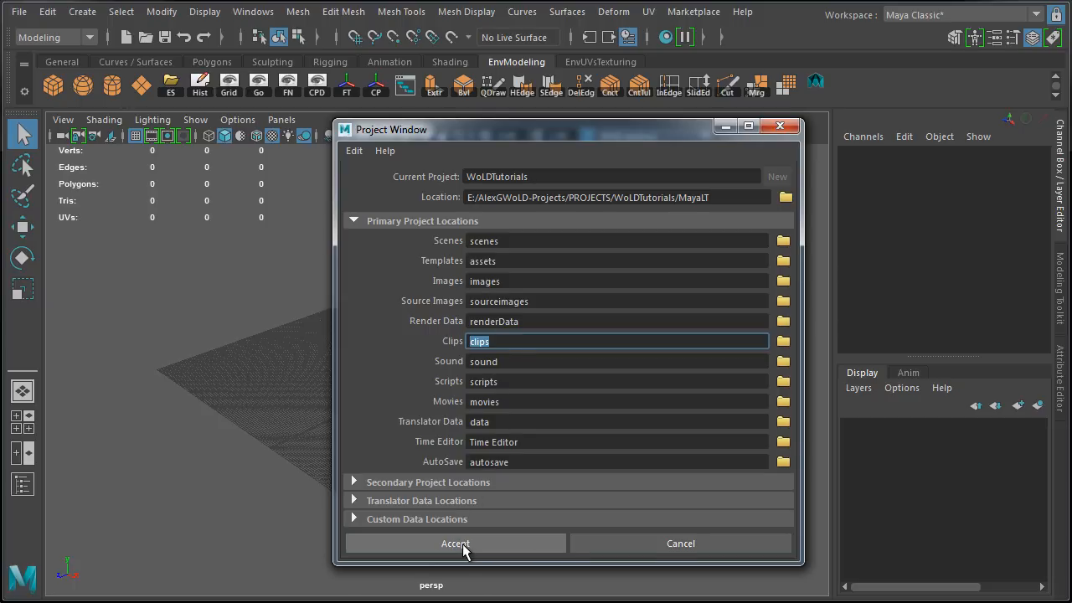
Accept the project settings and browse into MayaLT\WoLDTutorials to view its default subfolders
{"action": "left_click", "coordinate": [454, 543]}
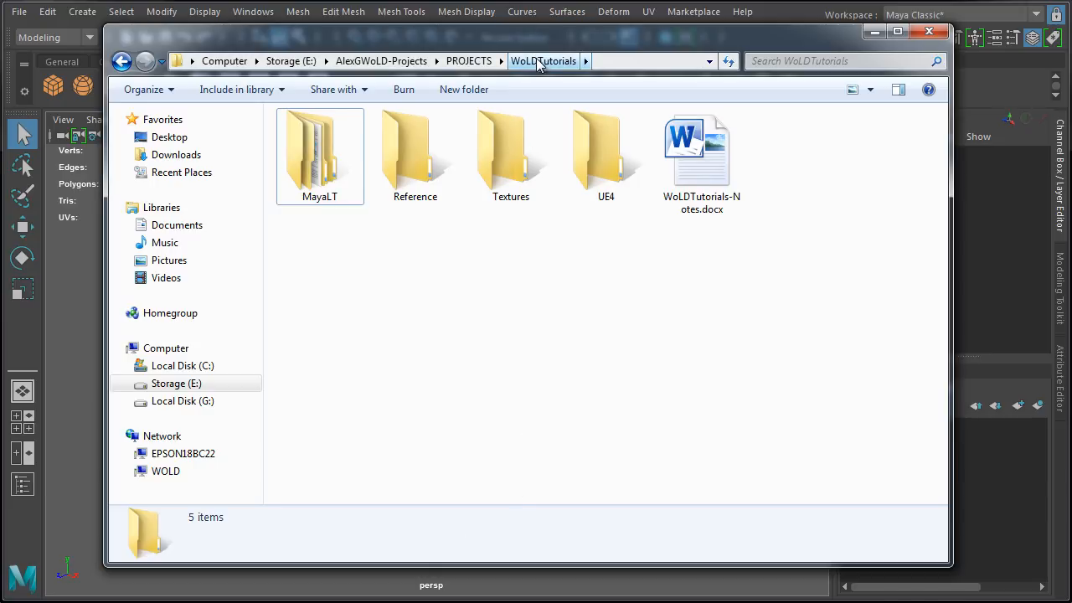
{"action": "double_click", "coordinate": [319, 150]}
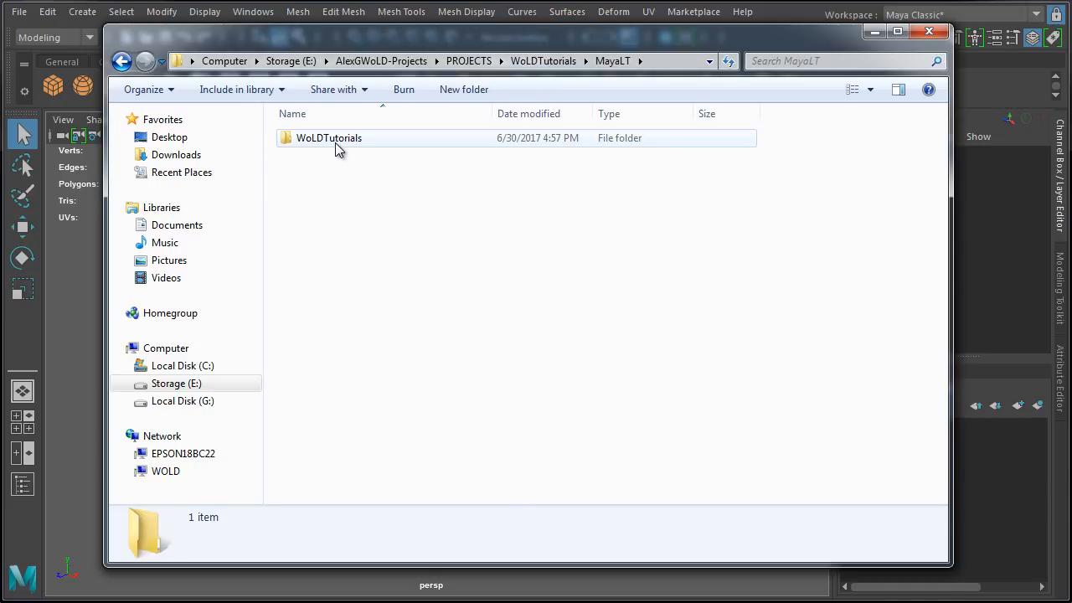
{"action": "left_click", "coordinate": [328, 138]}
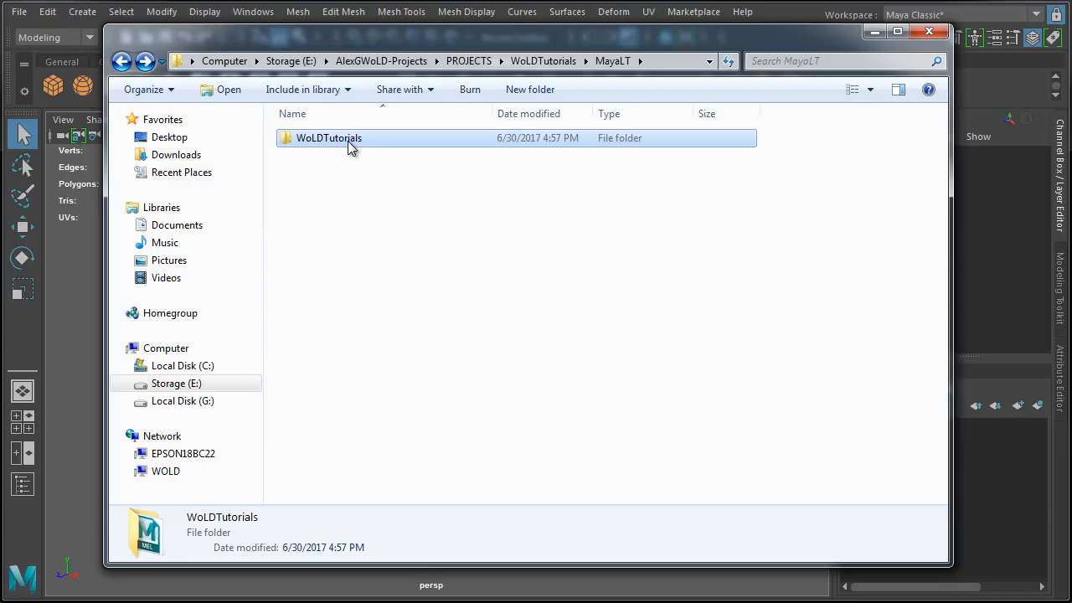
{"action": "double_click", "coordinate": [328, 138]}
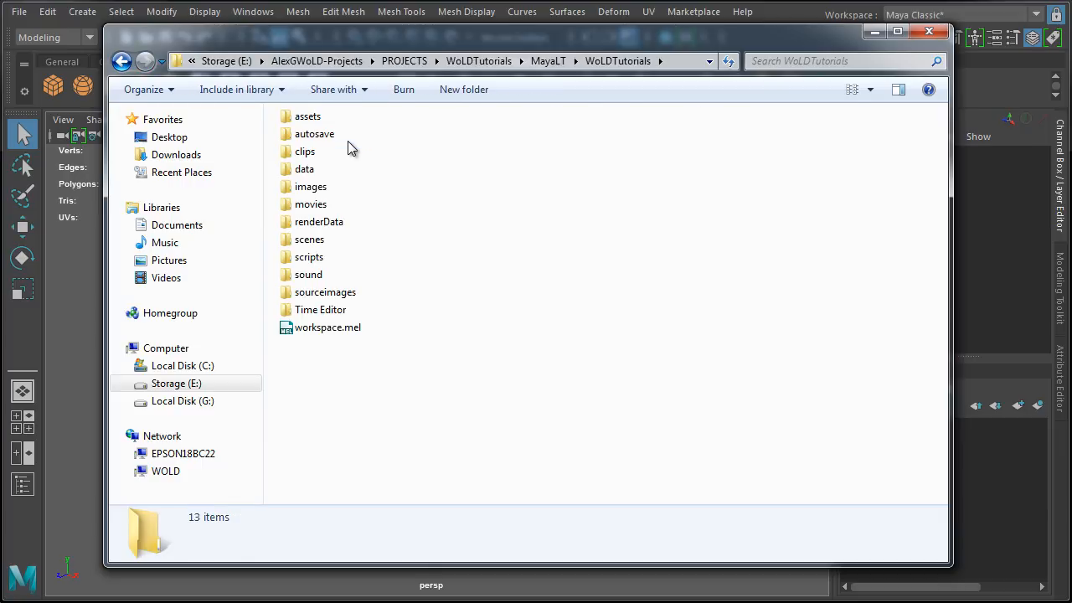
{"action": "mouse_move", "coordinate": [787, 49]}
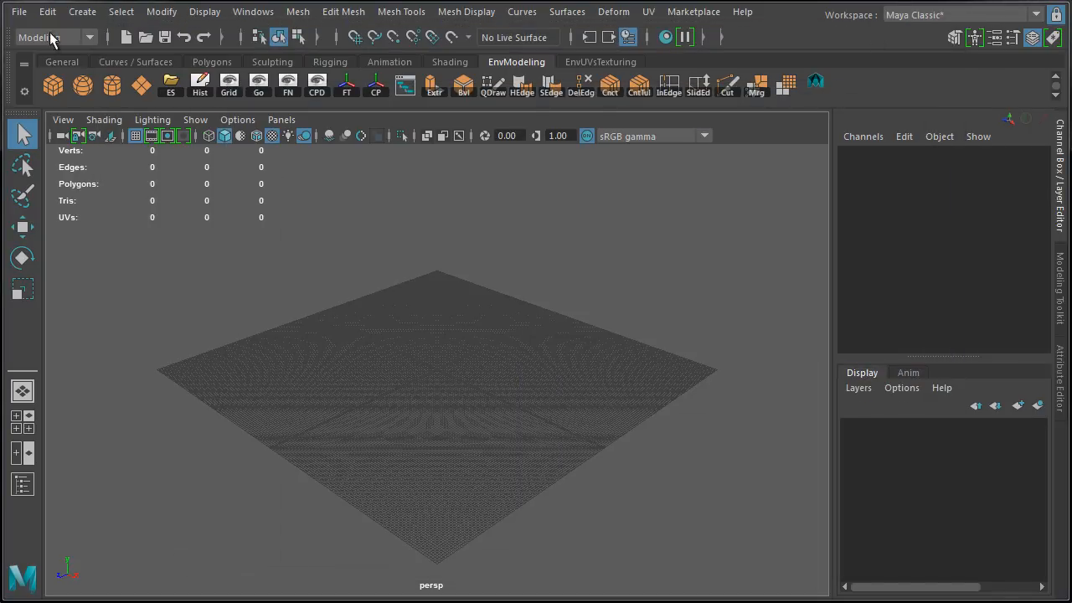
{"action": "left_click", "coordinate": [19, 12]}
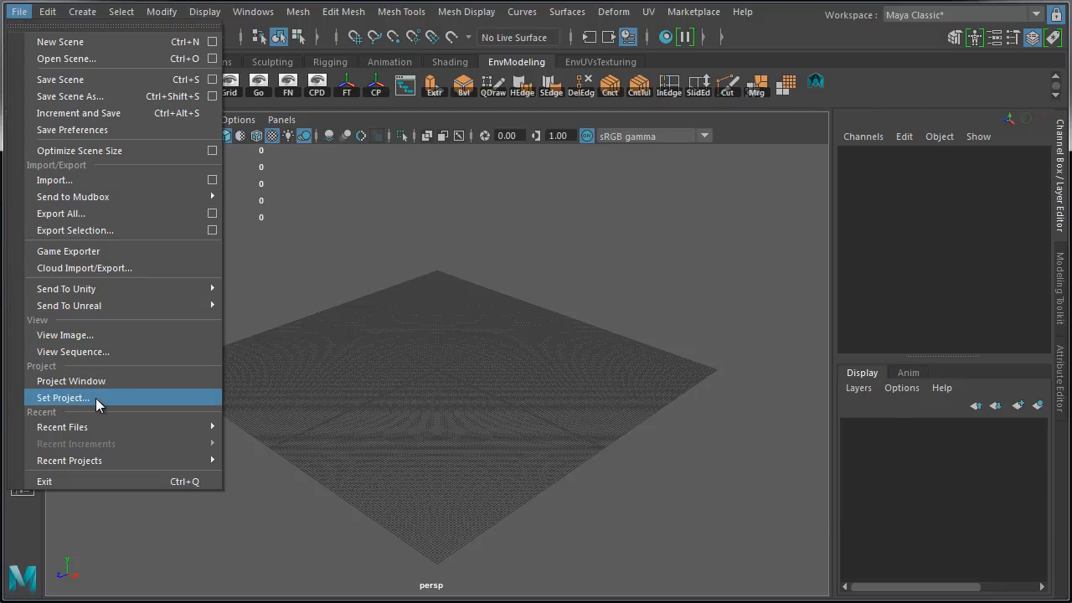
{"action": "left_click", "coordinate": [62, 398]}
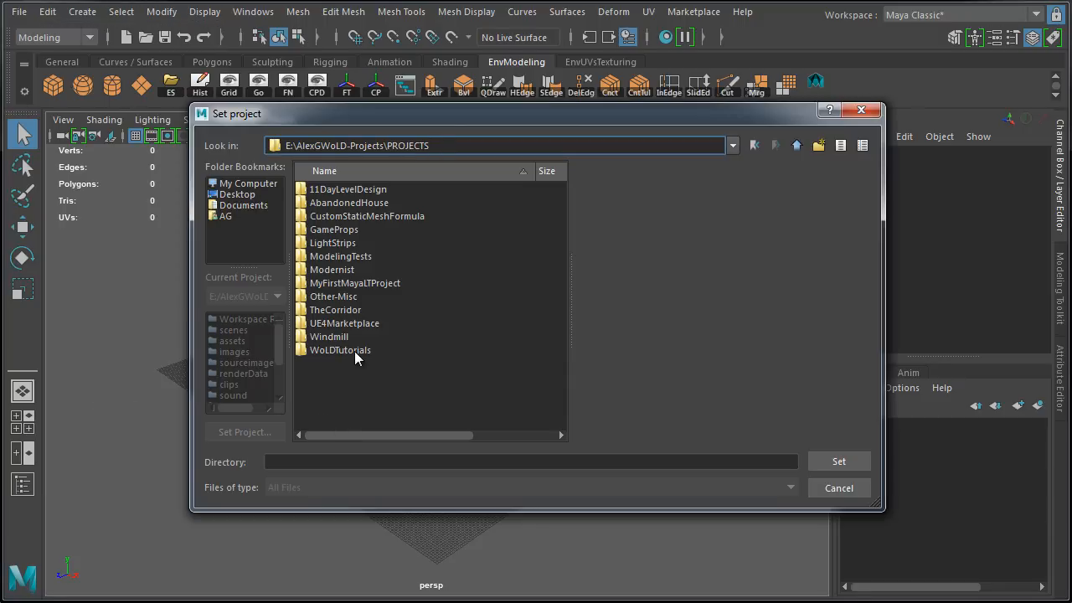
{"action": "double_click", "coordinate": [340, 349]}
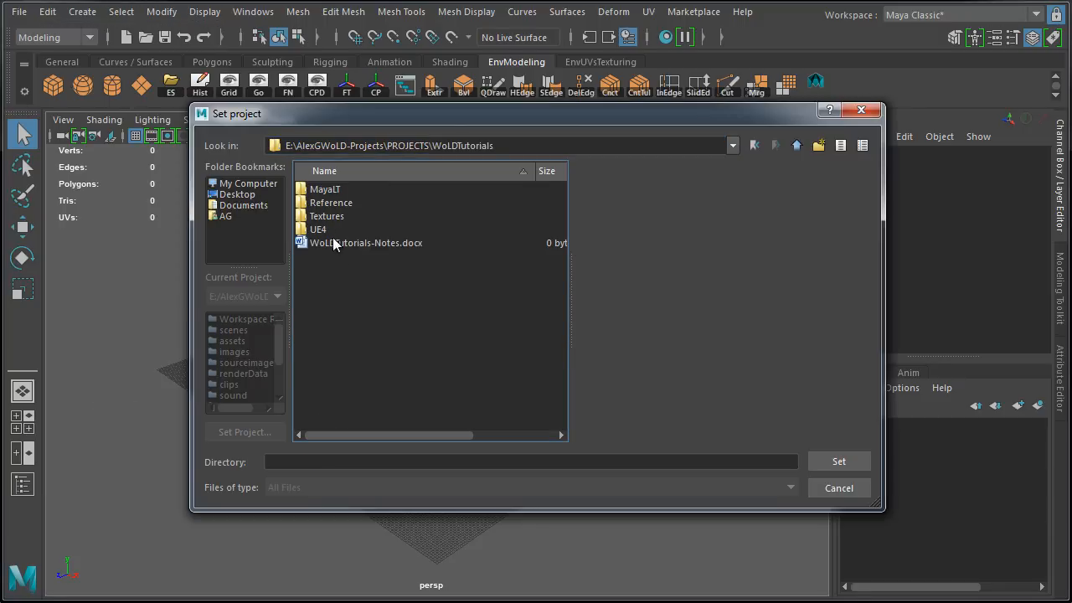
{"action": "double_click", "coordinate": [325, 188]}
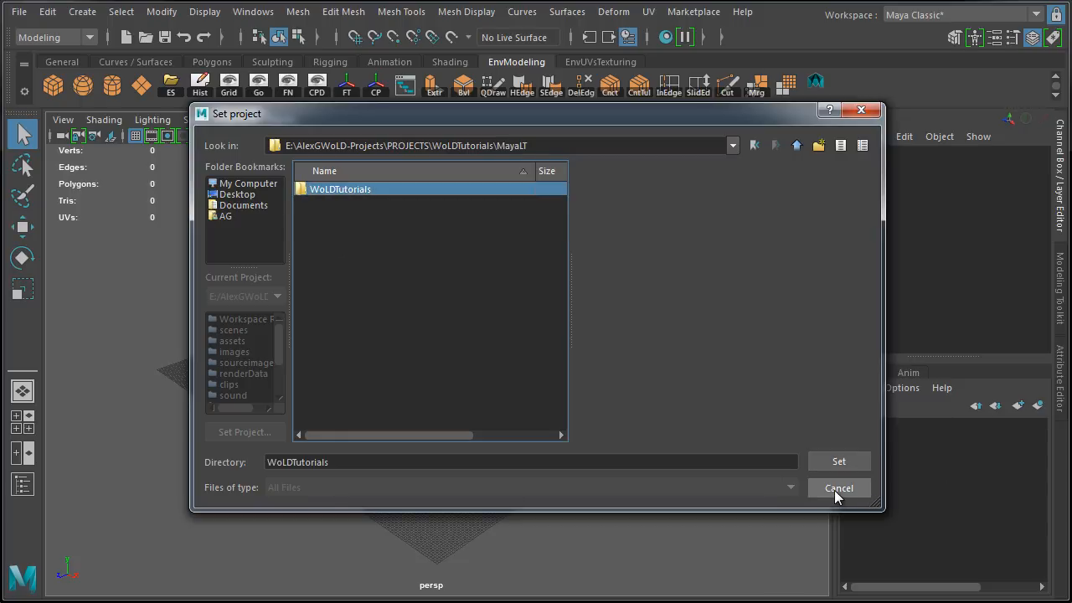
{"action": "left_click", "coordinate": [839, 487]}
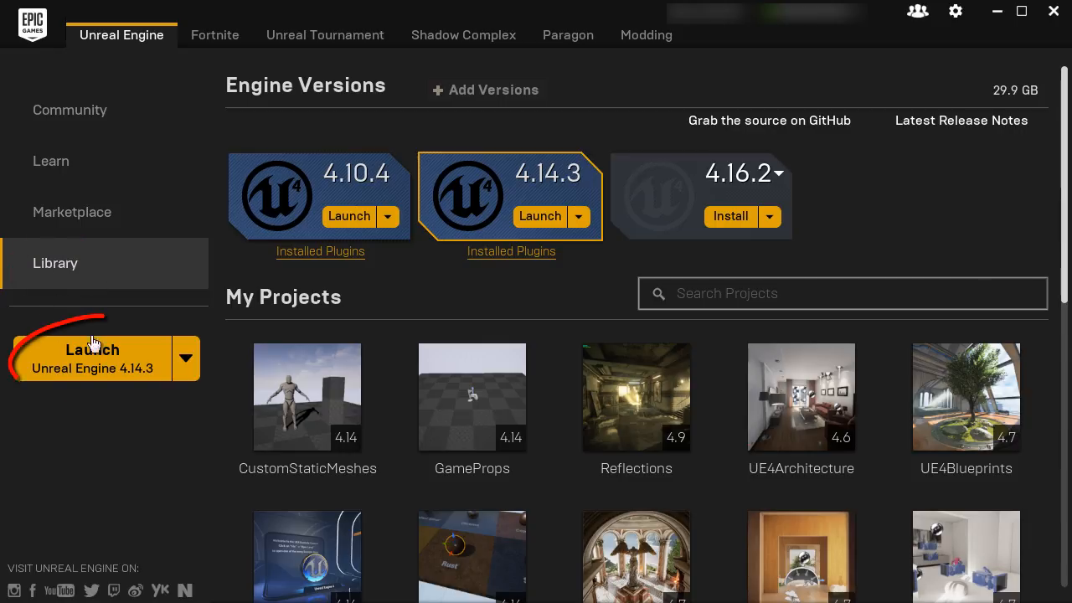
Launch Unreal Engine 4.14.3 from the Epic Games Launcher library
{"action": "left_click", "coordinate": [185, 358]}
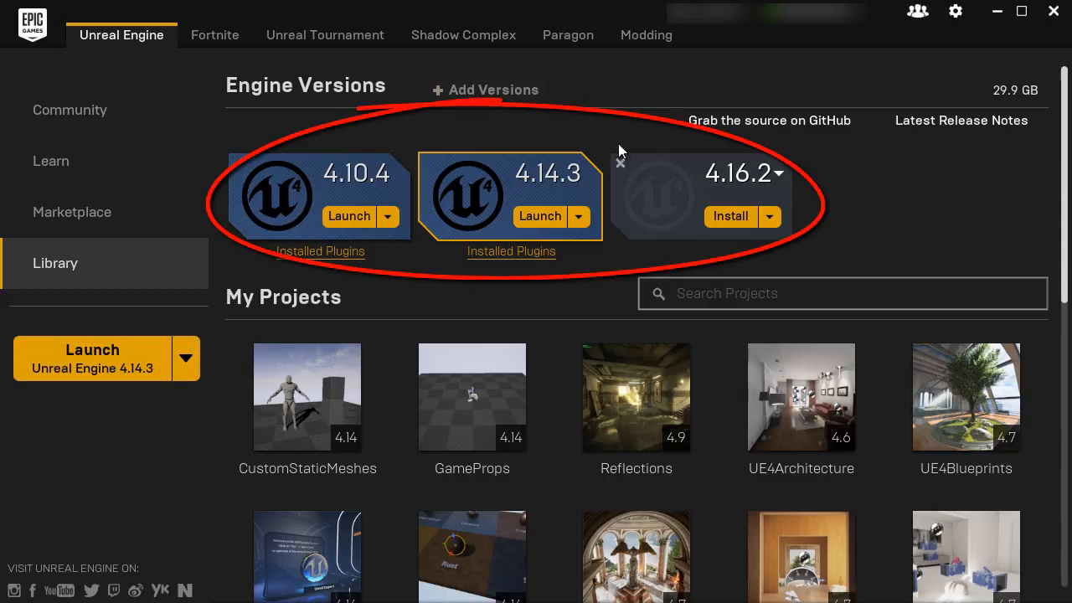
{"action": "left_click", "coordinate": [93, 358]}
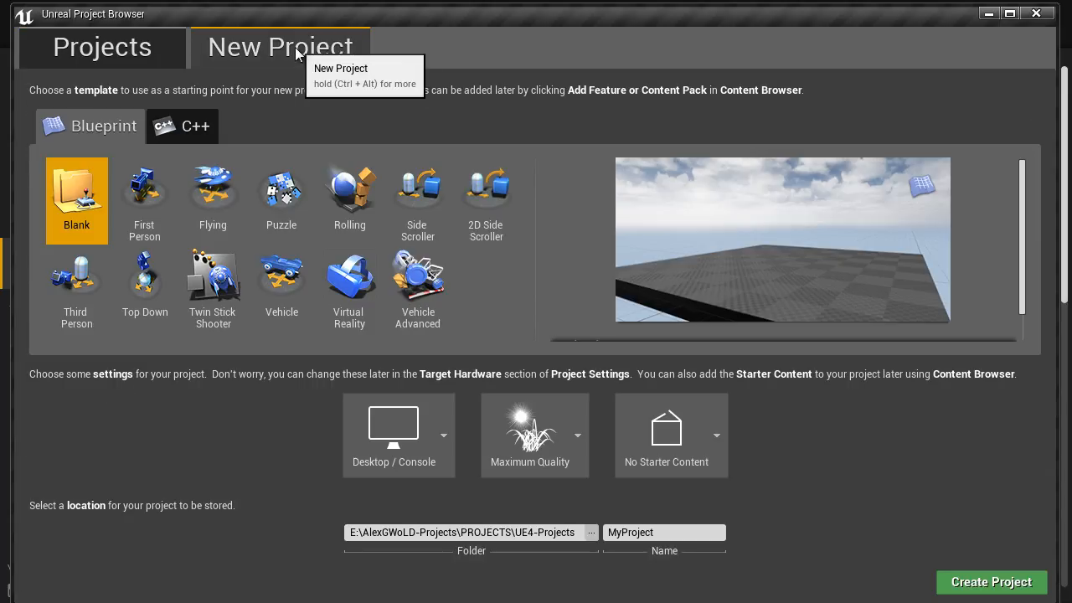
{"action": "mouse_move", "coordinate": [102, 126]}
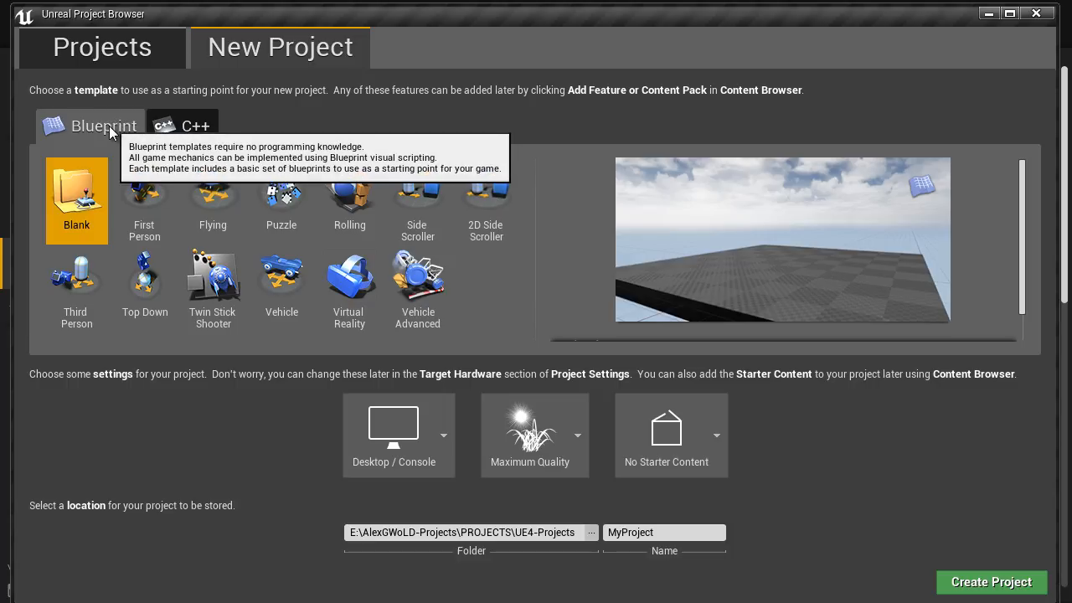
{"action": "mouse_move", "coordinate": [165, 199]}
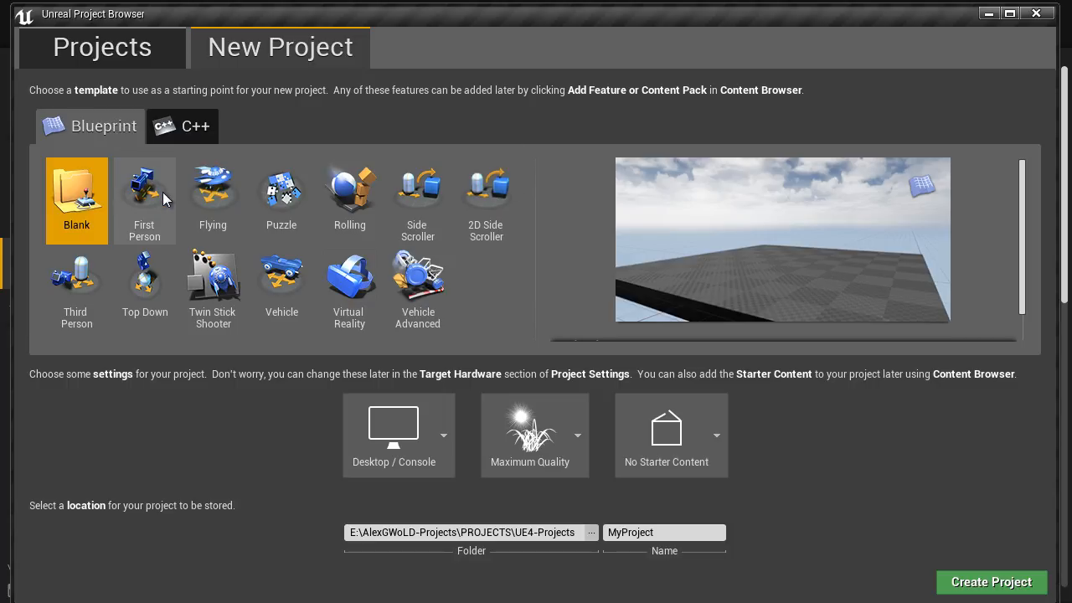
Choose the First Person Blueprint template with No Starter Content
{"action": "left_click", "coordinate": [144, 197]}
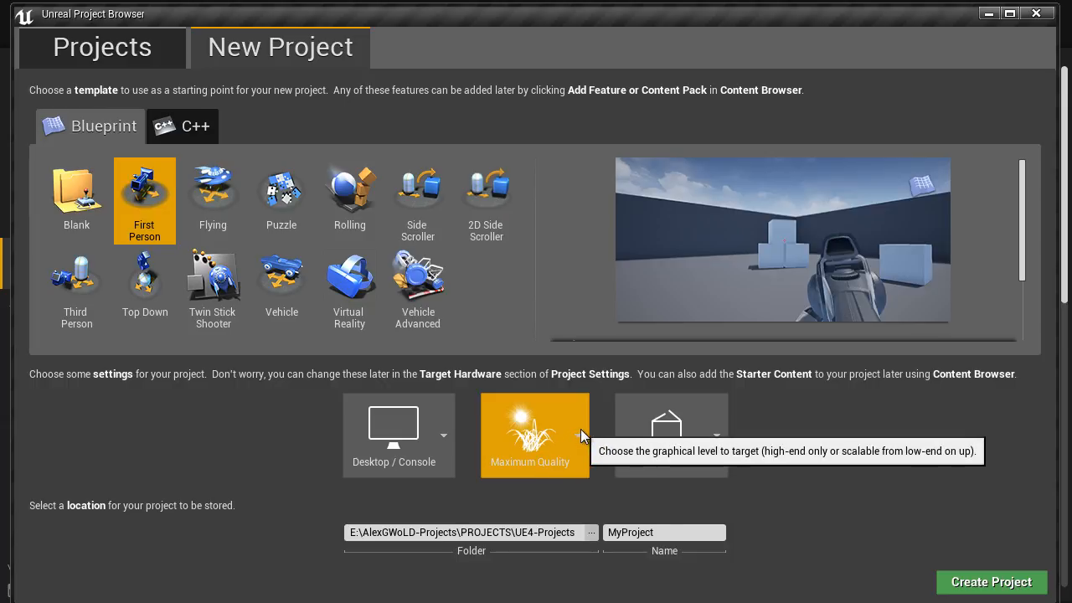
{"action": "left_click", "coordinate": [671, 435]}
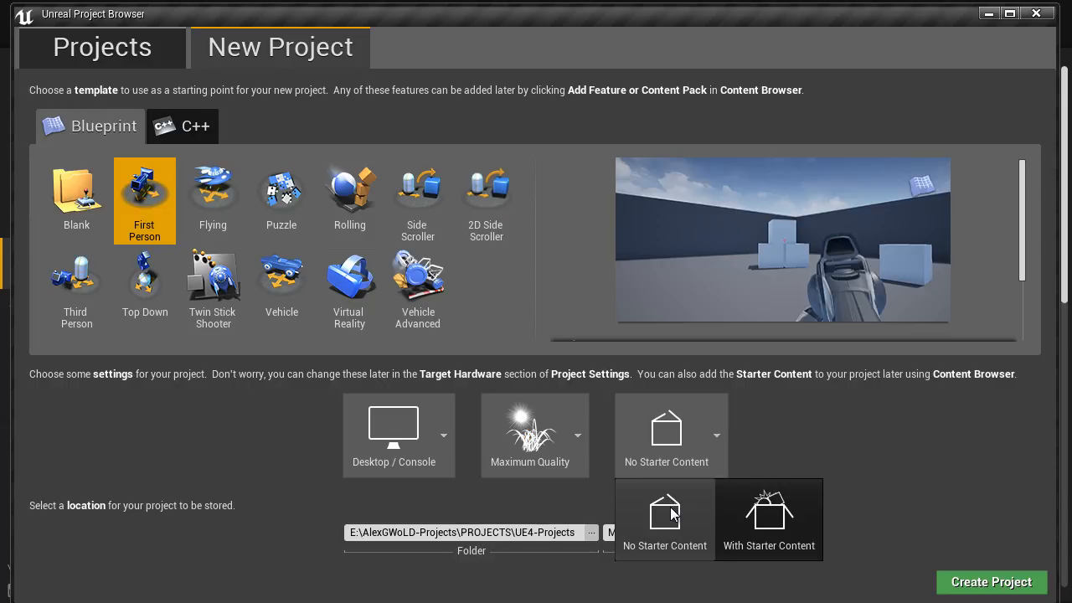
{"action": "left_click", "coordinate": [665, 545]}
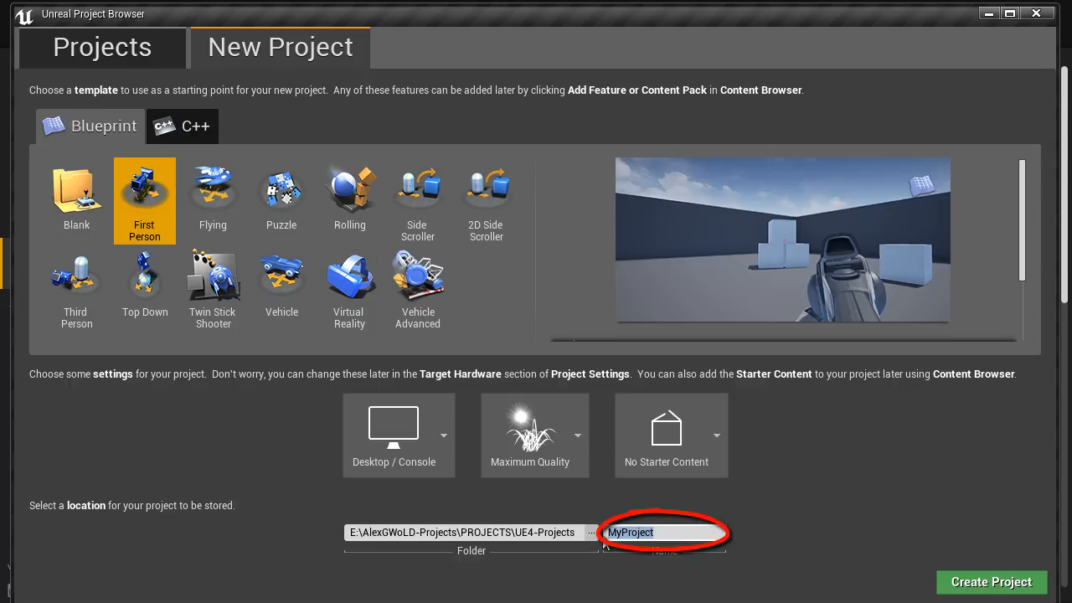
Name the project WoLDTutorials and store it in PROJECTS\WoLDTutorials\UE4
{"action": "type", "text": "WoLDT"}
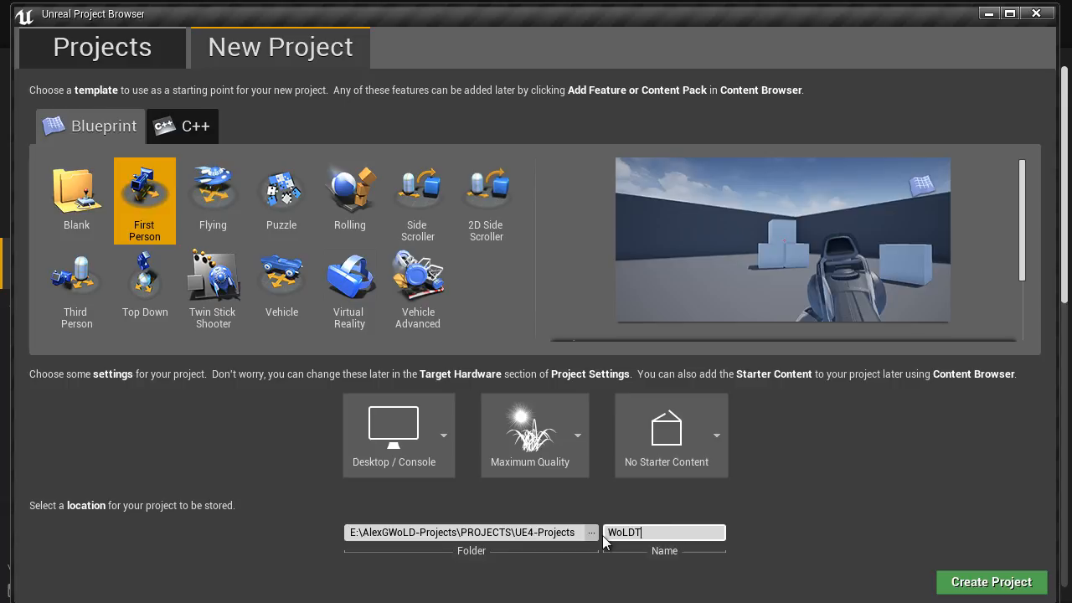
{"action": "type", "text": "utorials"}
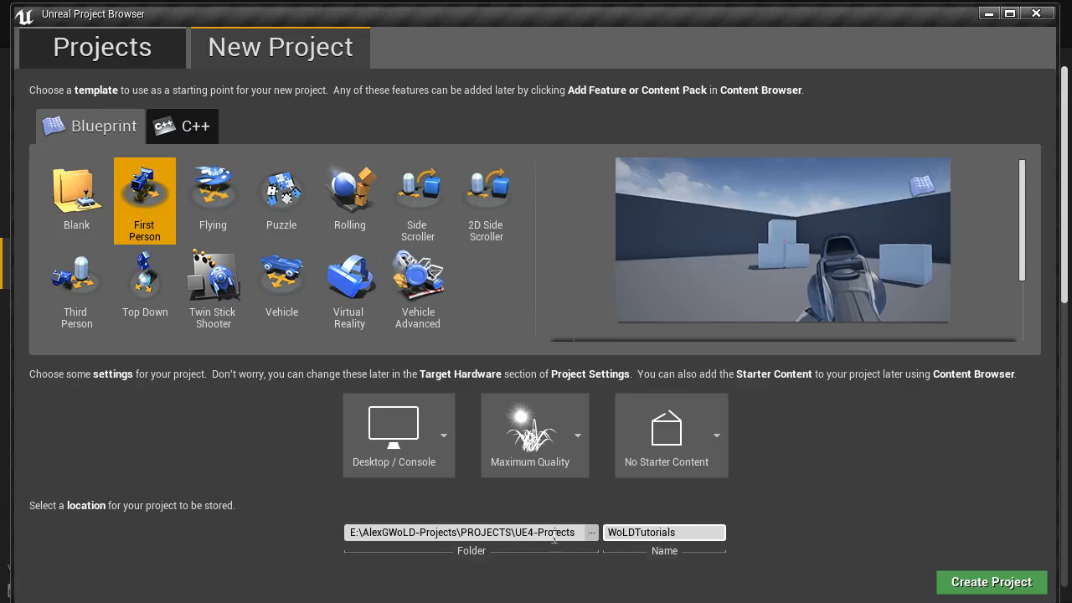
{"action": "mouse_move", "coordinate": [592, 533]}
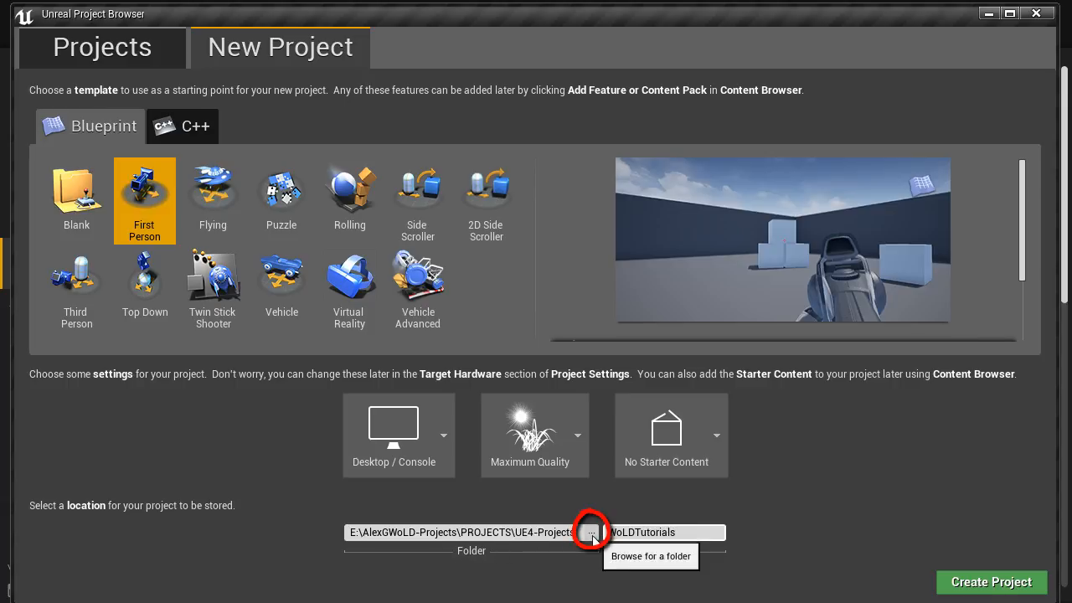
{"action": "left_click", "coordinate": [591, 532]}
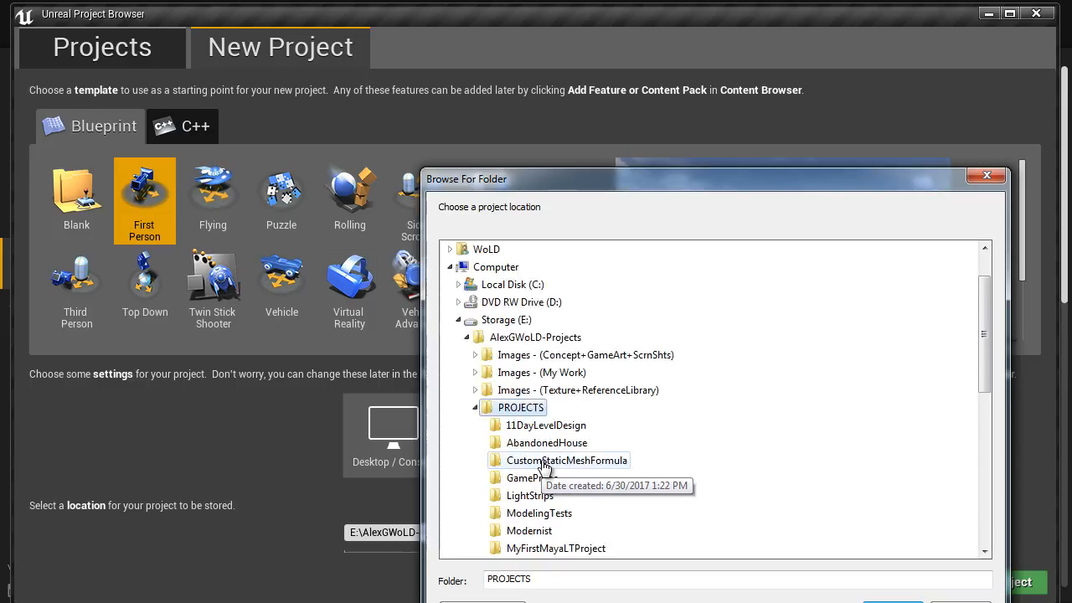
{"action": "scroll", "scroll_direction": "down", "scroll_amount": 3}
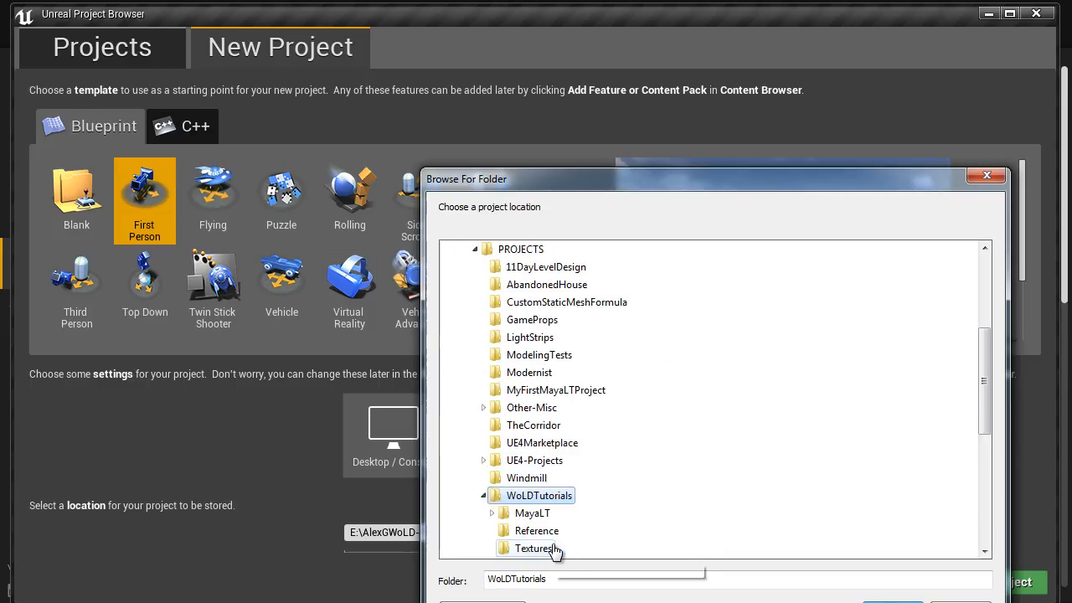
{"action": "left_click", "coordinate": [522, 548]}
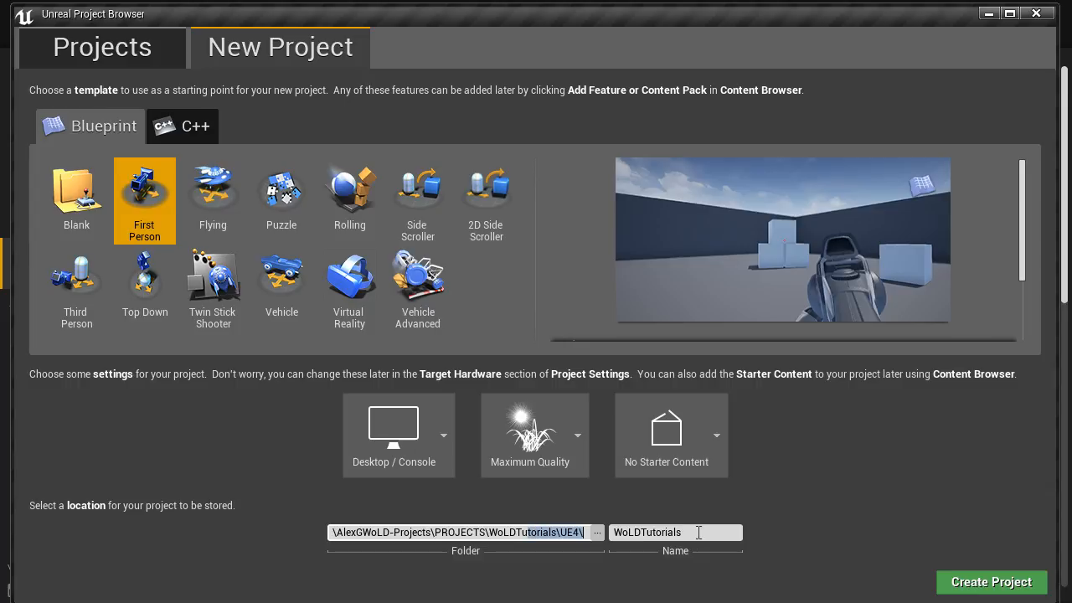
{"action": "mouse_move", "coordinate": [991, 582]}
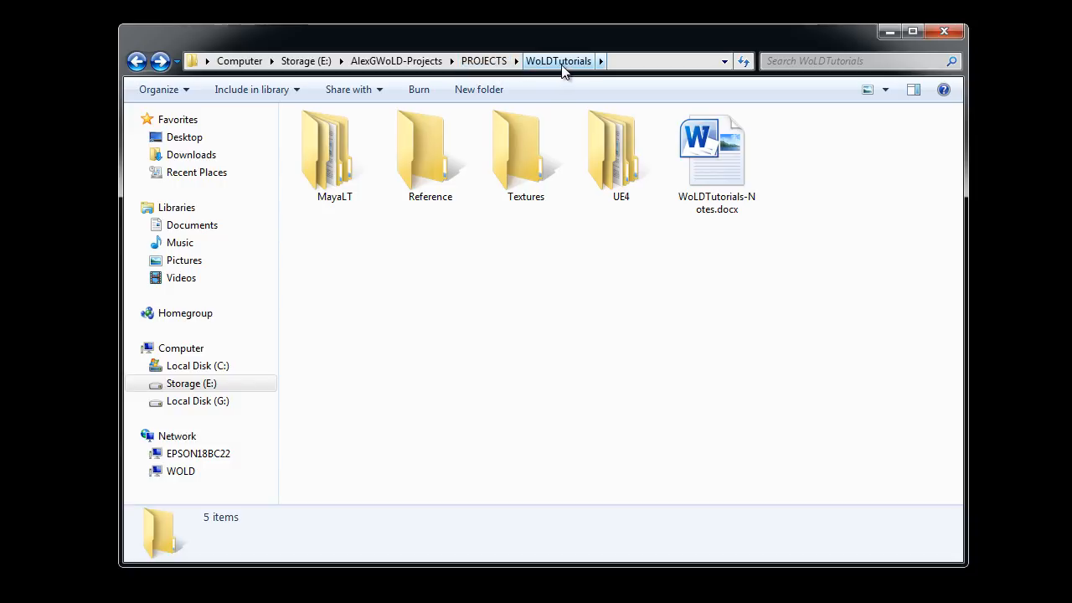
{"action": "mouse_move", "coordinate": [568, 75]}
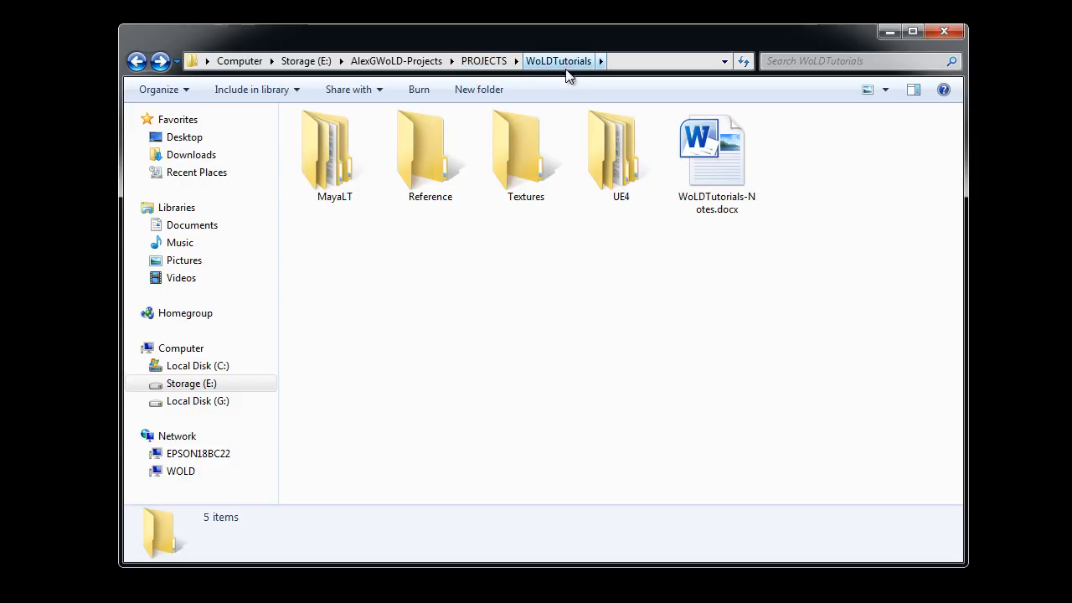
{"action": "double_click", "coordinate": [620, 155]}
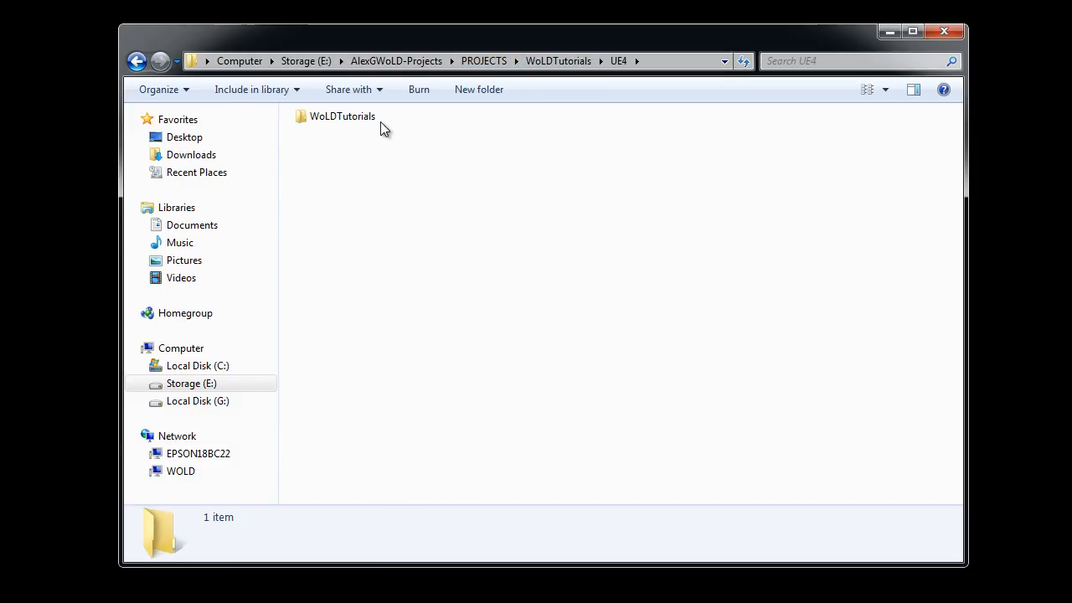
{"action": "double_click", "coordinate": [341, 116]}
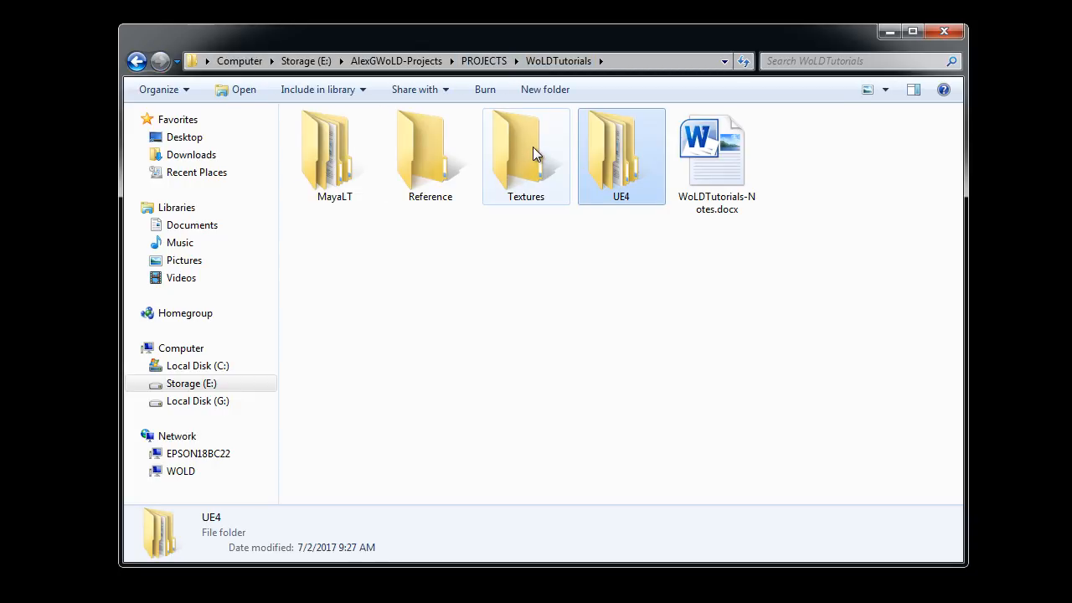
In Textures, create a SourceTextures folder alongside FinalTextures and PSD
{"action": "double_click", "coordinate": [525, 151]}
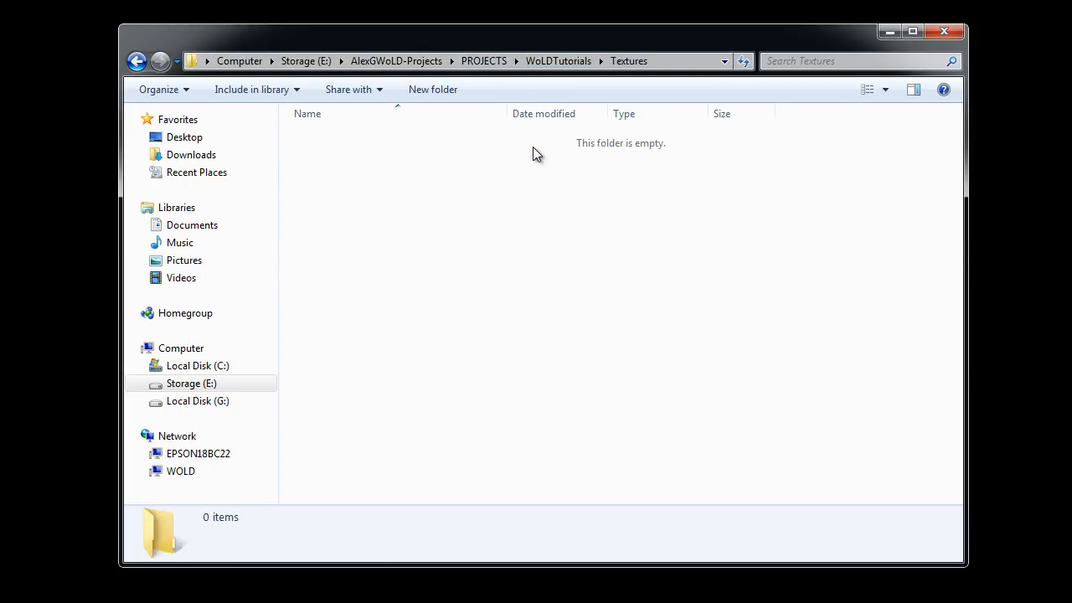
{"action": "mouse_move", "coordinate": [440, 215]}
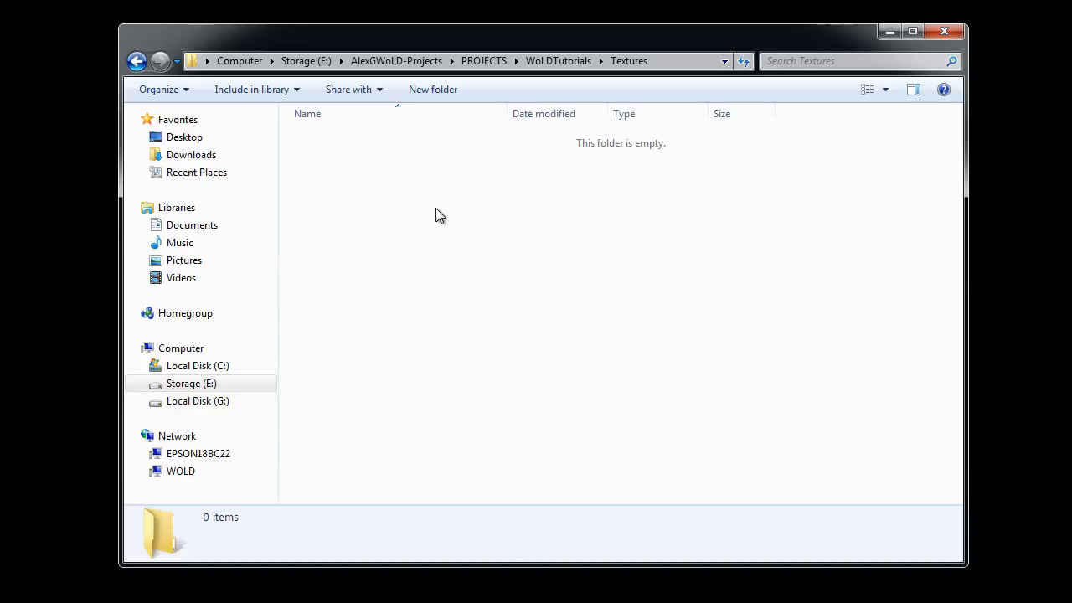
{"action": "left_click", "coordinate": [432, 90]}
{"action": "type", "text": "PSD"}
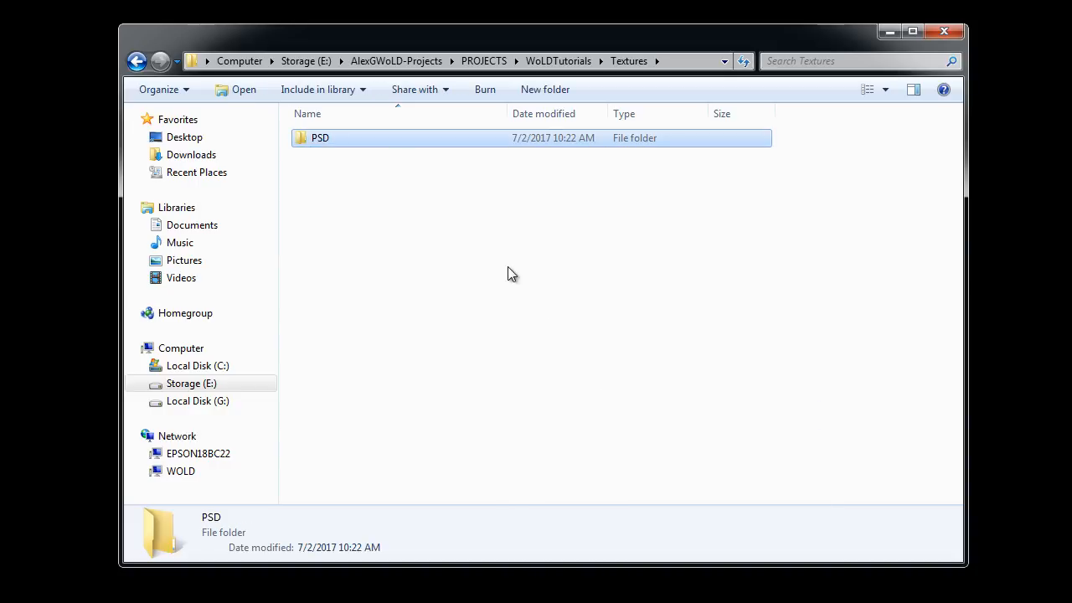
{"action": "right_click", "coordinate": [512, 274]}
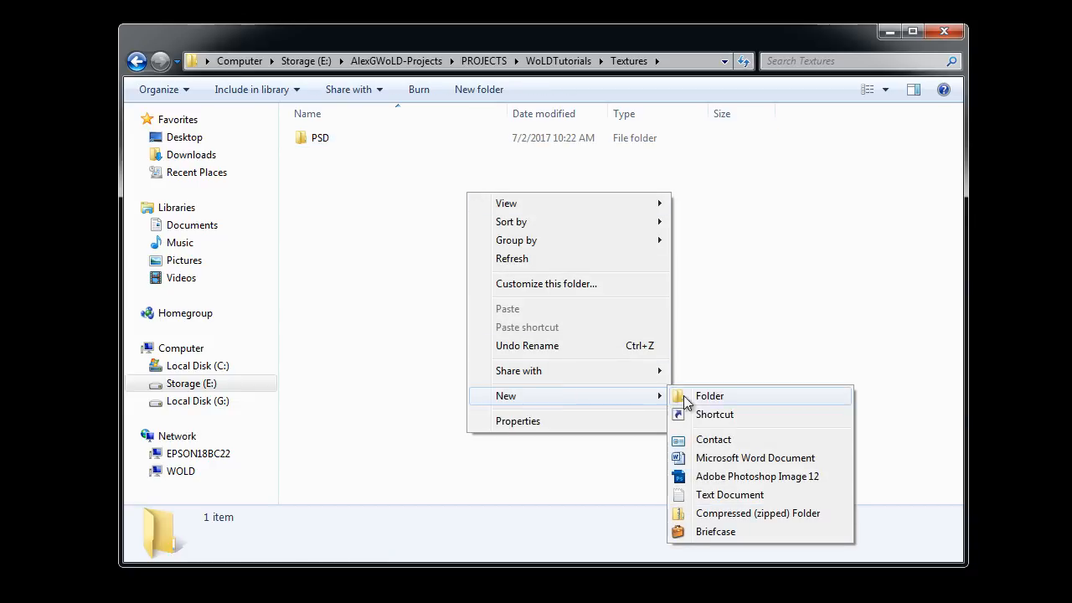
{"action": "left_click", "coordinate": [709, 396]}
{"action": "type", "text": "FinalTextures"}
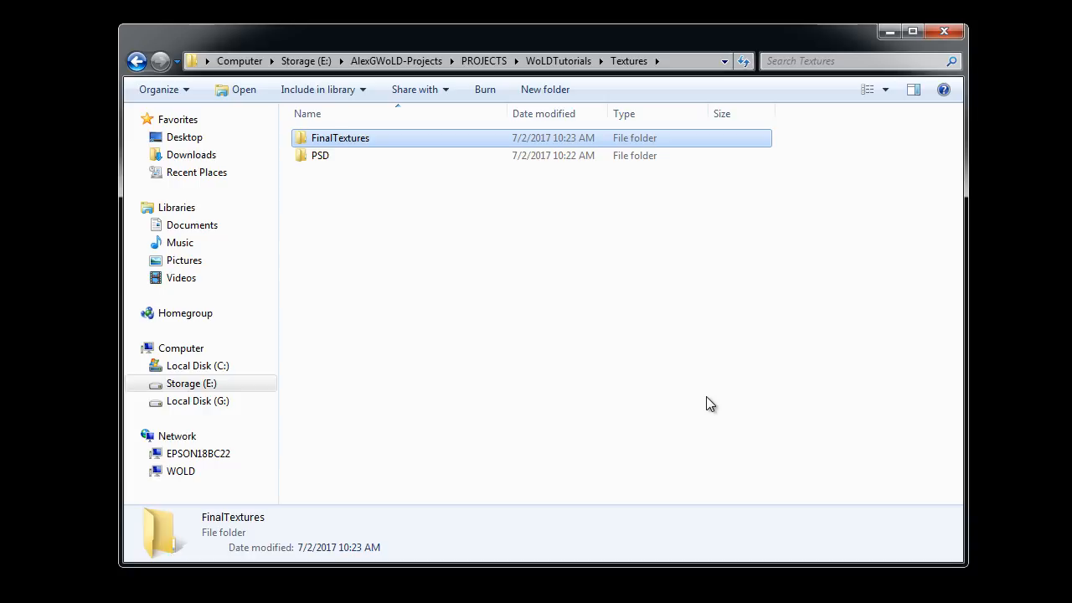
{"action": "left_click", "coordinate": [339, 254]}
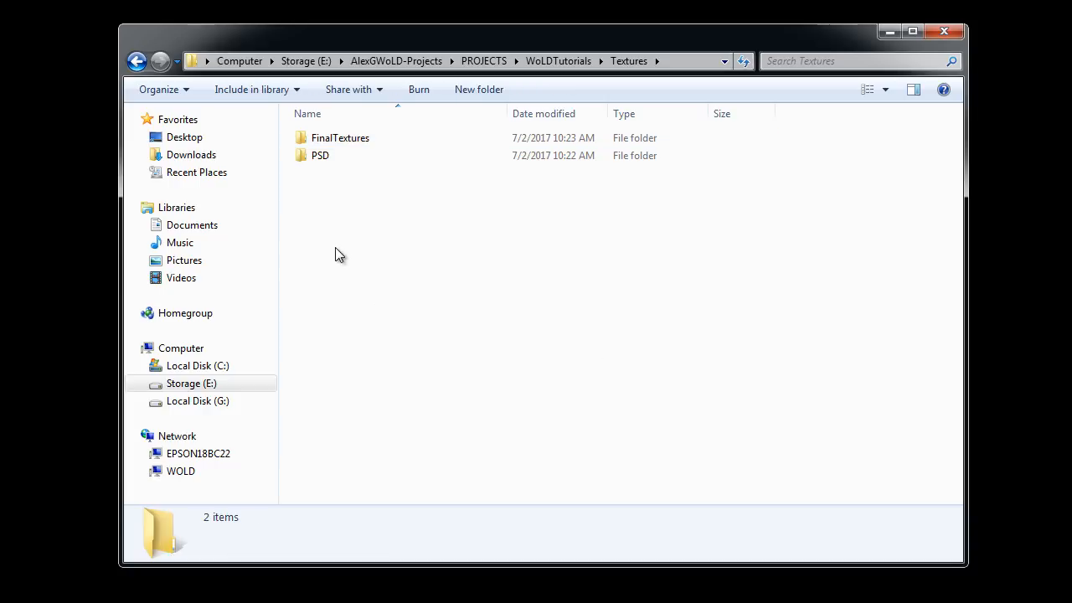
{"action": "left_click", "coordinate": [479, 90]}
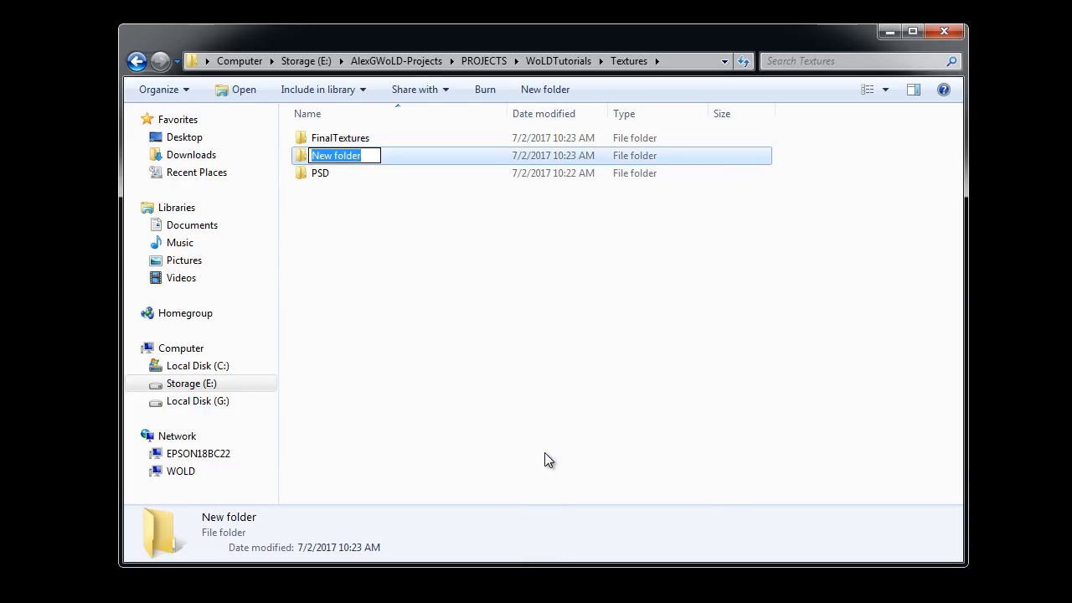
{"action": "type", "text": "SourceTextures"}
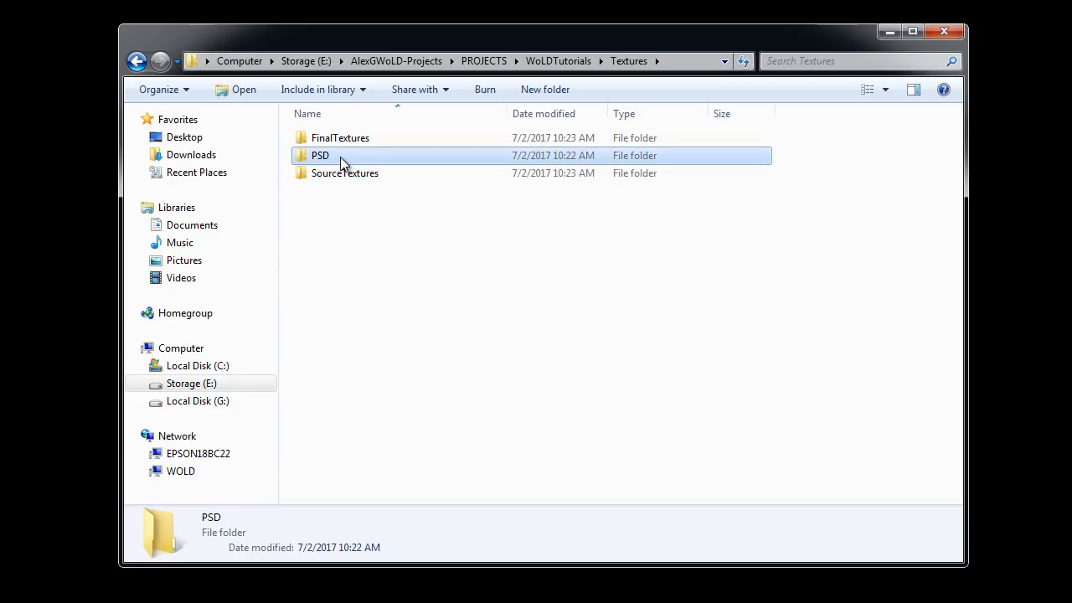
{"action": "left_click", "coordinate": [340, 137]}
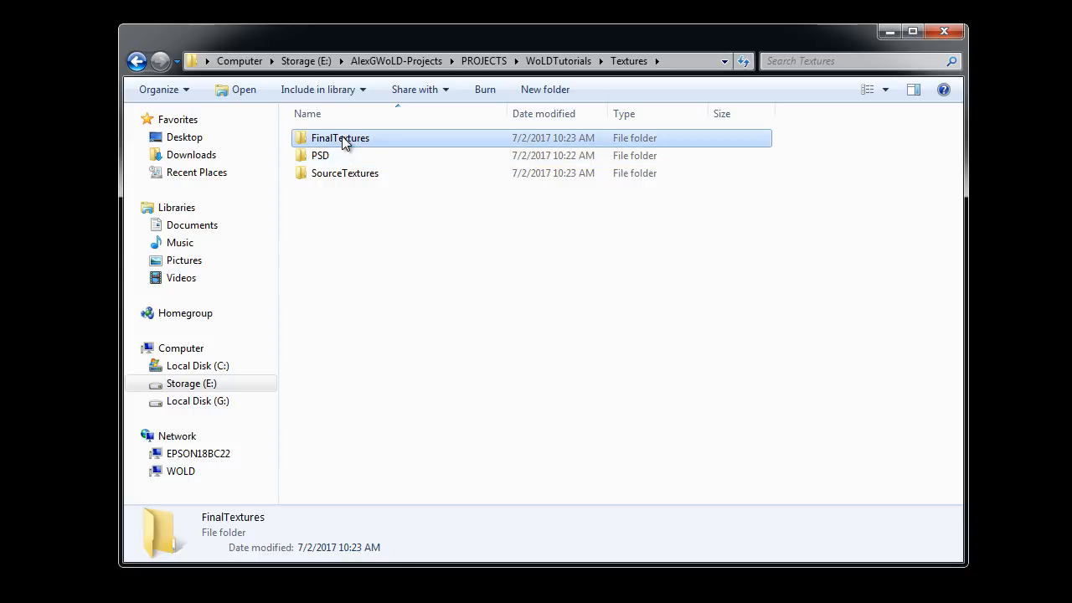
{"action": "mouse_move", "coordinate": [342, 151]}
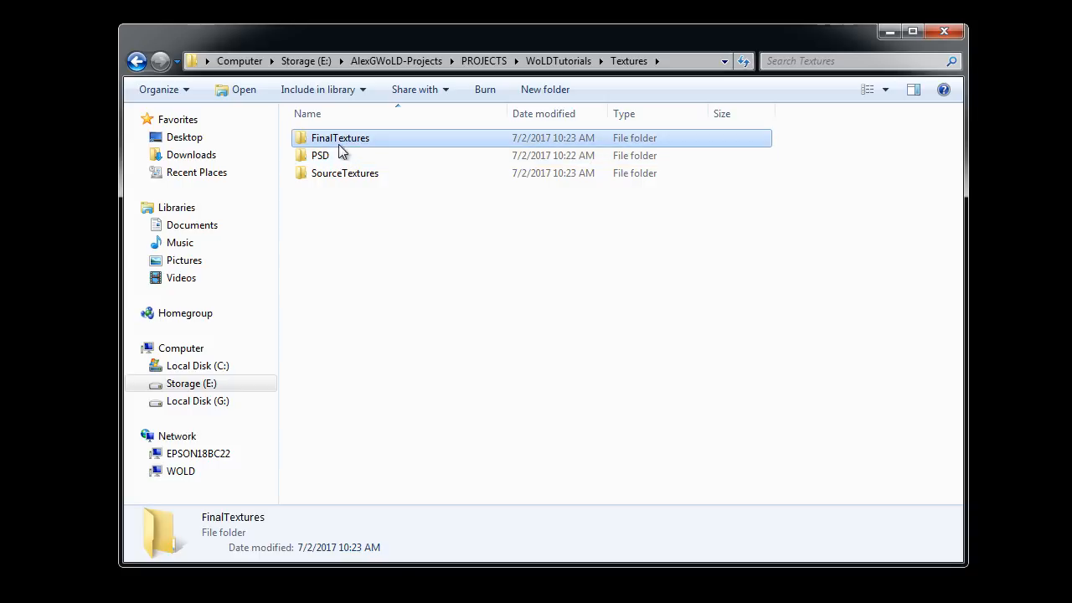
{"action": "left_click", "coordinate": [345, 173]}
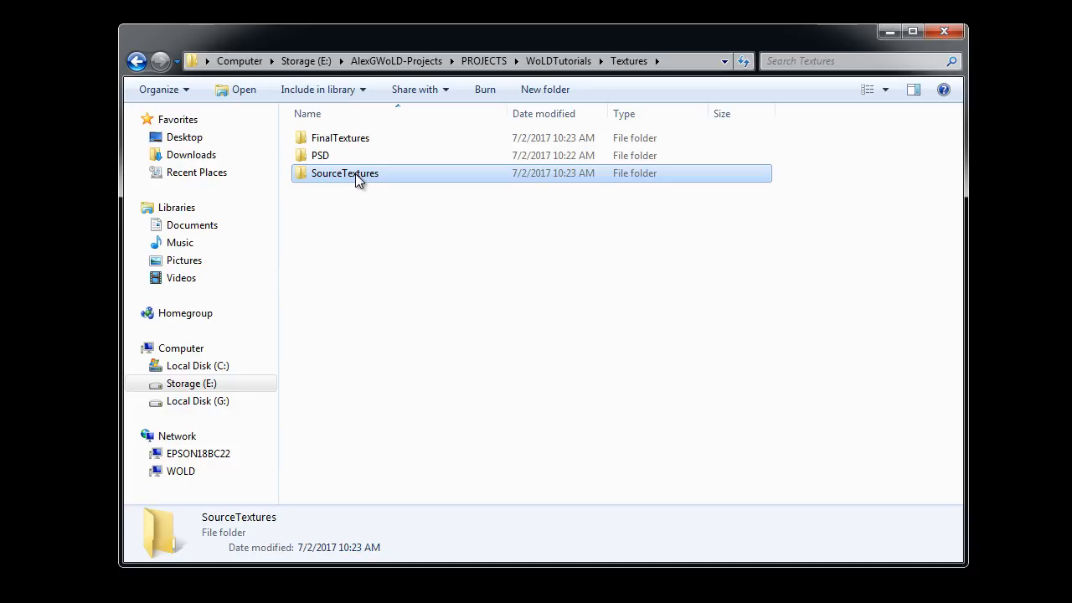
{"action": "left_click", "coordinate": [376, 207]}
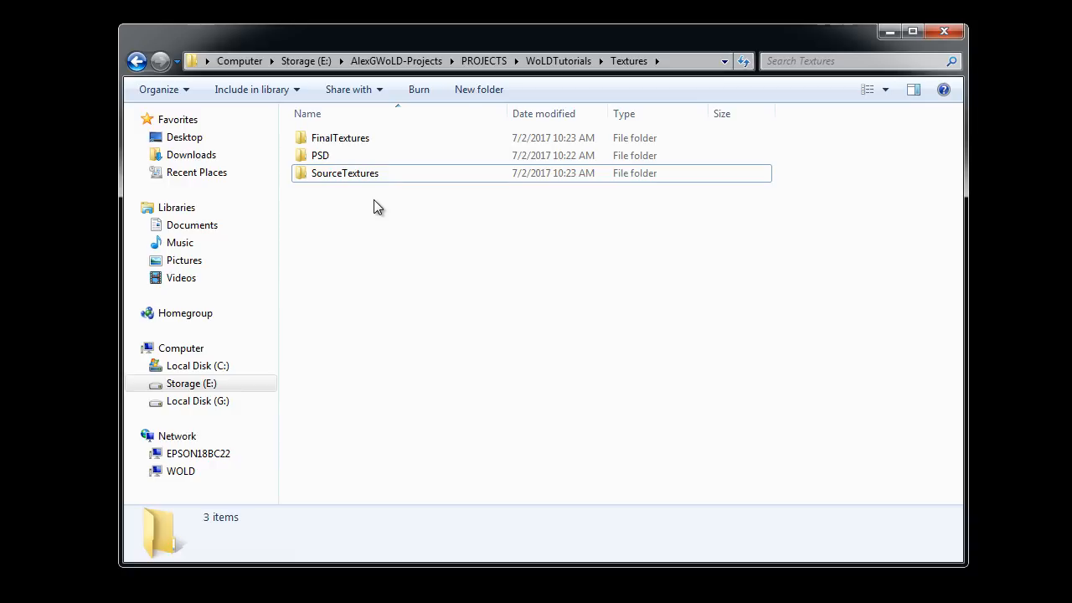
{"action": "mouse_move", "coordinate": [558, 60]}
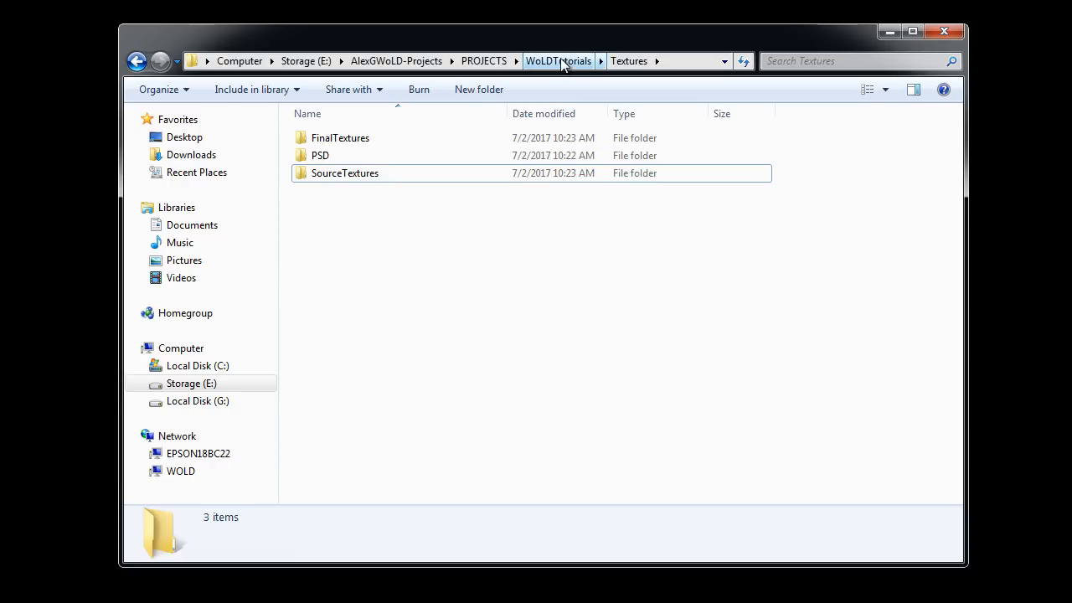
Go to WoLDTutorials\Reference and create a PhotoReference folder
{"action": "left_click", "coordinate": [558, 61]}
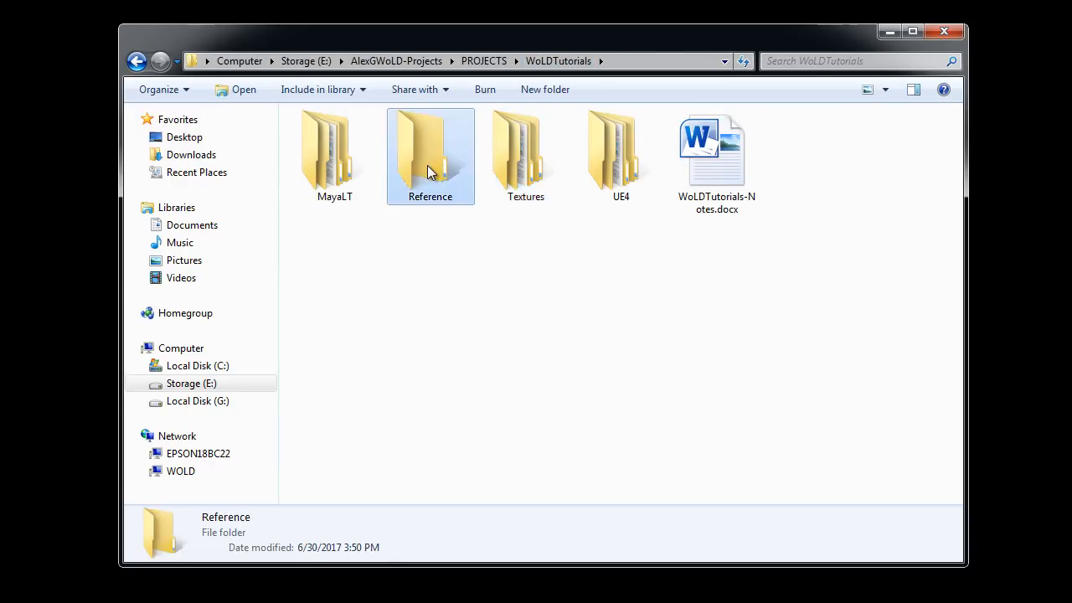
{"action": "double_click", "coordinate": [430, 155]}
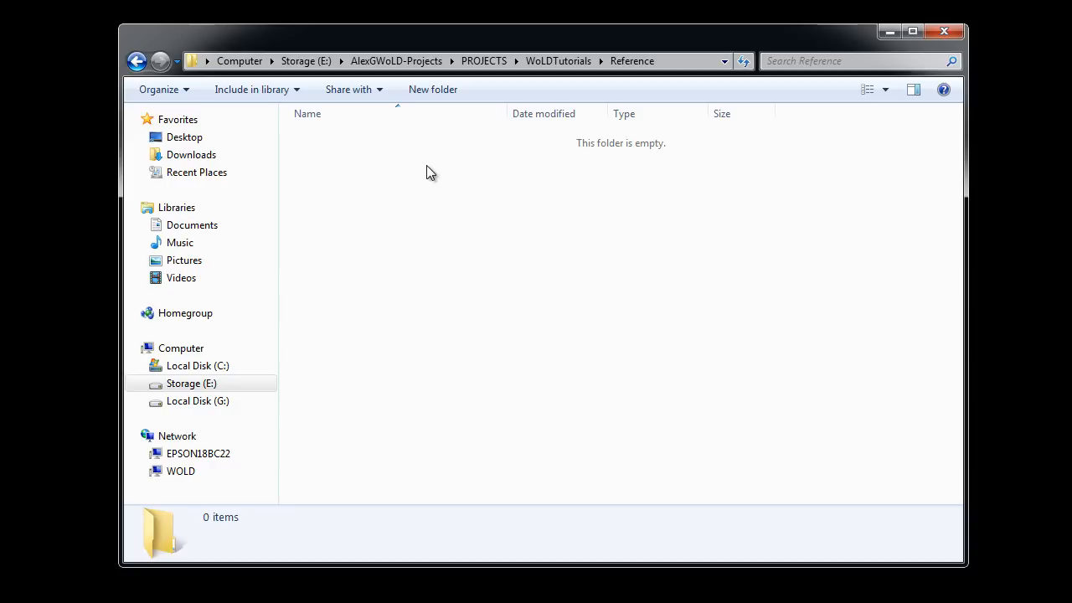
{"action": "mouse_move", "coordinate": [408, 193]}
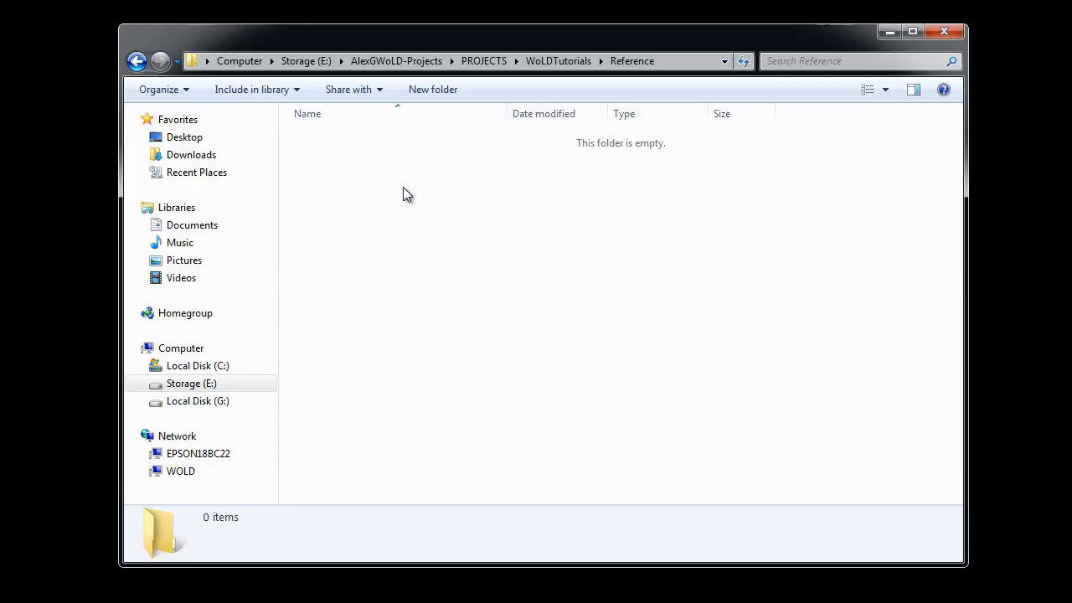
{"action": "left_click", "coordinate": [432, 90]}
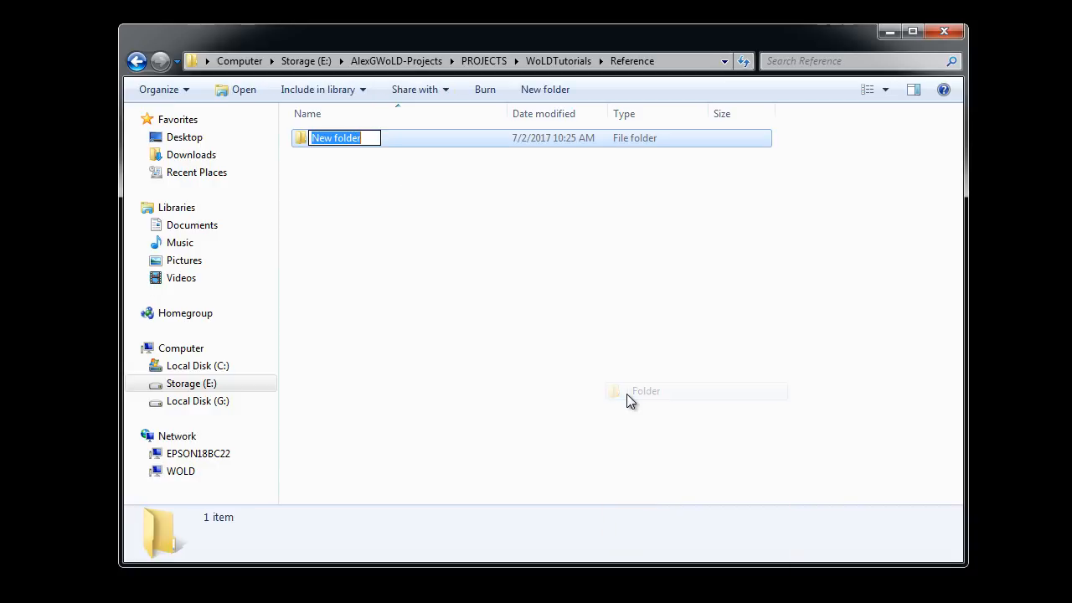
{"action": "type", "text": "PhotoR"}
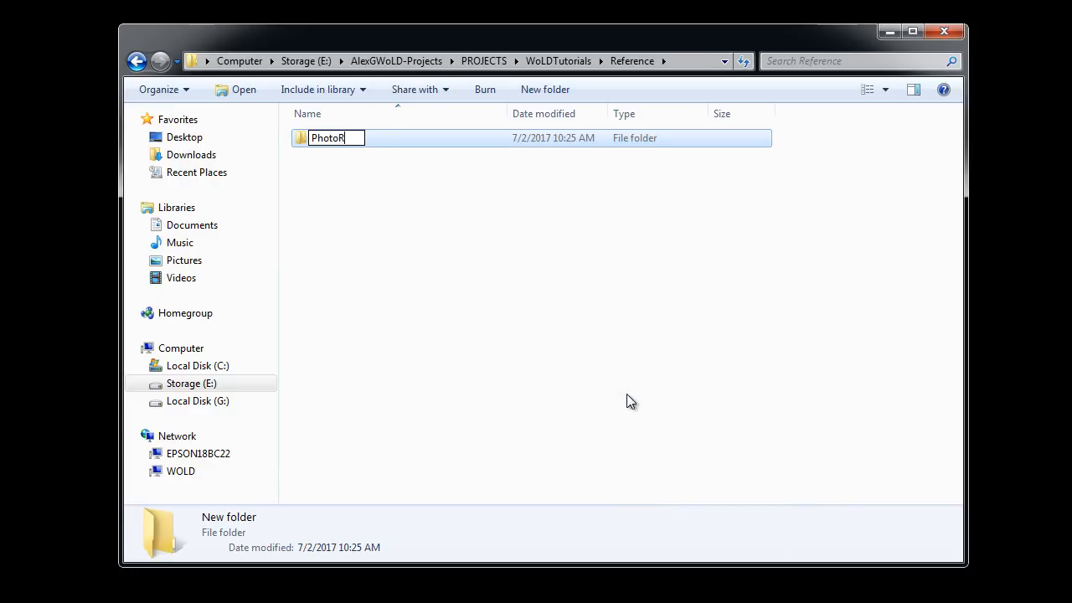
Add a ConceptArt folder next to PhotoReference in Reference
{"action": "right_click", "coordinate": [381, 226]}
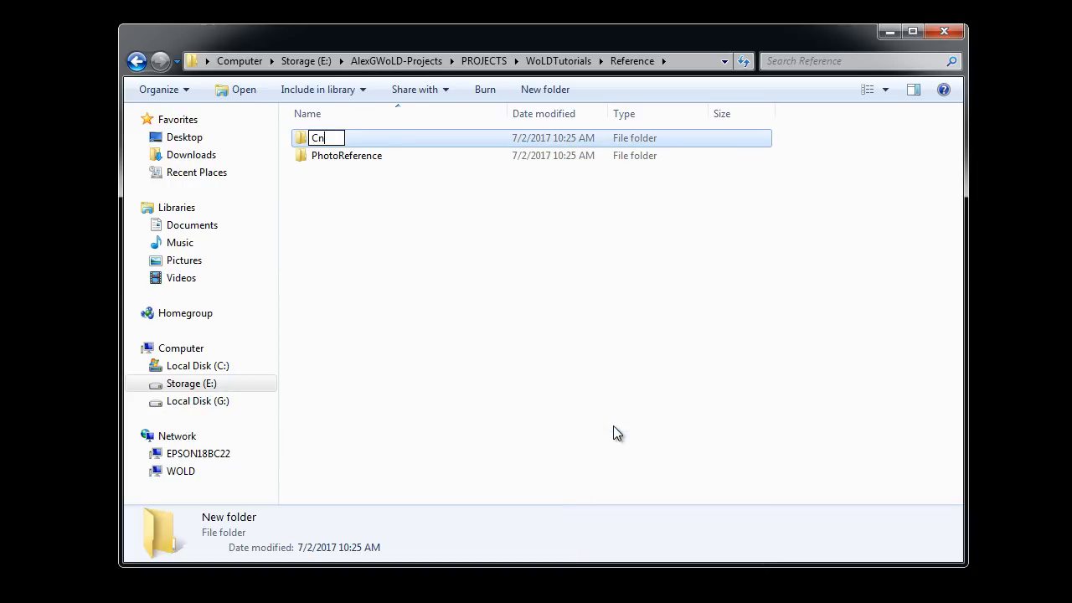
{"action": "type", "text": "ConceptAr"}
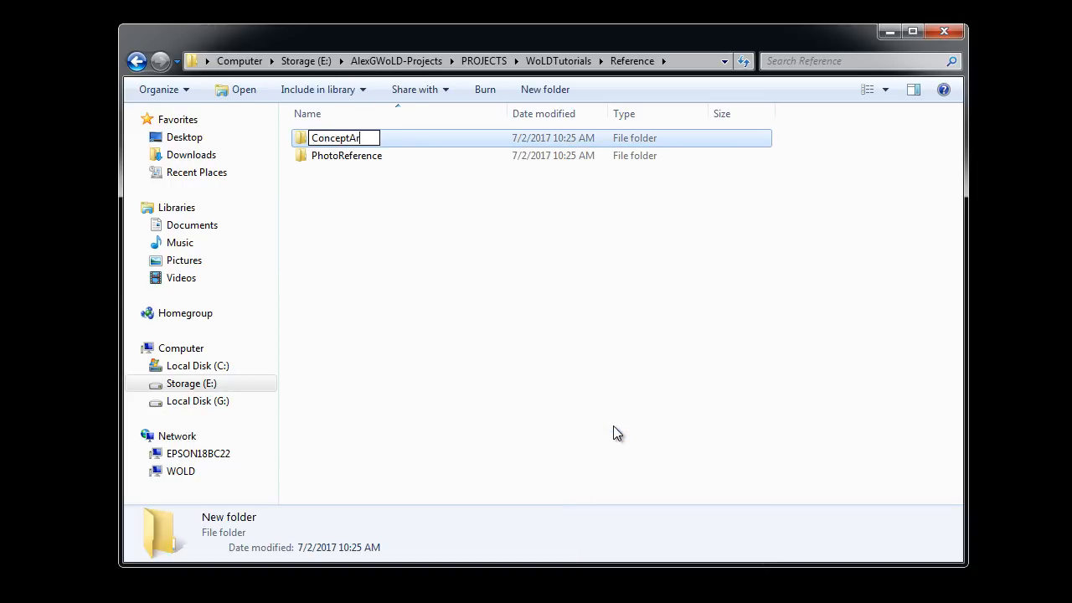
{"action": "key", "text": "Return"}
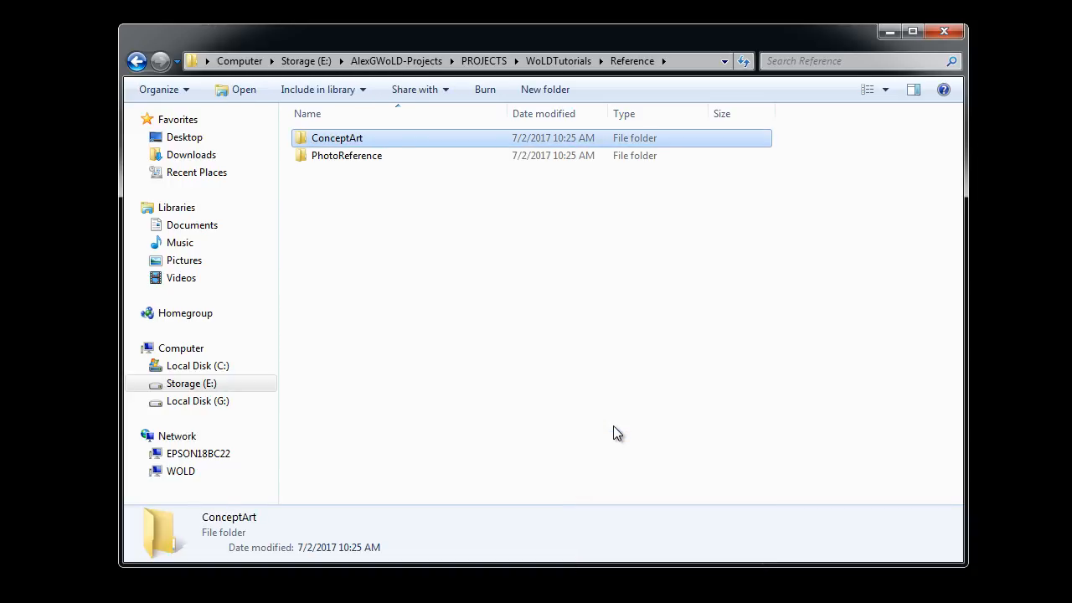
{"action": "left_click", "coordinate": [337, 137]}
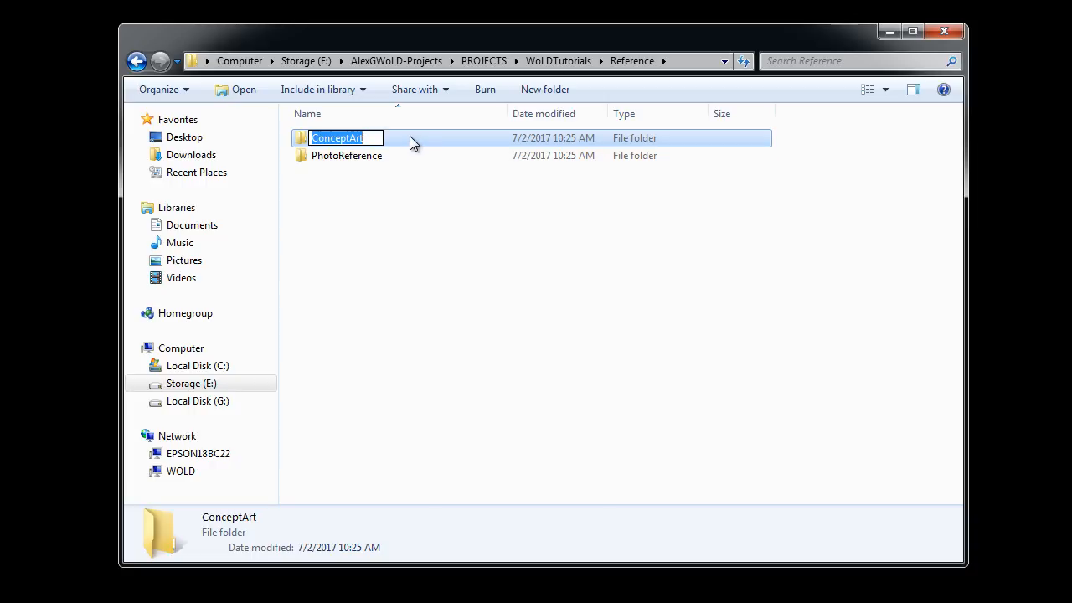
{"action": "key", "text": "Return"}
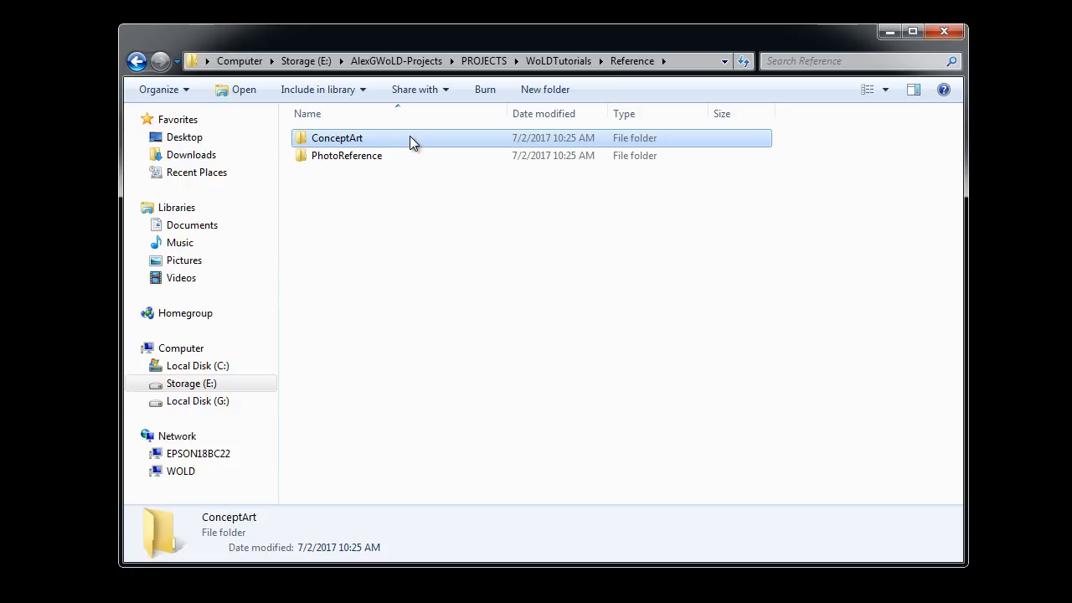
{"action": "left_click", "coordinate": [346, 155]}
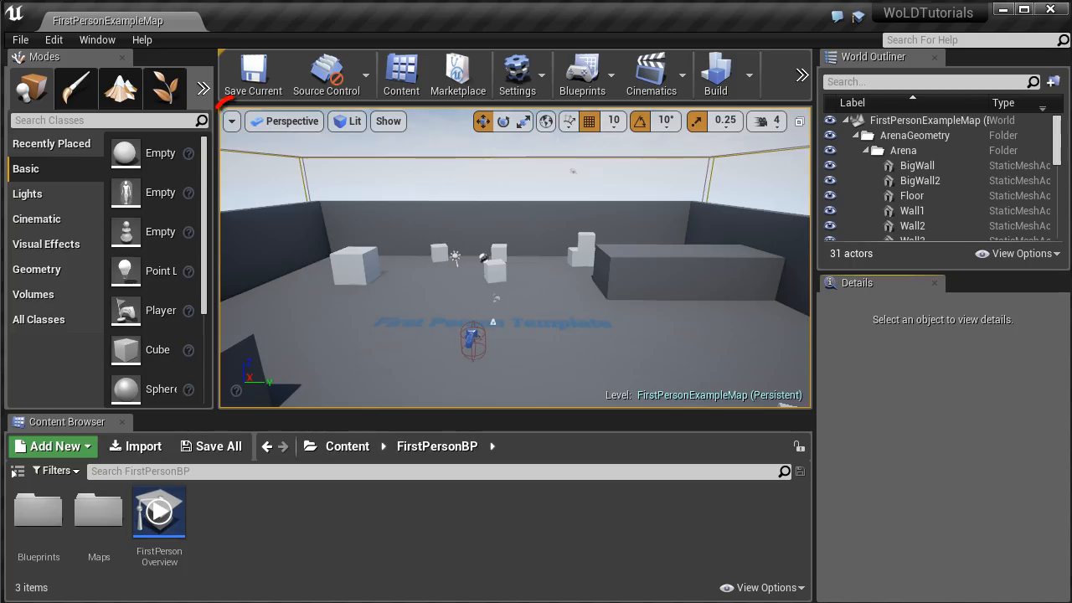
Open the viewport options, then review Loading & Saving in Editor Preferences and close it
{"action": "left_click", "coordinate": [232, 122]}
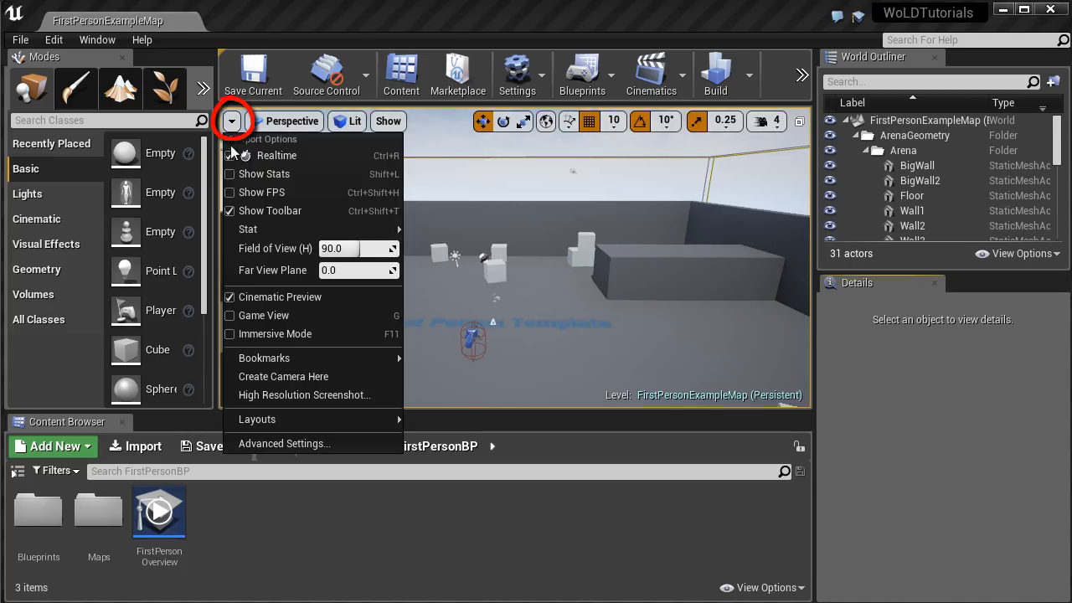
{"action": "mouse_move", "coordinate": [276, 155]}
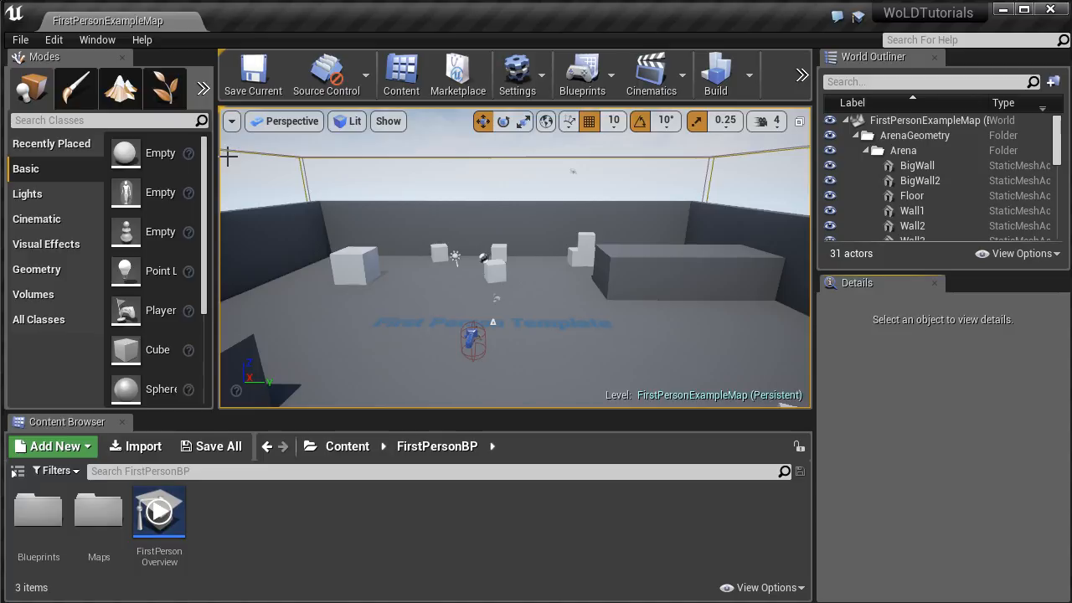
{"action": "left_click", "coordinate": [52, 39]}
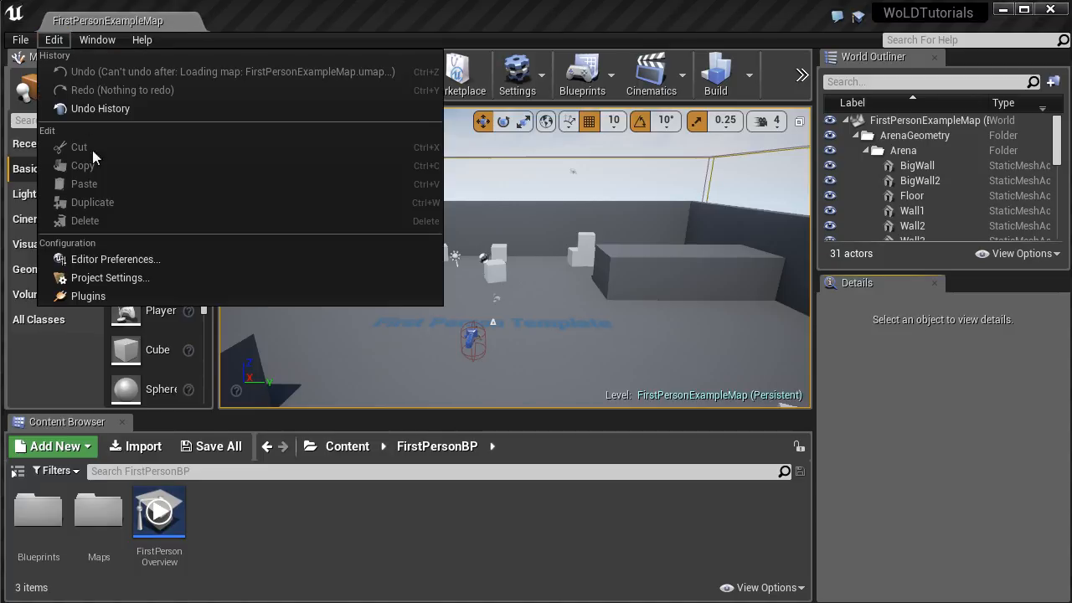
{"action": "left_click", "coordinate": [114, 259]}
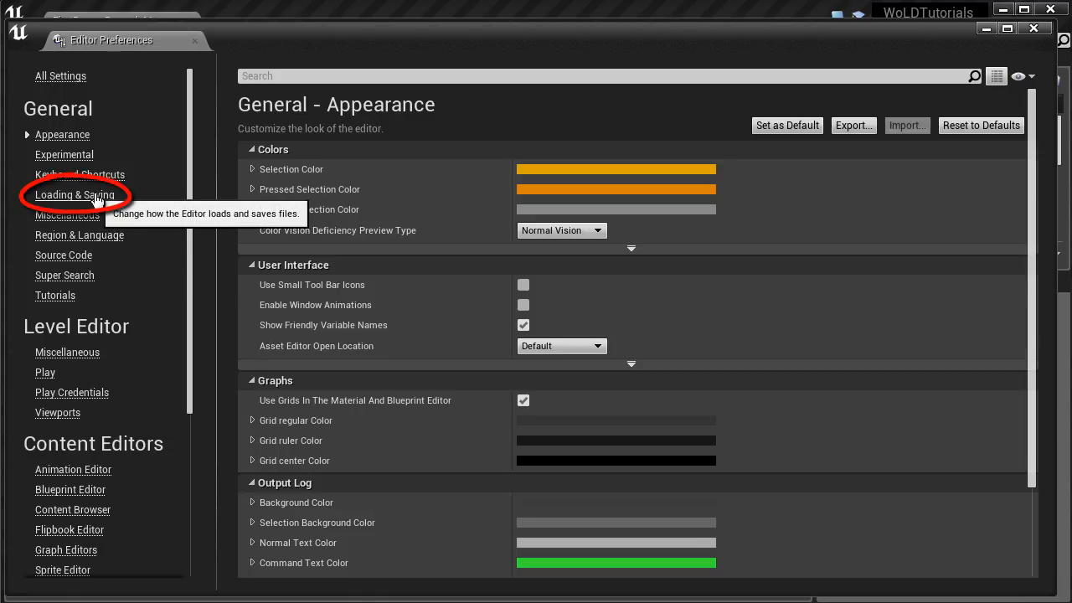
{"action": "left_click", "coordinate": [75, 195]}
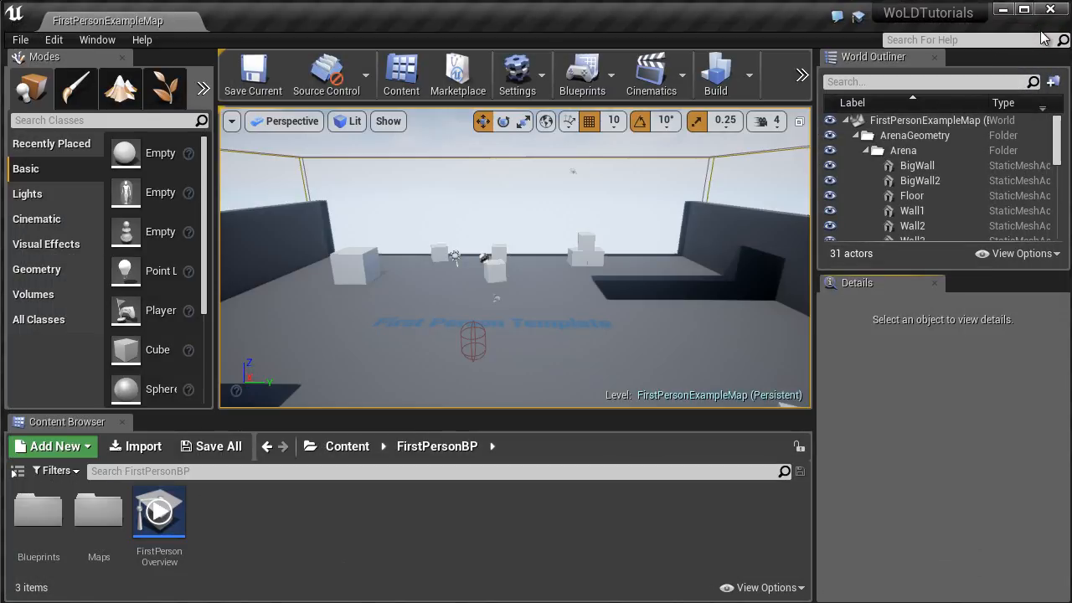
{"action": "mouse_move", "coordinate": [19, 470]}
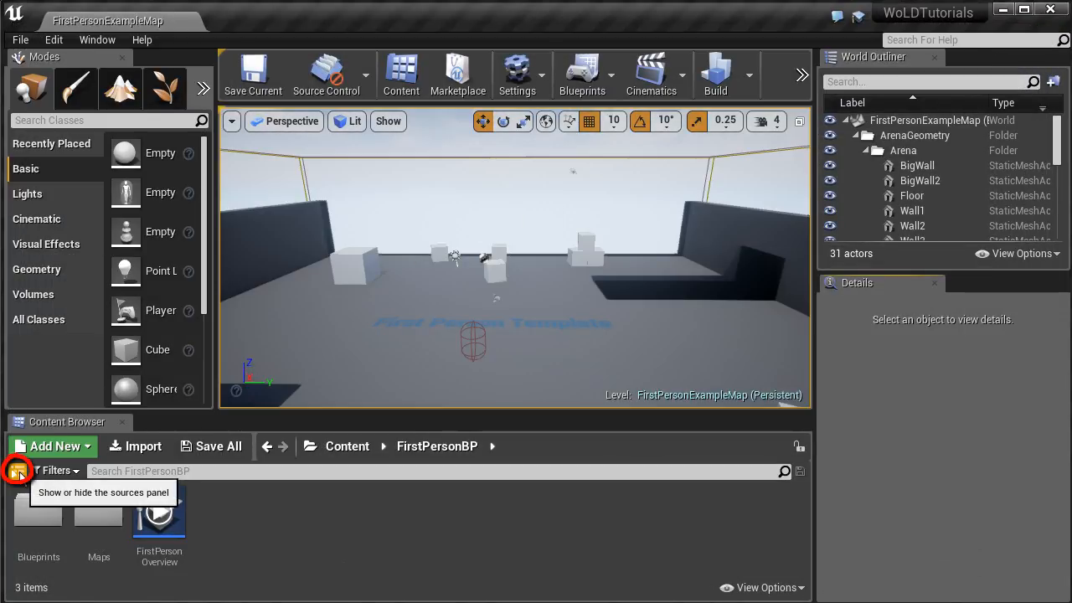
Create the WoLDTutorials folder under Content
{"action": "left_click", "coordinate": [17, 471]}
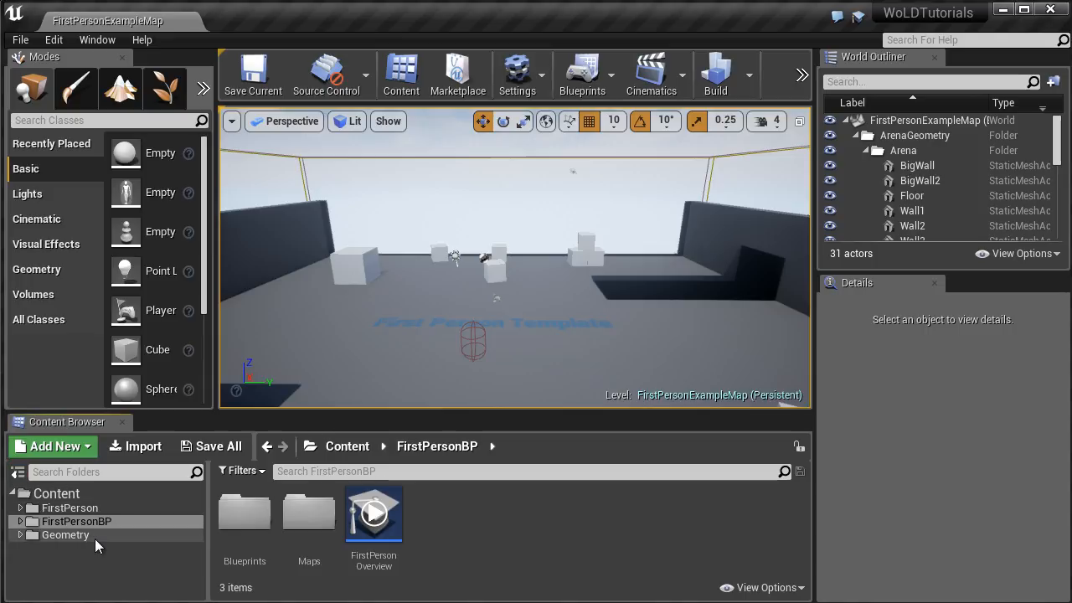
{"action": "mouse_move", "coordinate": [76, 521]}
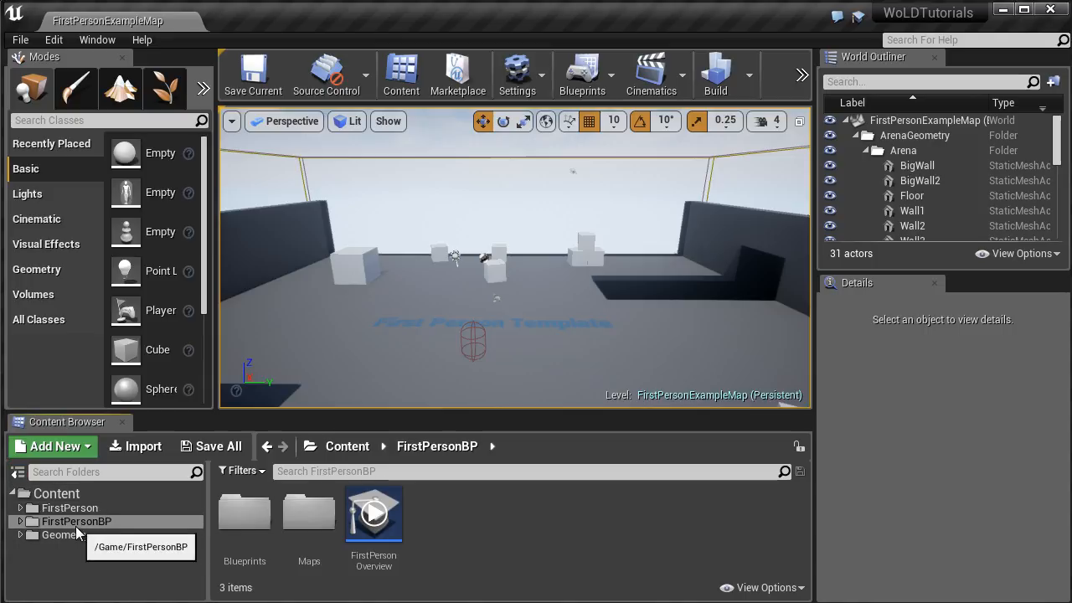
{"action": "mouse_move", "coordinate": [56, 493]}
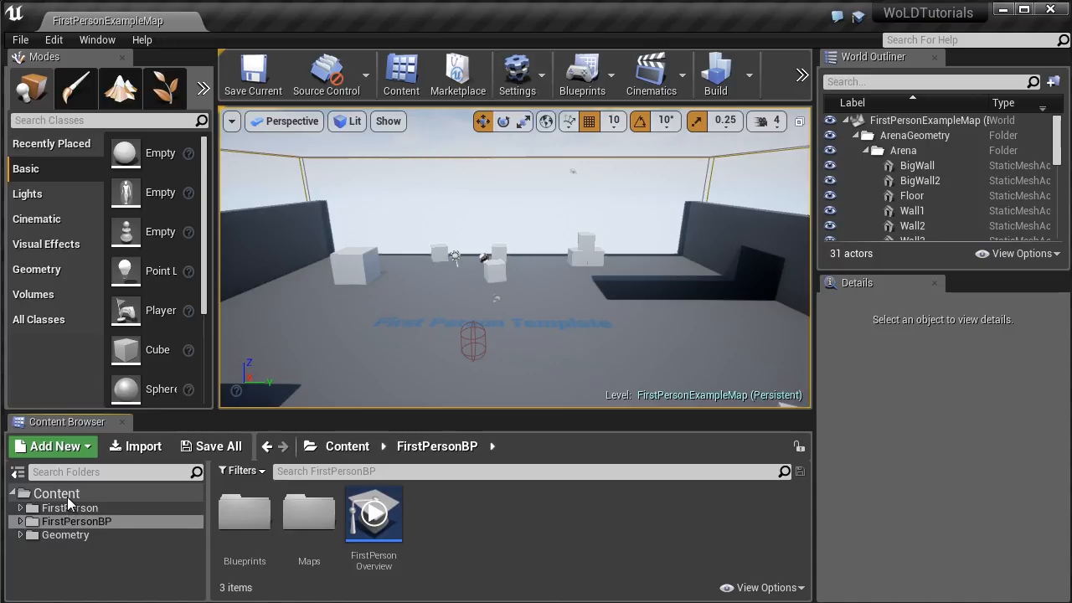
{"action": "right_click", "coordinate": [57, 494]}
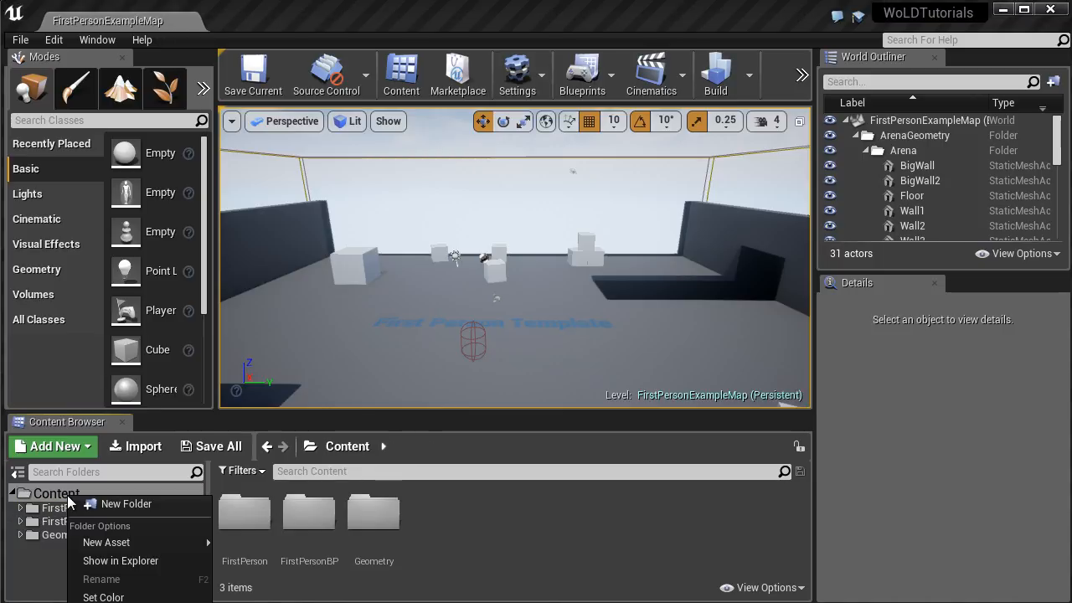
{"action": "left_click", "coordinate": [126, 504]}
{"action": "type", "text": "WoLDTutorials"}
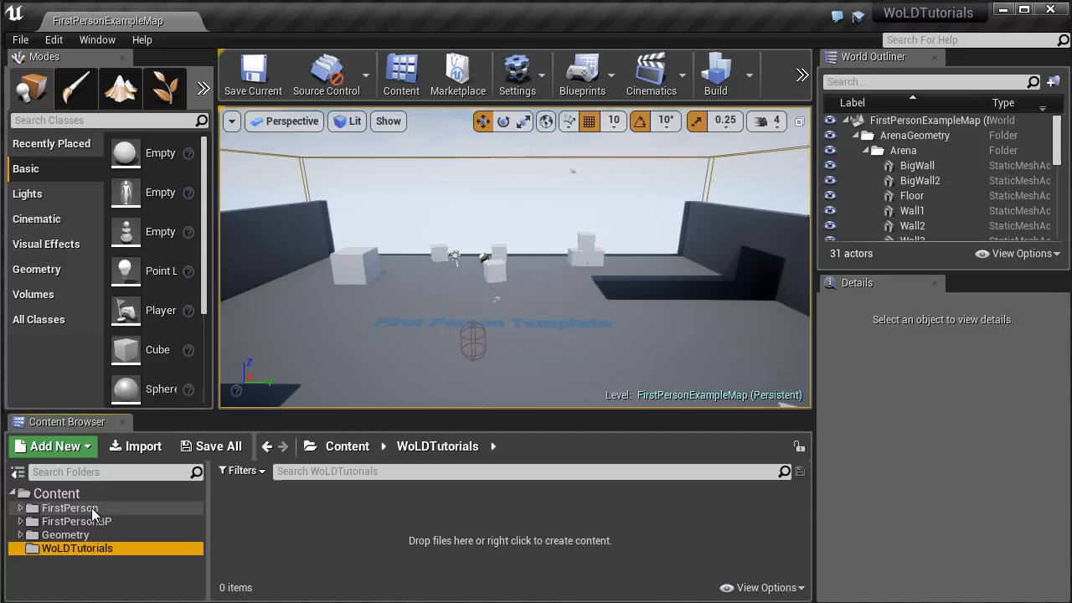
{"action": "mouse_move", "coordinate": [76, 548]}
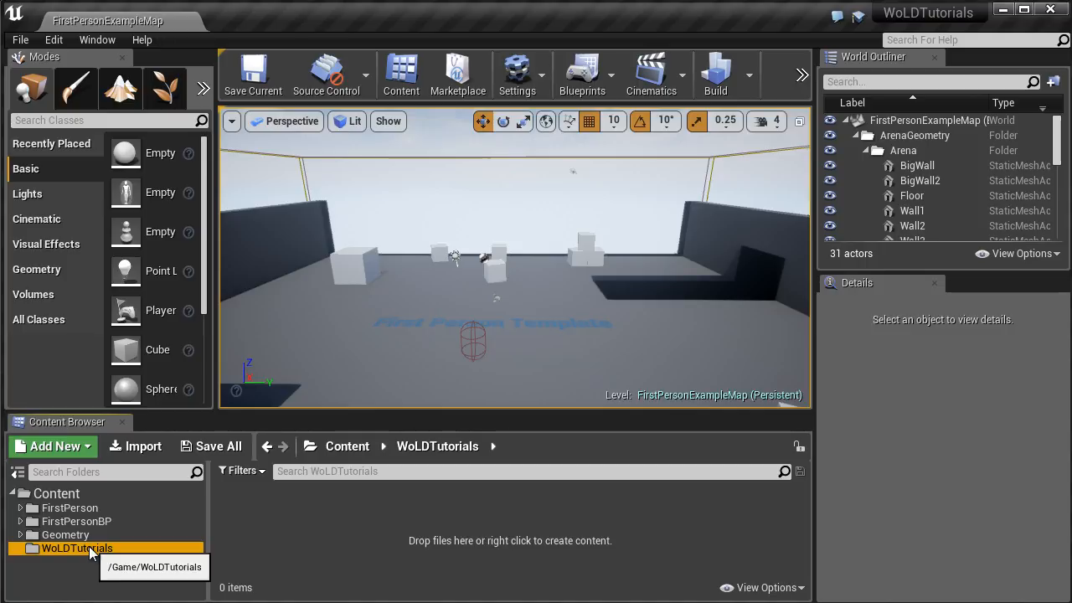
Add StaticMeshes, Textures, Materials, Maps and Blueprint subfolders inside WoLDTutorials
{"action": "right_click", "coordinate": [77, 548]}
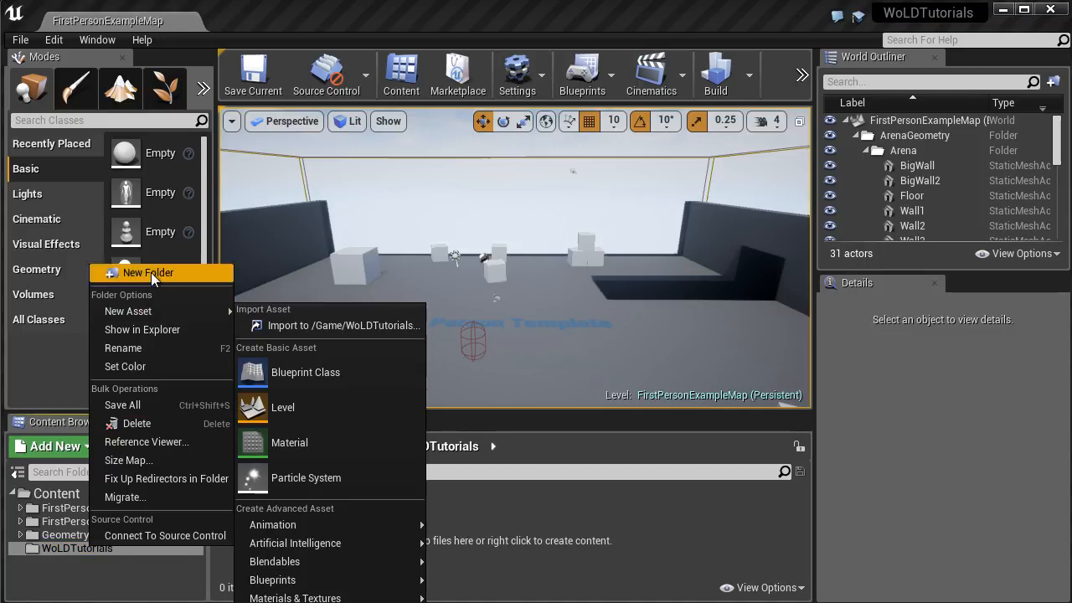
{"action": "left_click", "coordinate": [148, 273]}
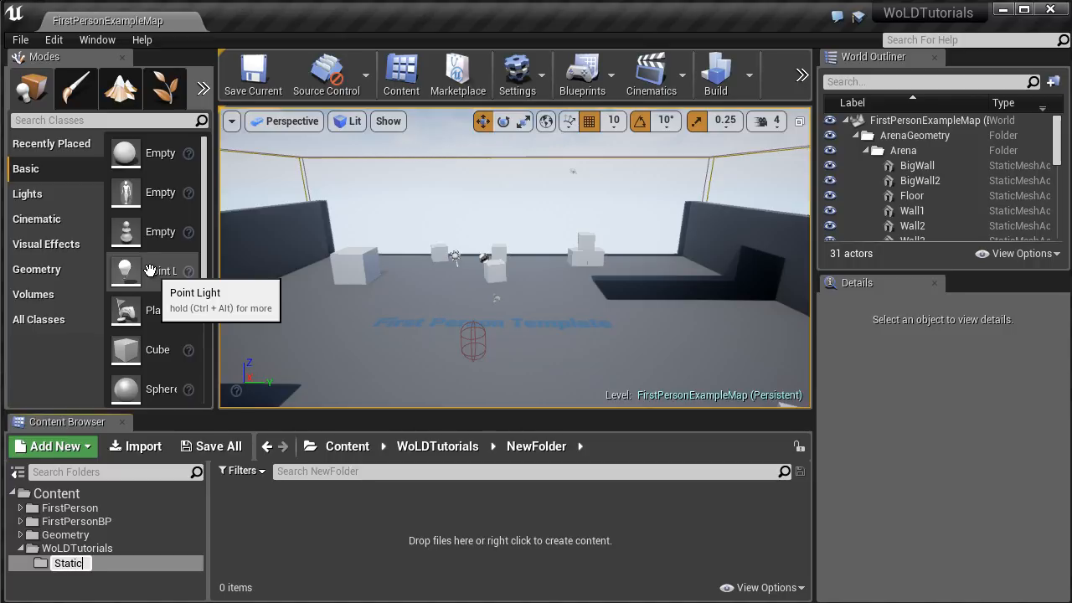
{"action": "right_click", "coordinate": [81, 560]}
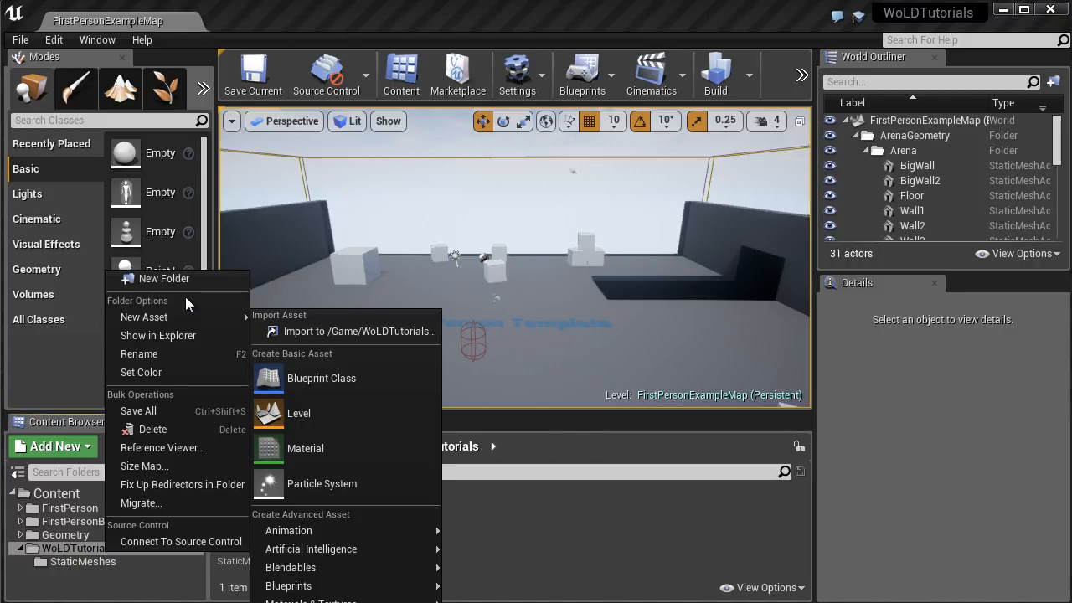
{"action": "left_click", "coordinate": [165, 278]}
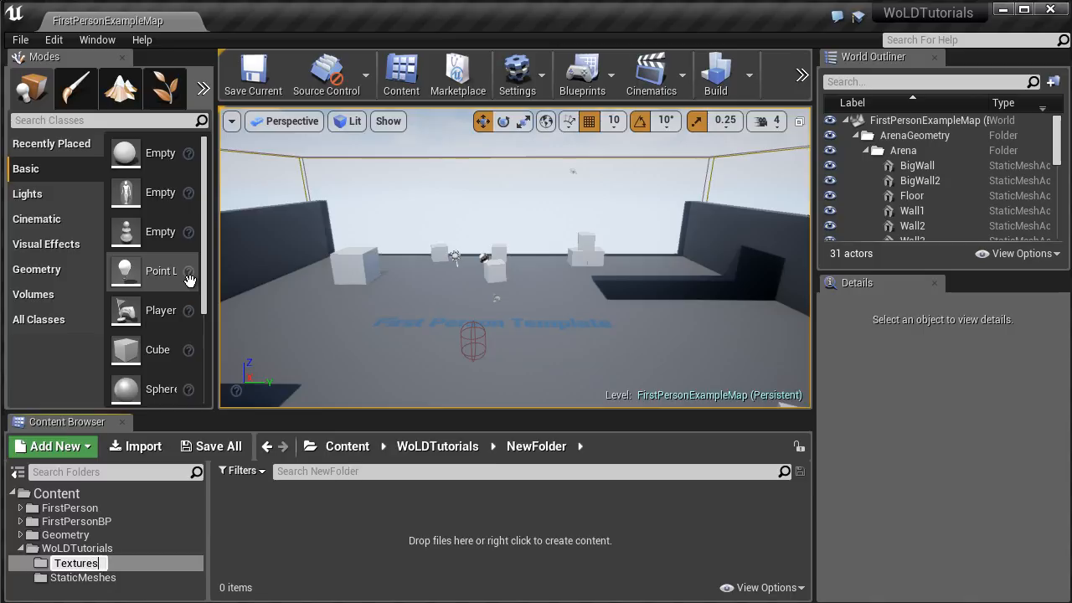
{"action": "right_click", "coordinate": [76, 547]}
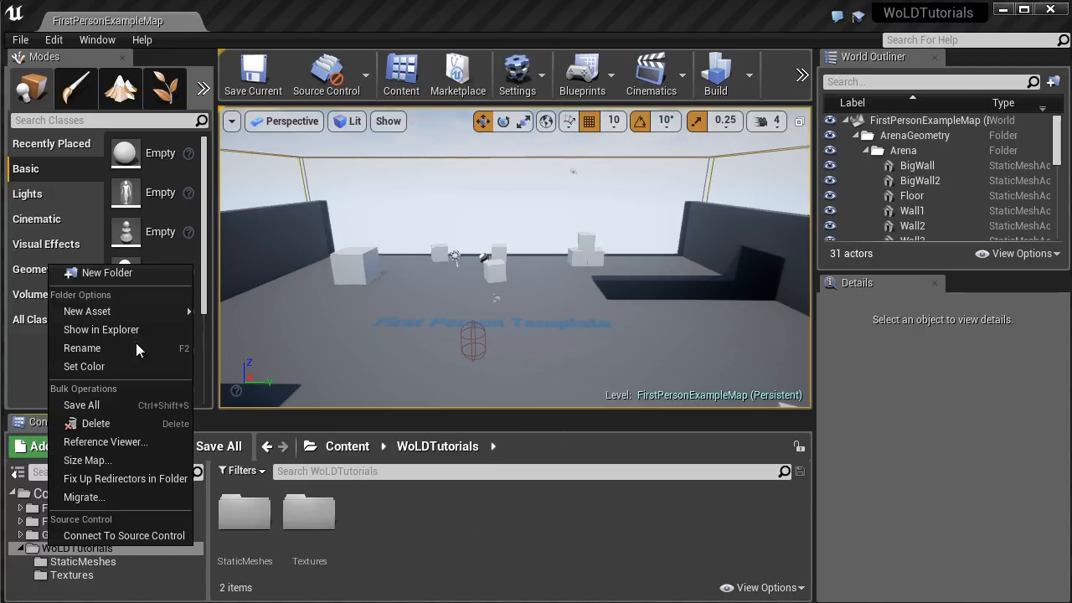
{"action": "left_click", "coordinate": [107, 272]}
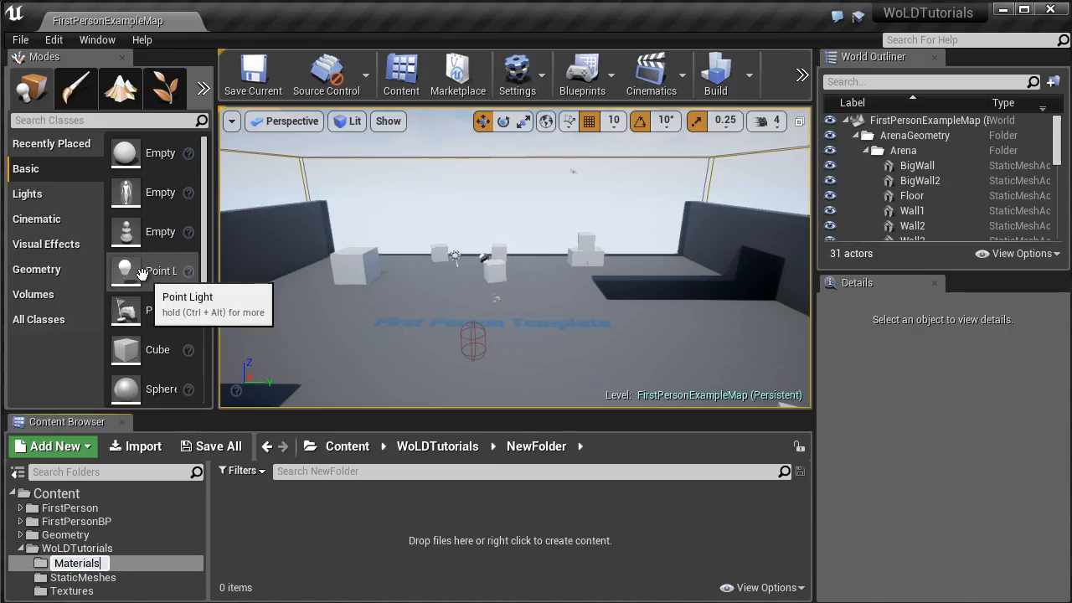
{"action": "right_click", "coordinate": [101, 561]}
{"action": "type", "text": "Maps"}
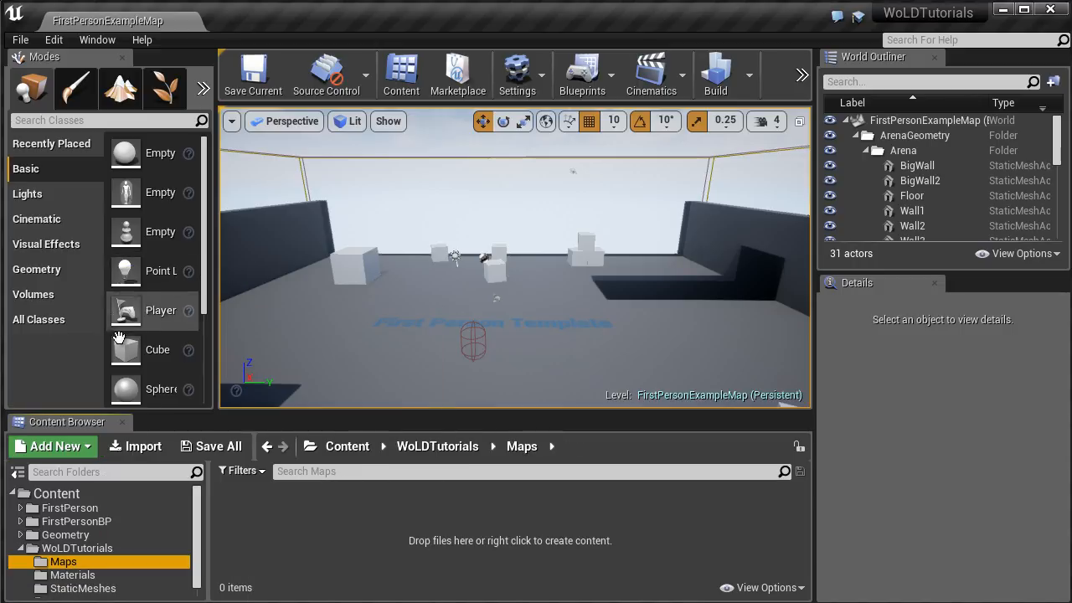
{"action": "right_click", "coordinate": [76, 548]}
{"action": "type", "text": "Blueprint"}
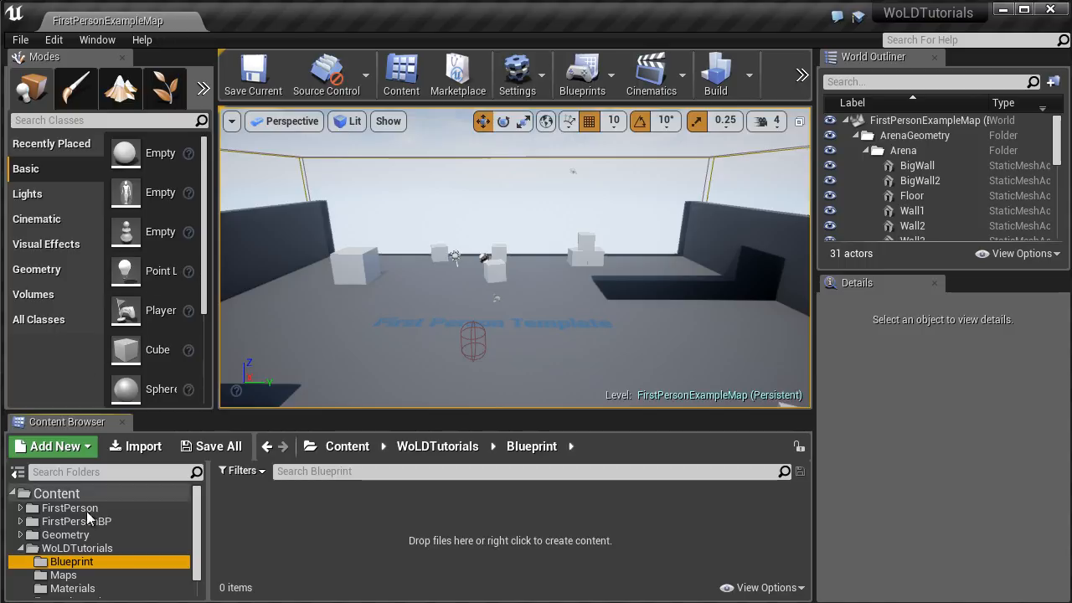
Browse the Maps, Blueprint and Materials folders, then return to WoLDTutorials' contents
{"action": "left_click", "coordinate": [63, 551]}
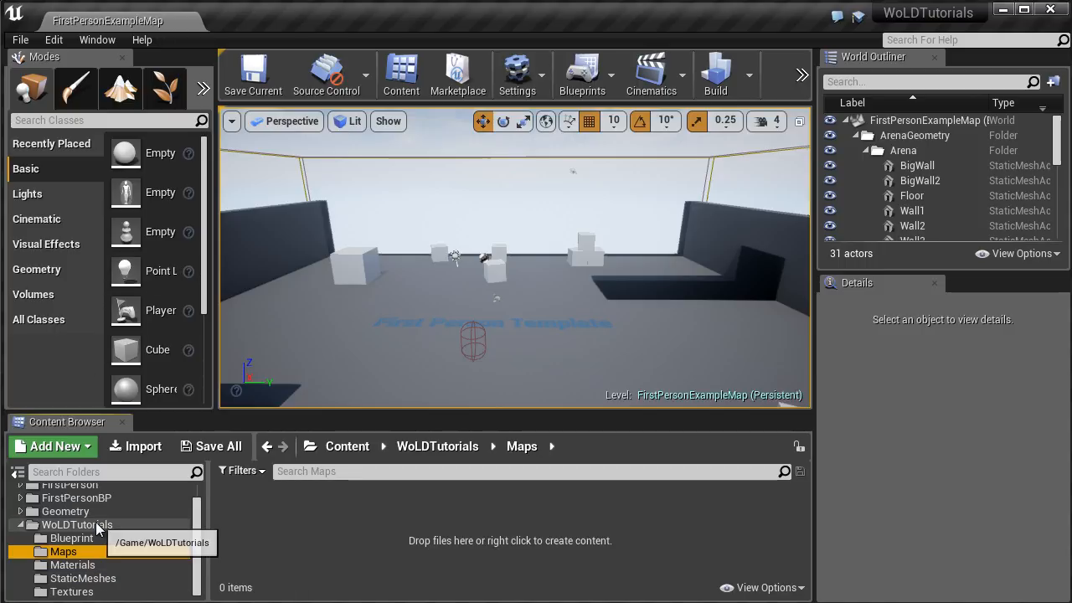
{"action": "left_click", "coordinate": [76, 524]}
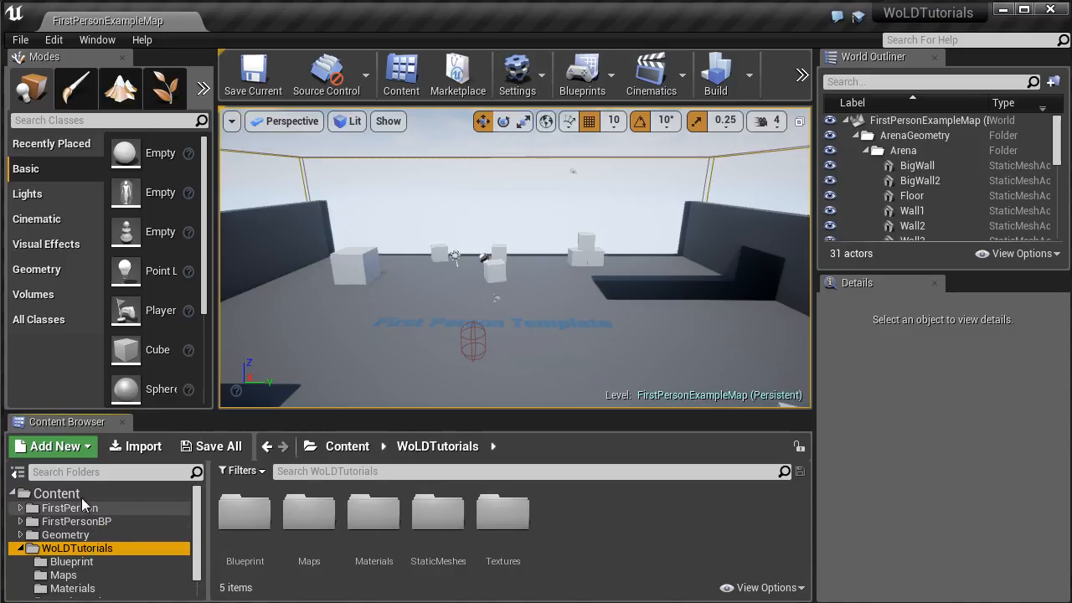
{"action": "left_click", "coordinate": [56, 493]}
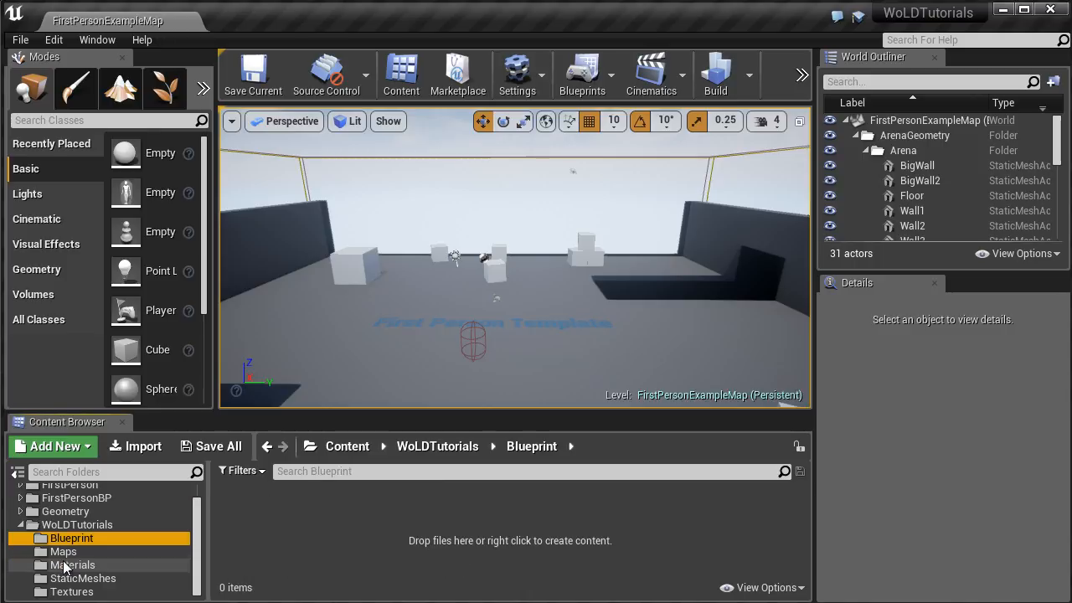
{"action": "left_click", "coordinate": [73, 564]}
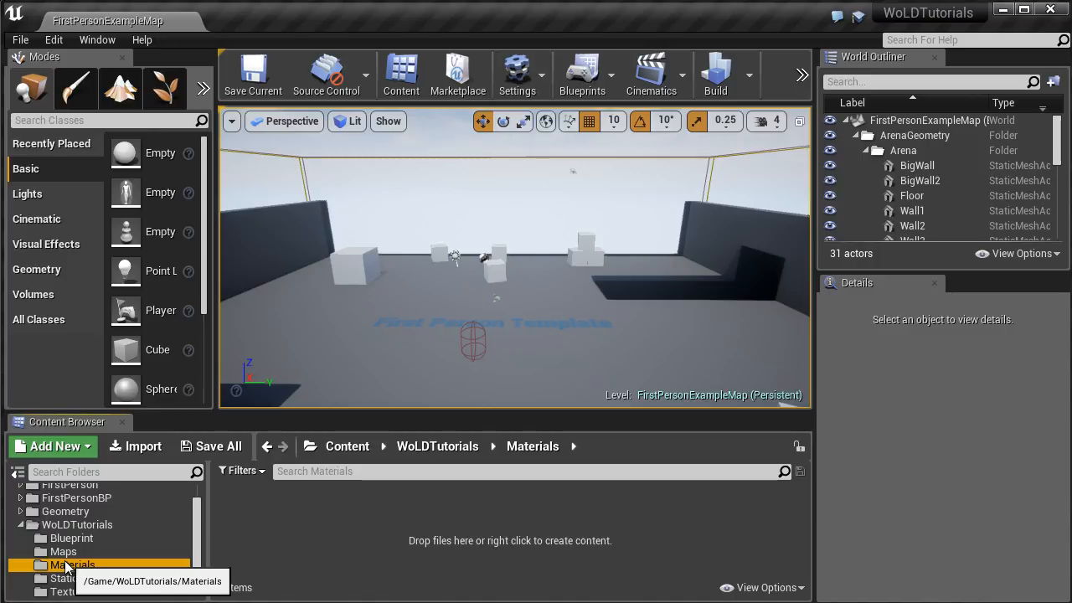
{"action": "left_click", "coordinate": [76, 524]}
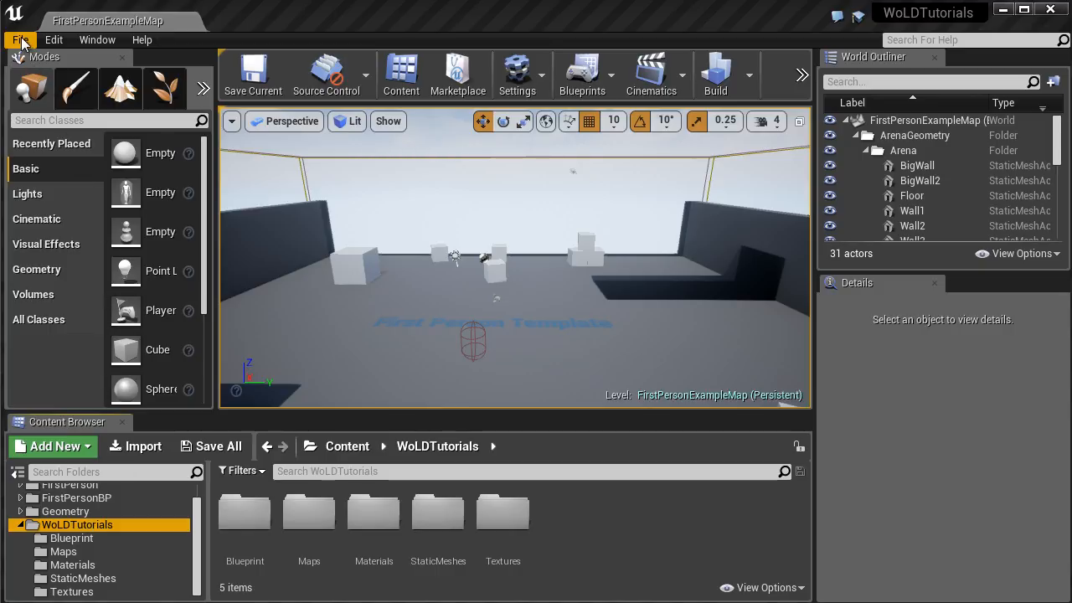
Create a File > New Level using the Default template
{"action": "left_click", "coordinate": [21, 39]}
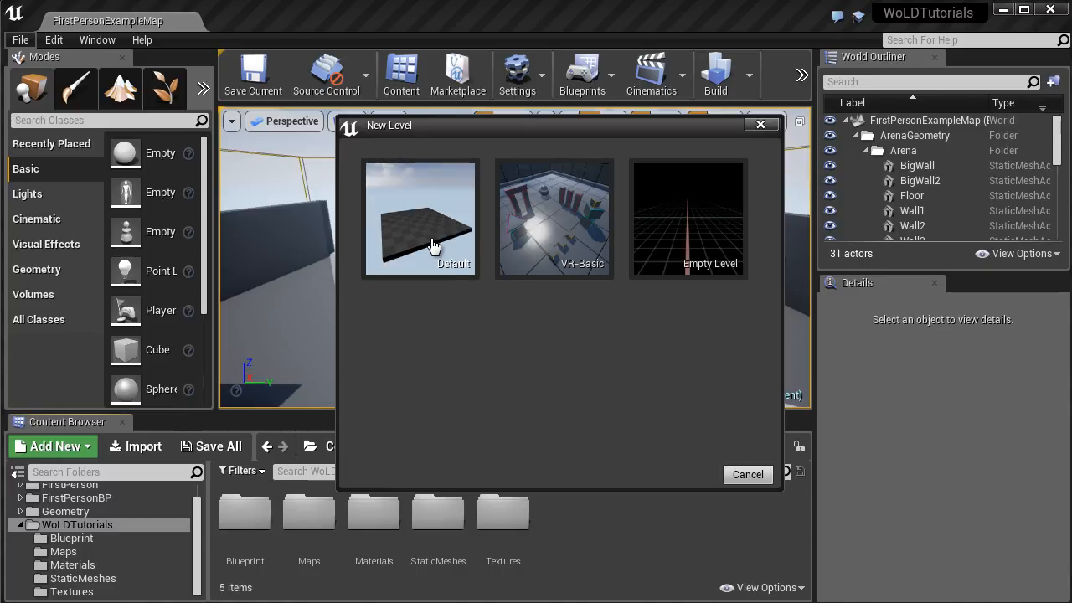
{"action": "mouse_move", "coordinate": [707, 229]}
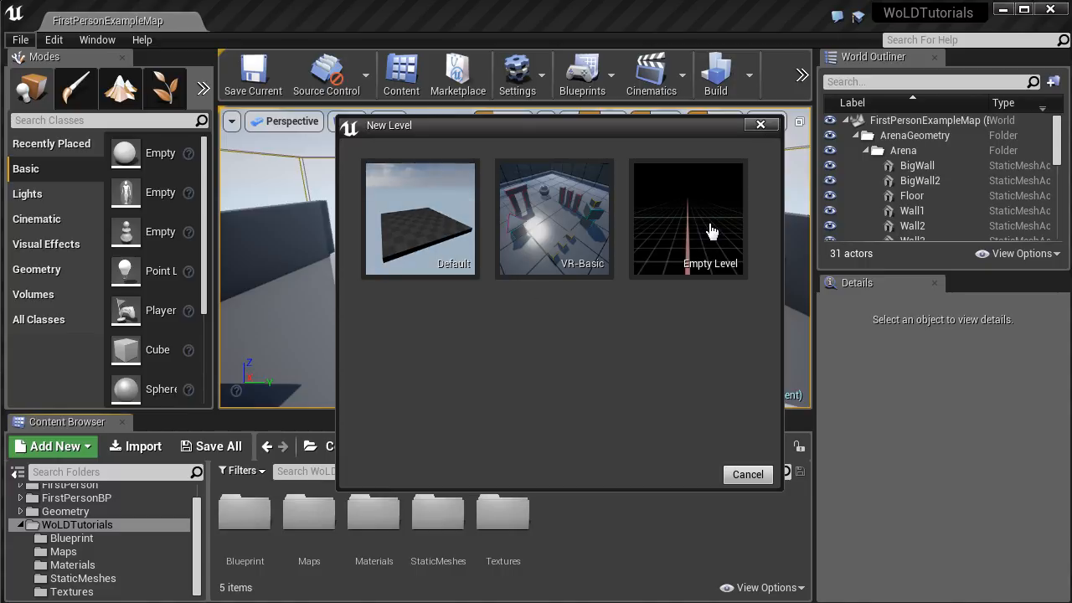
{"action": "mouse_move", "coordinate": [421, 227]}
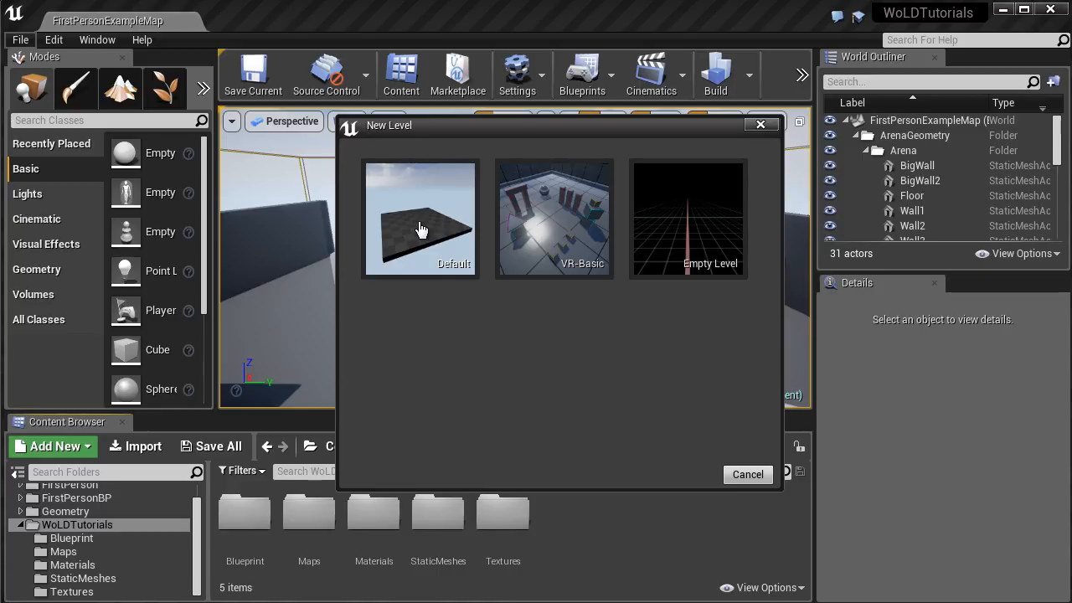
{"action": "mouse_move", "coordinate": [725, 242]}
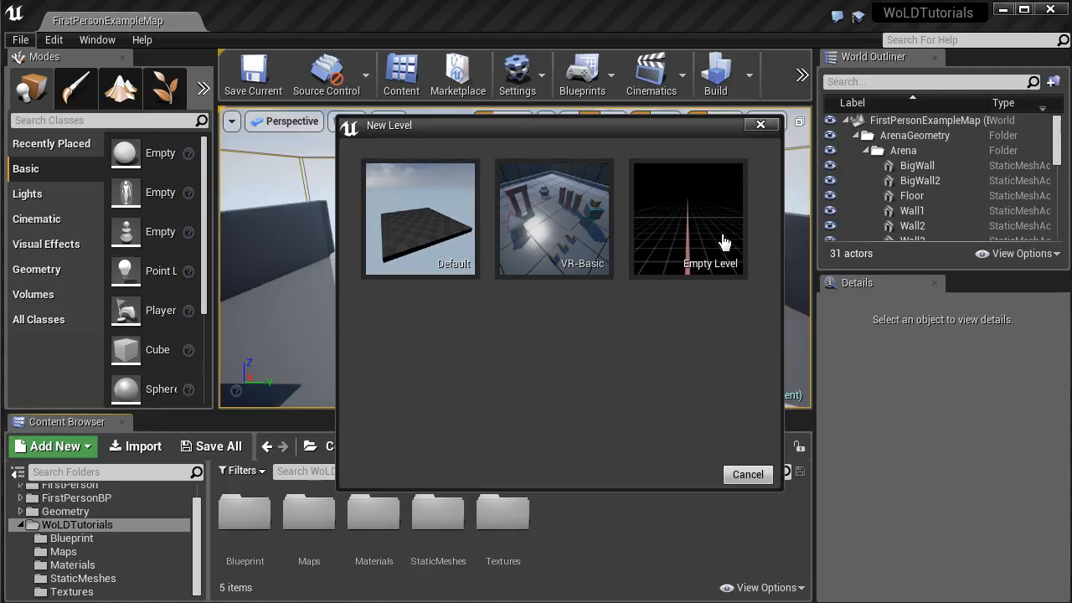
{"action": "left_click", "coordinate": [420, 219]}
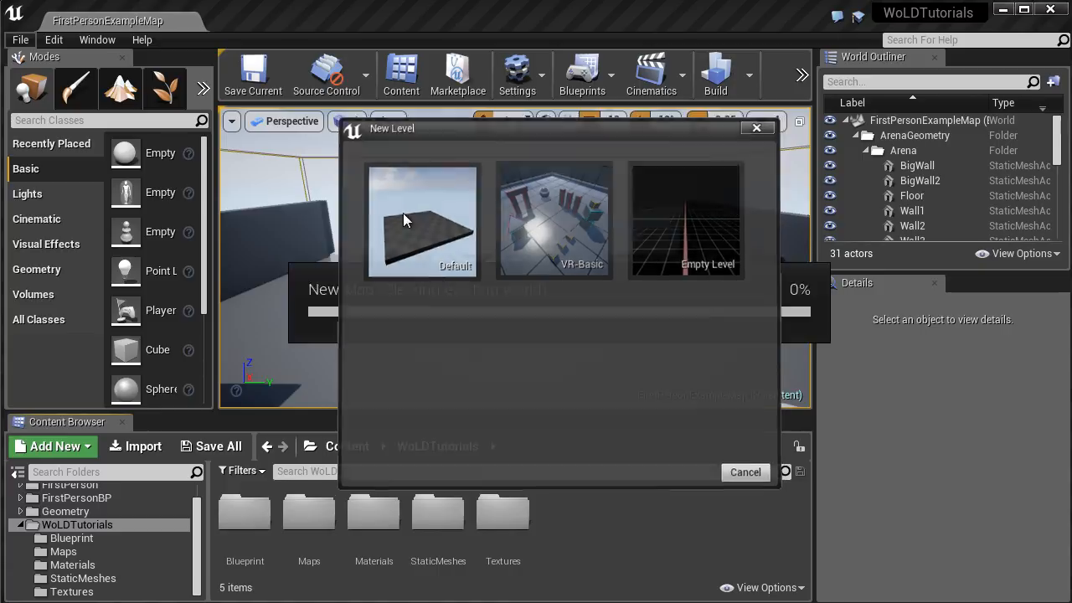
{"action": "left_click", "coordinate": [422, 222]}
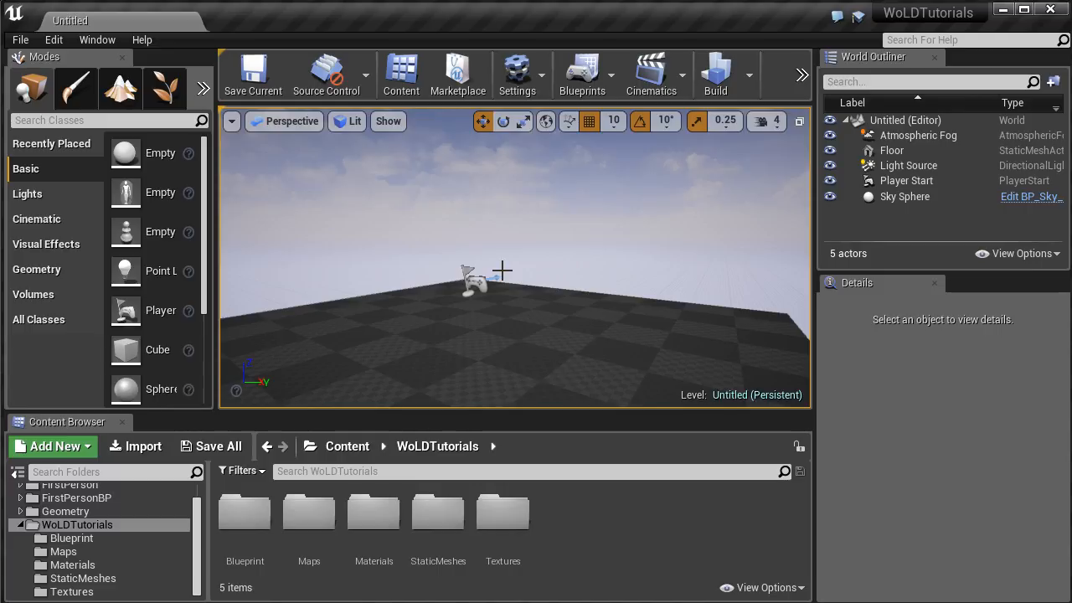
Place a Geometry box brush and set its height to 180
{"action": "left_click", "coordinate": [37, 269]}
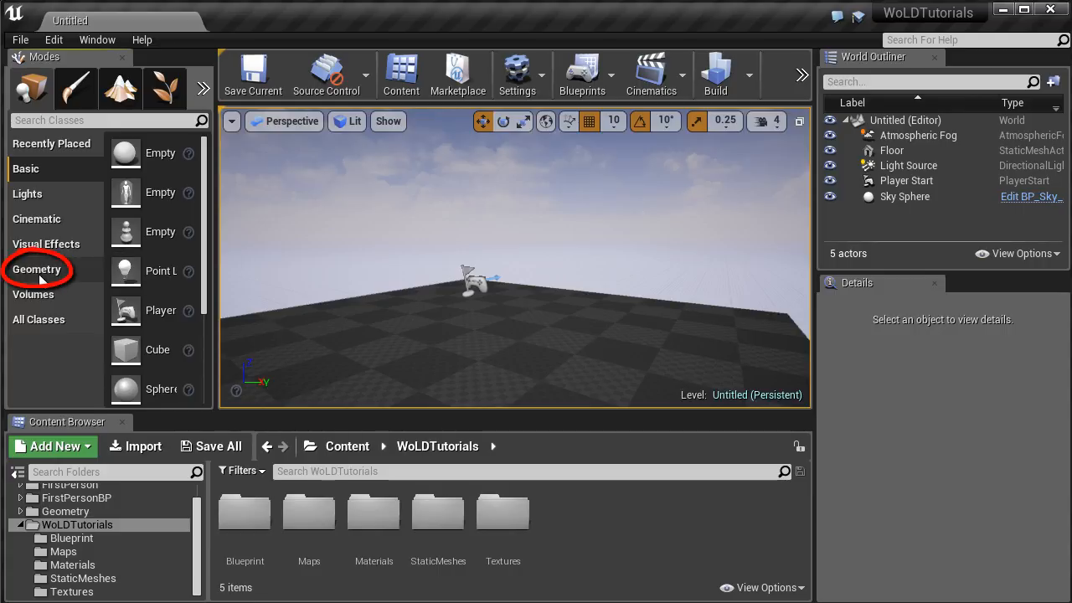
{"action": "left_click", "coordinate": [37, 269]}
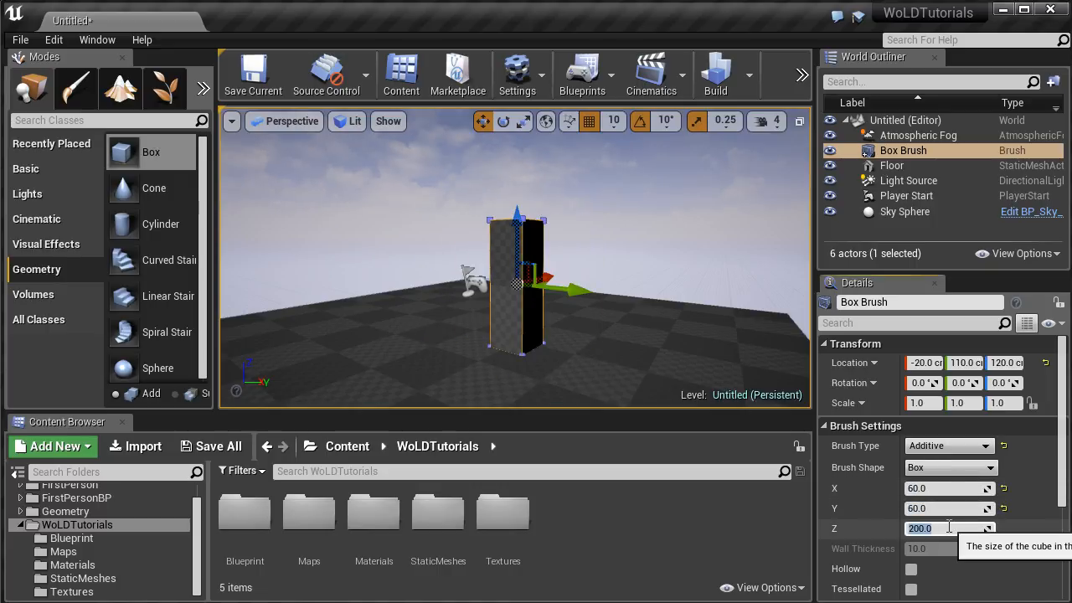
{"action": "type", "text": "180.0"}
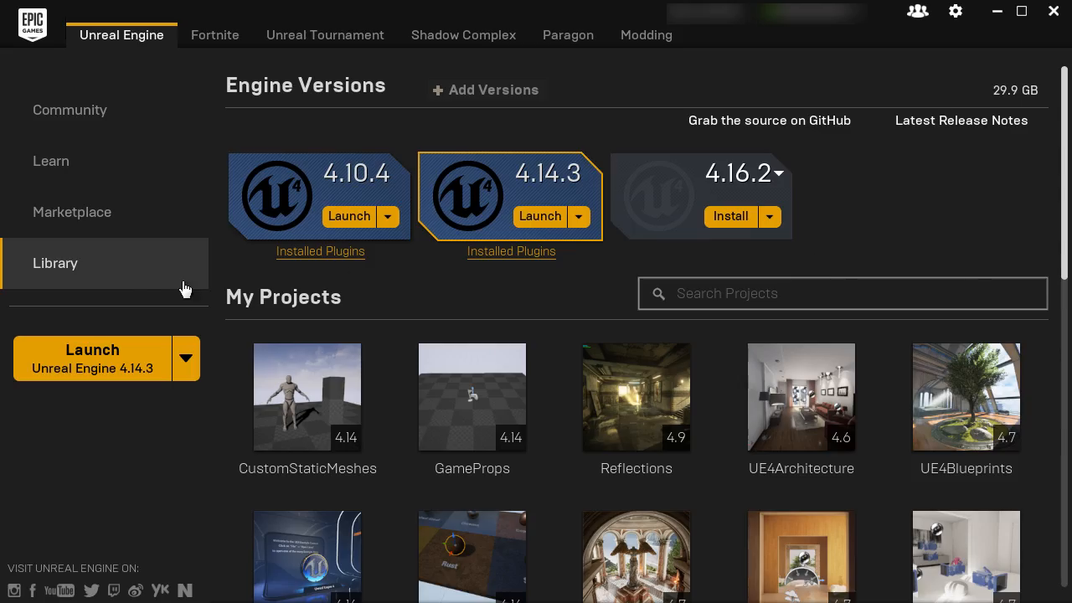
Scroll to the Vault and add UE4 Mannequin: Mobile to WoLDTutorials
{"action": "scroll", "scroll_direction": "down", "scroll_amount": 3}
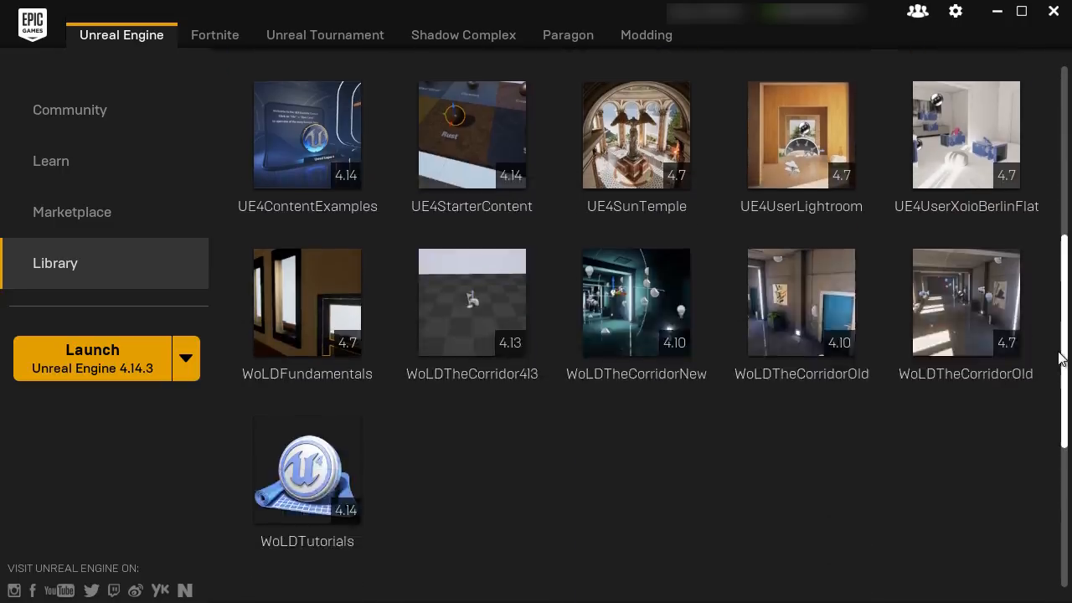
{"action": "scroll", "scroll_direction": "down", "scroll_amount": 3}
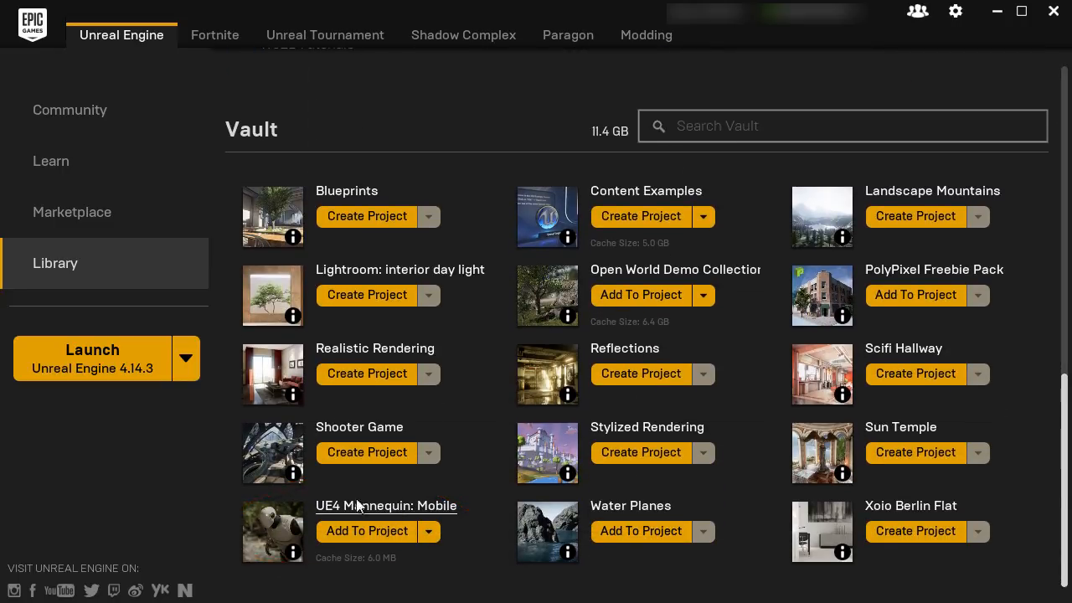
{"action": "mouse_move", "coordinate": [427, 511]}
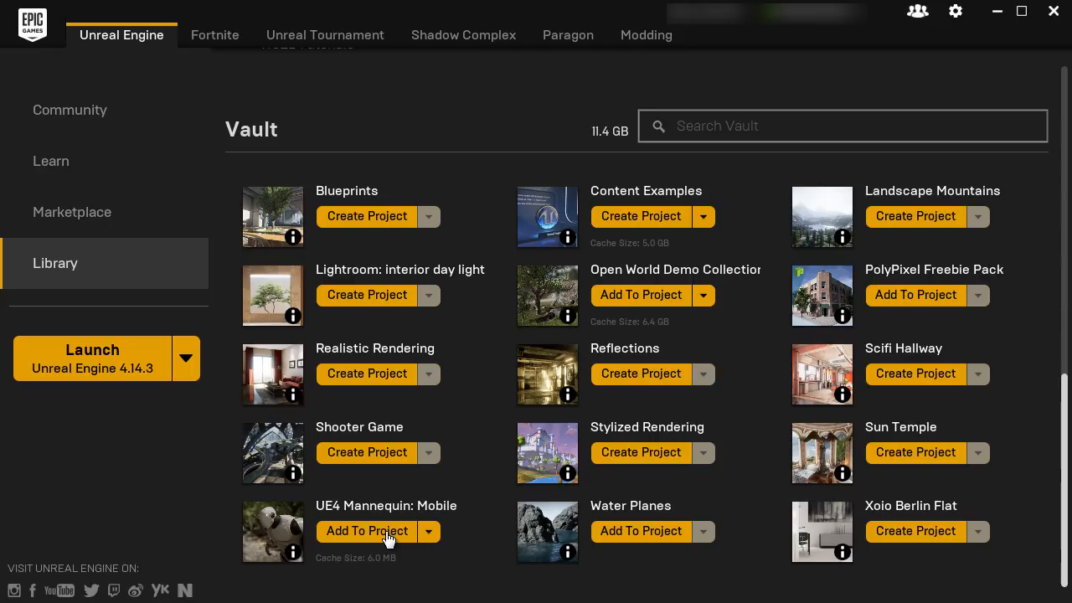
{"action": "left_click", "coordinate": [366, 531]}
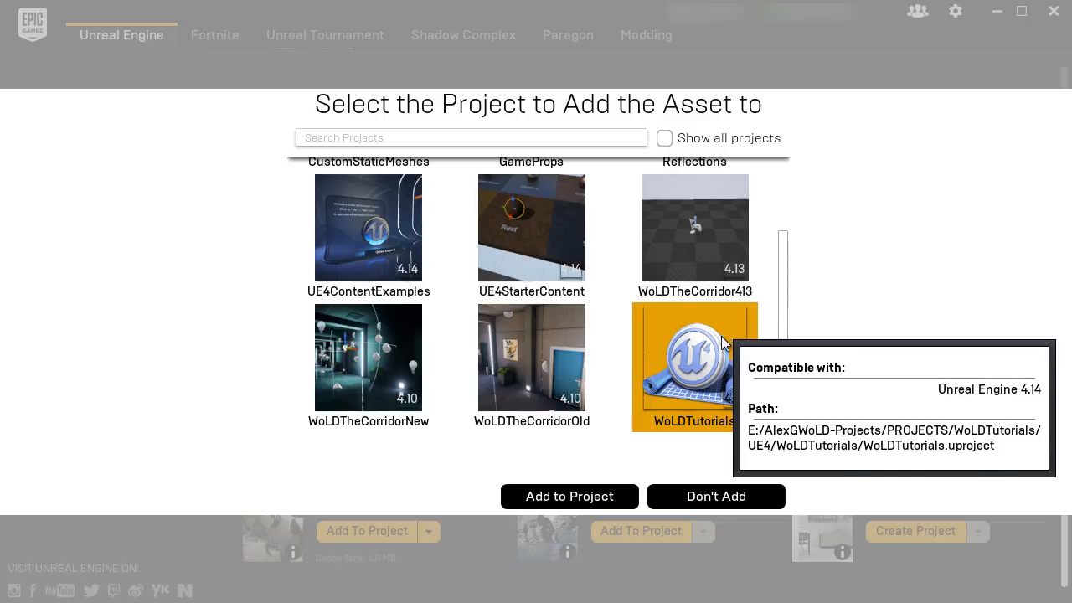
{"action": "left_click", "coordinate": [716, 496]}
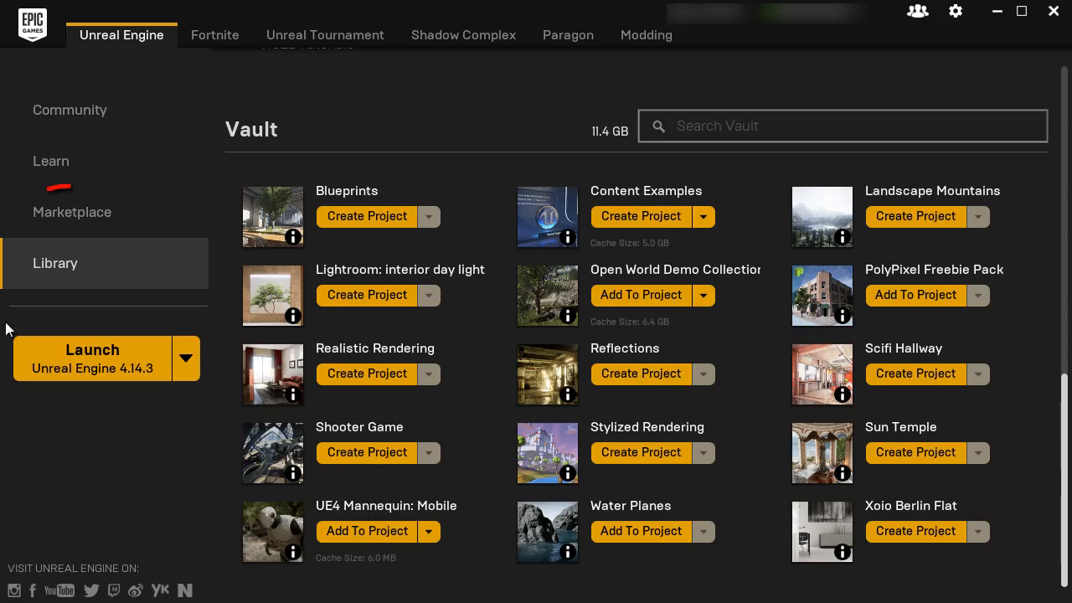
Search the Marketplace for 'mann' and add the UE4 Mannequin: Mobile pack
{"action": "left_click", "coordinate": [72, 212]}
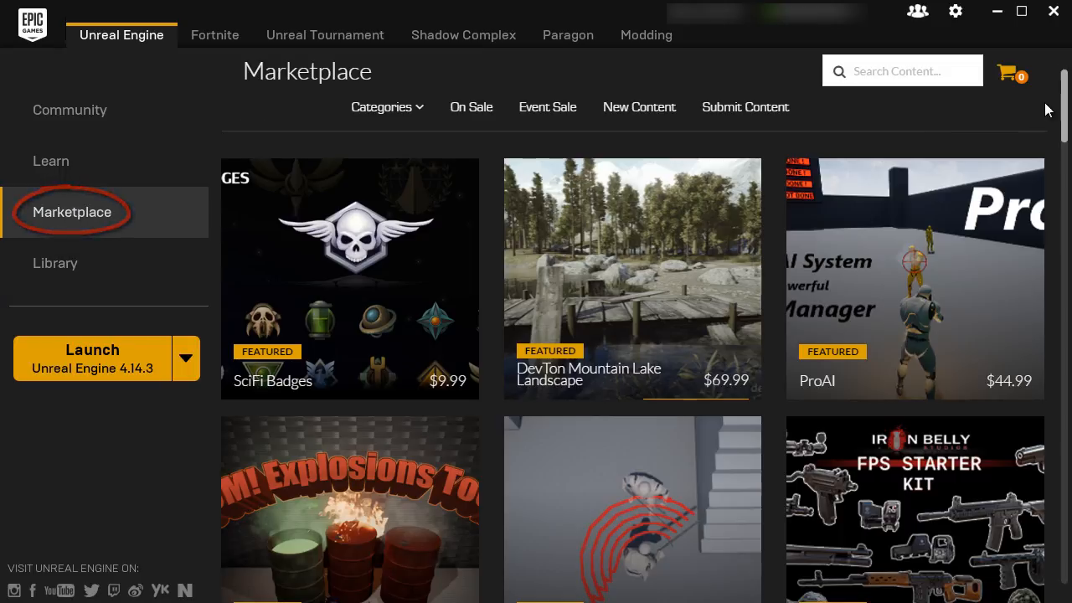
{"action": "type", "text": "mann"}
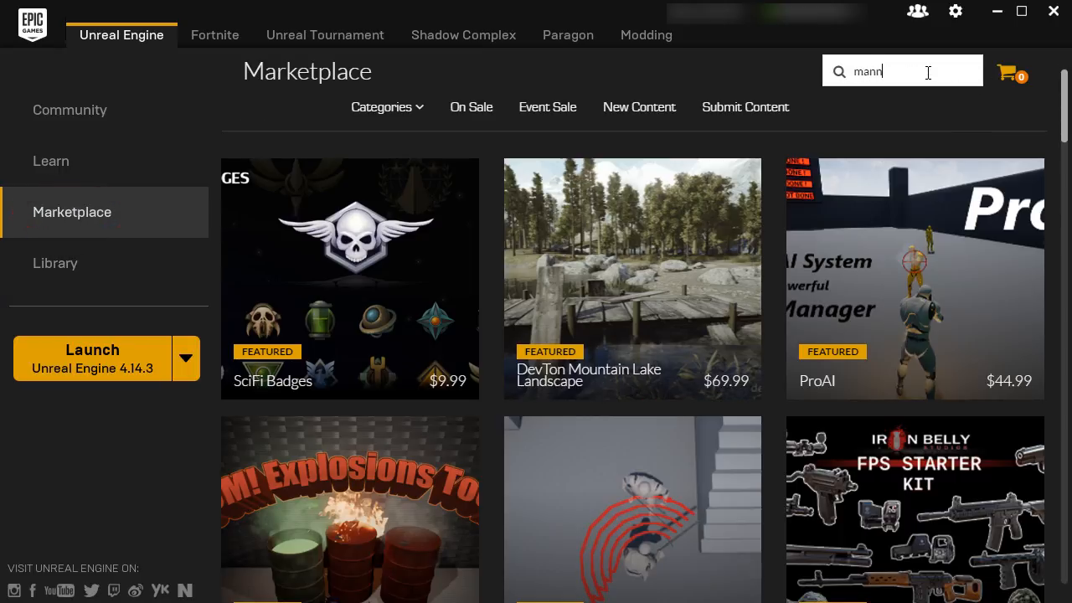
{"action": "key", "text": "Return"}
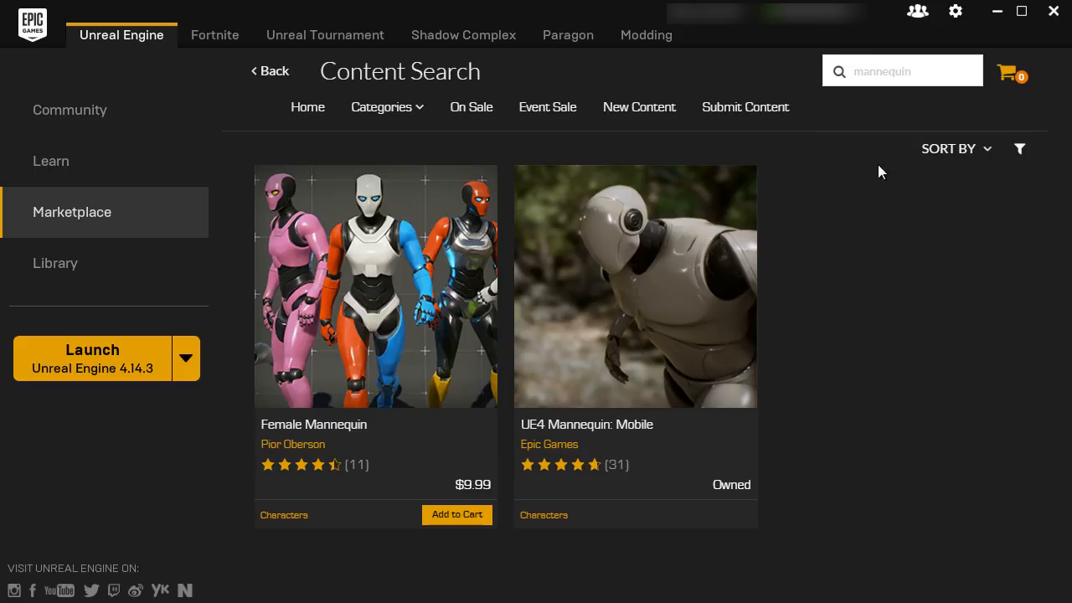
{"action": "left_click", "coordinate": [635, 287]}
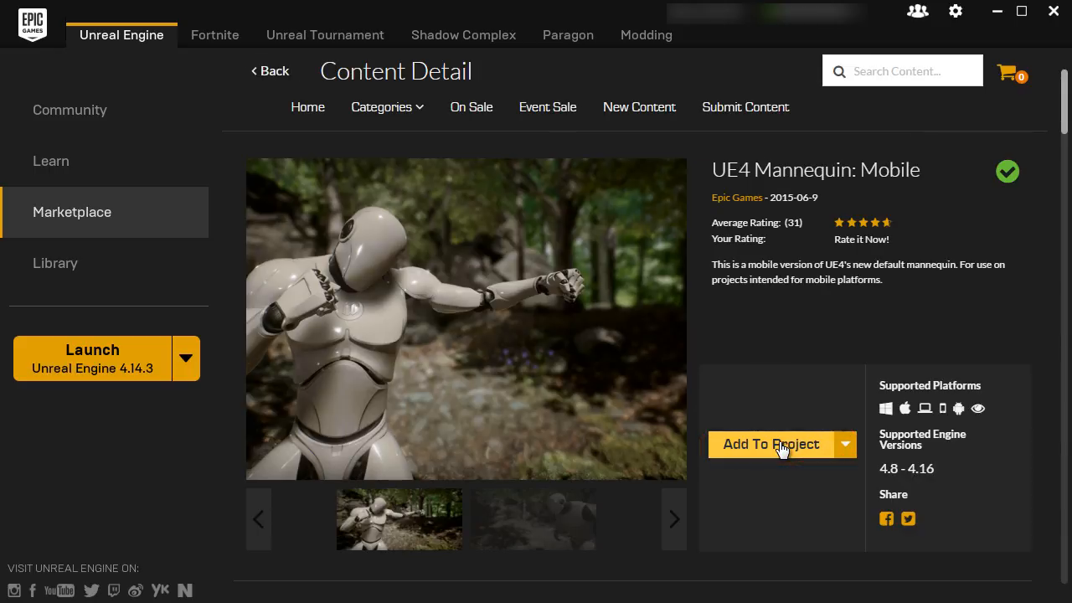
{"action": "left_click", "coordinate": [55, 263]}
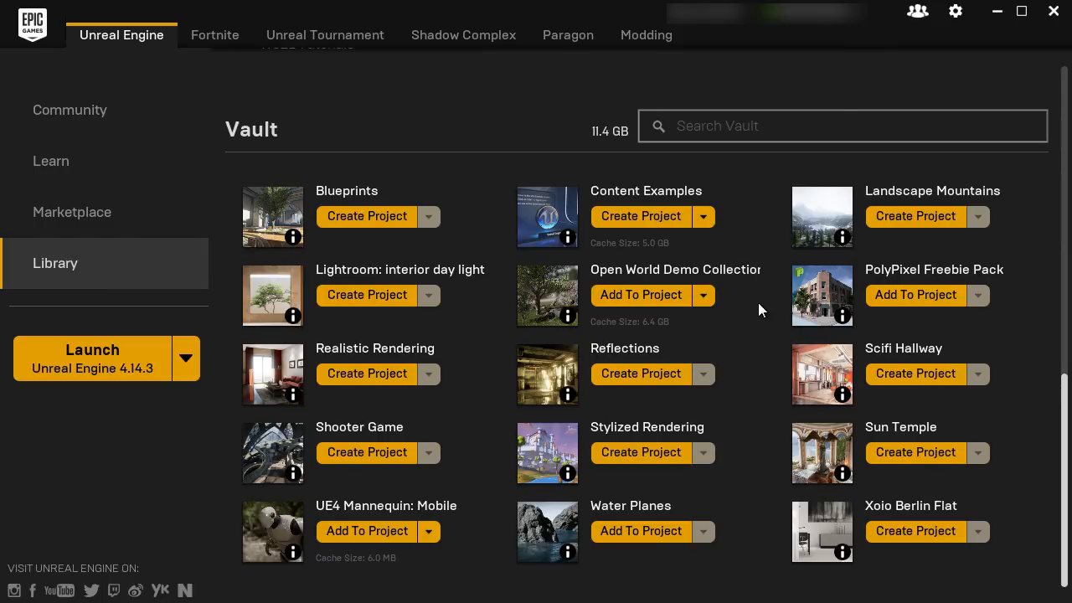
Drag SK_Mannequin_Mobile from UE4_Mannequin_Mobile > Mesh beside the box and rotate it 90°
{"action": "left_click", "coordinate": [92, 349]}
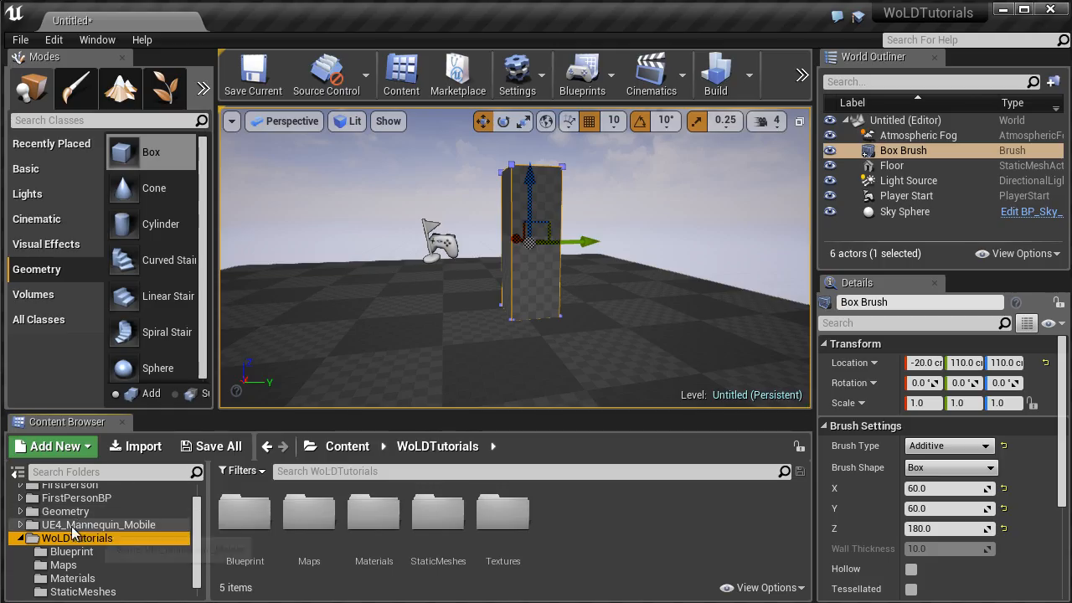
{"action": "mouse_move", "coordinate": [98, 525]}
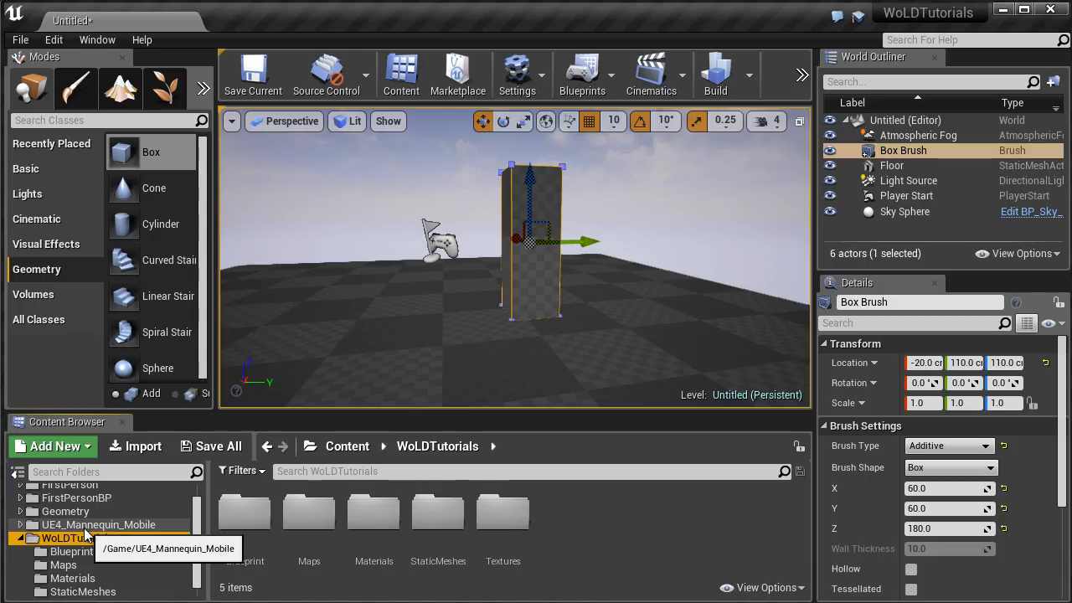
{"action": "left_click", "coordinate": [98, 524]}
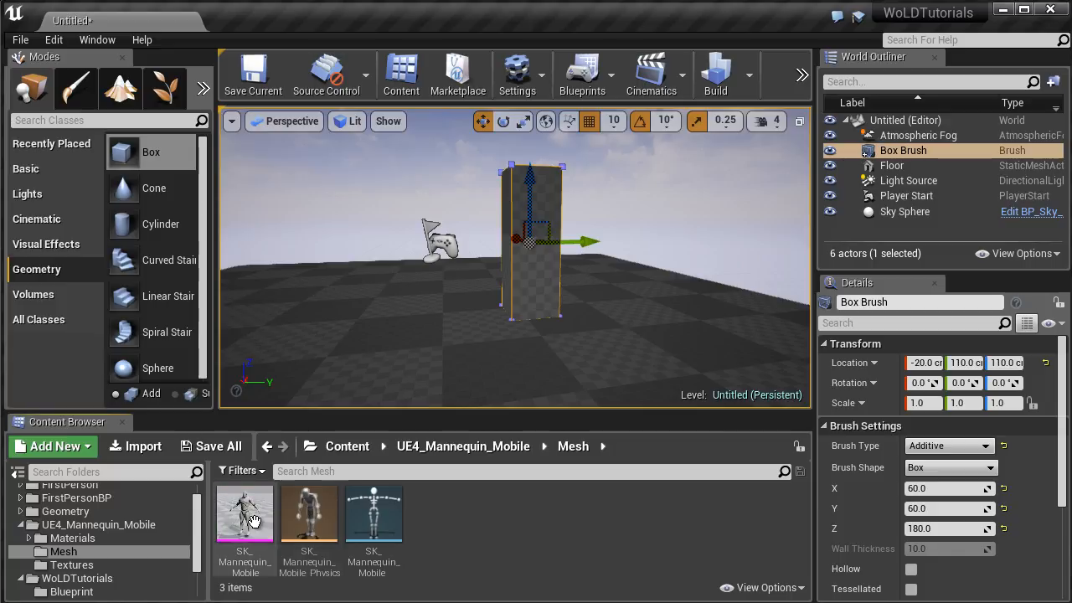
{"action": "left_click", "coordinate": [245, 515]}
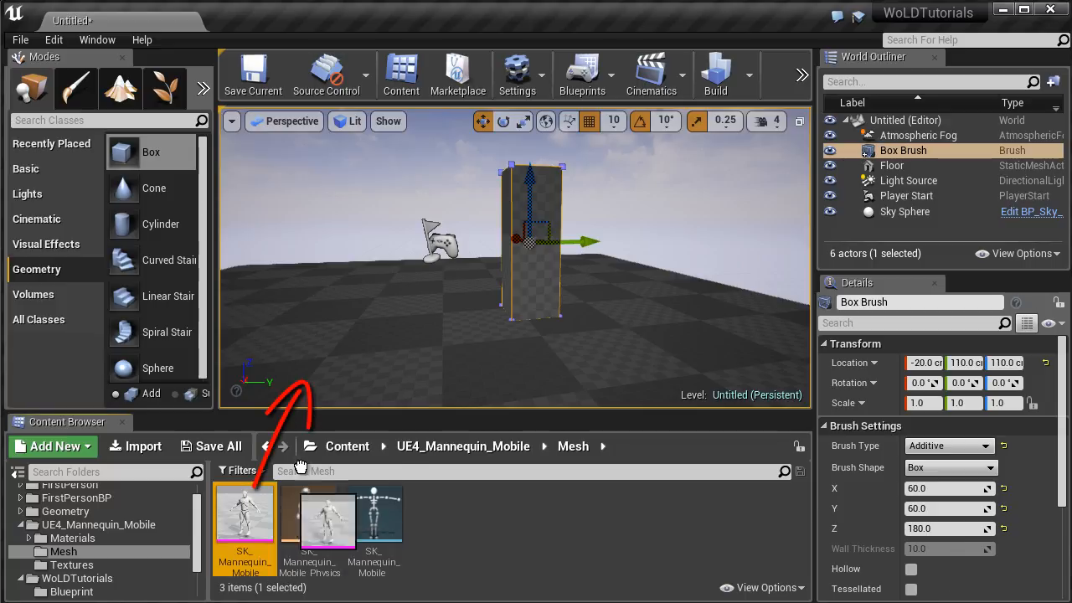
{"action": "left_click_drag", "start_coordinate": [245, 519], "coordinate": [435, 268]}
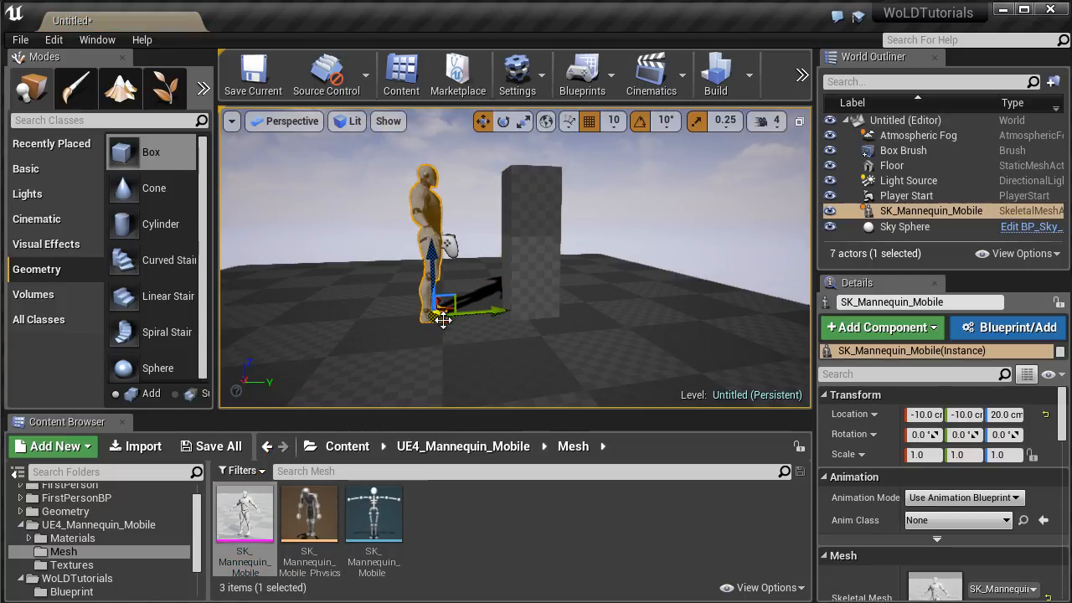
{"action": "left_click", "coordinate": [436, 326]}
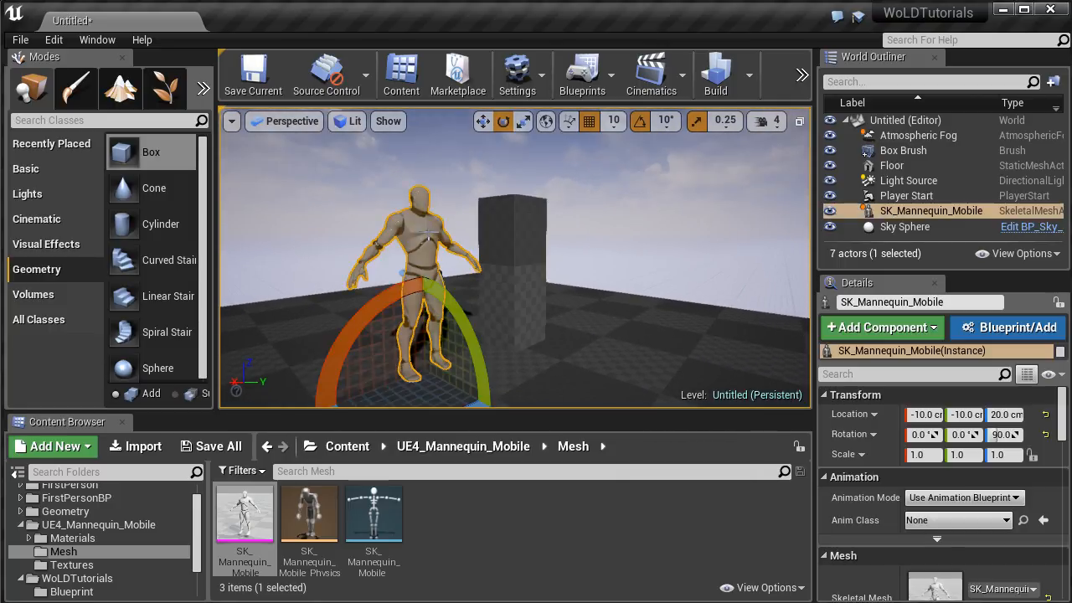
{"action": "mouse_move", "coordinate": [20, 39]}
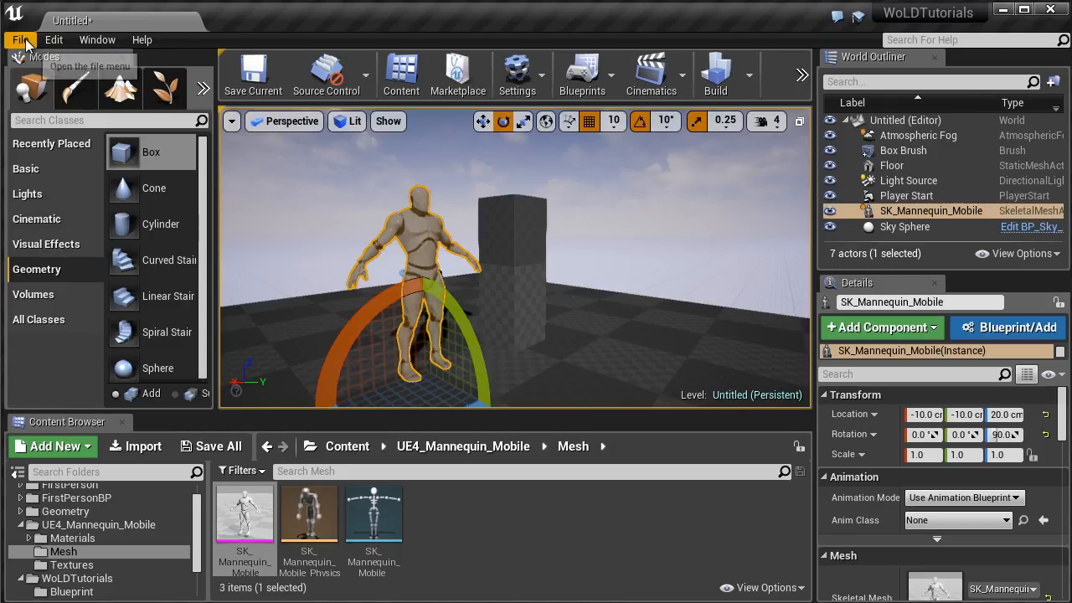
Save Current As 'SetUp' in the WoLDTutorials/Maps folder
{"action": "left_click", "coordinate": [20, 40]}
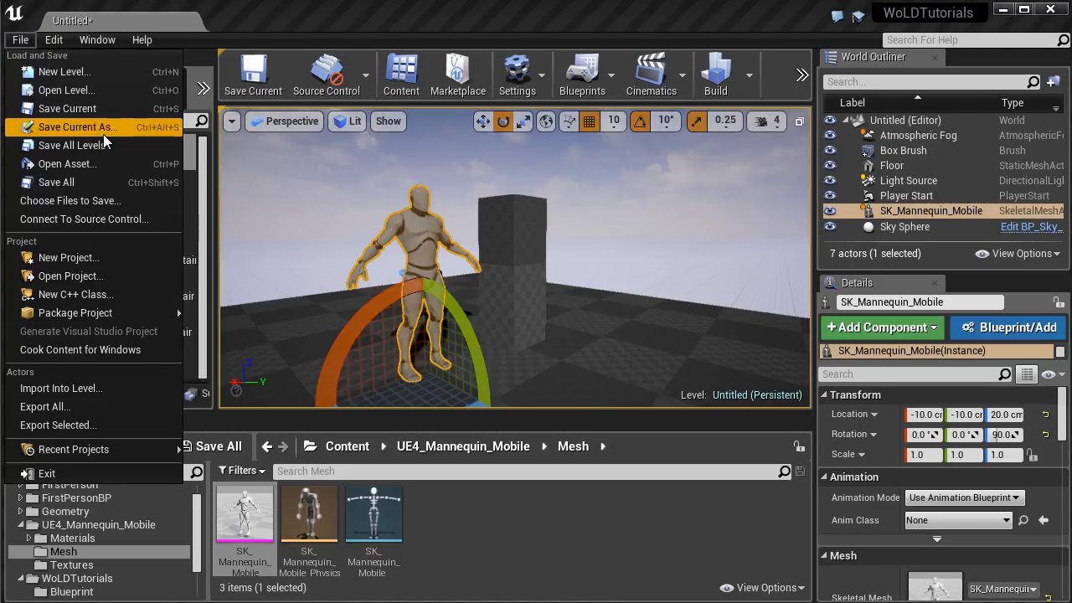
{"action": "left_click", "coordinate": [77, 126]}
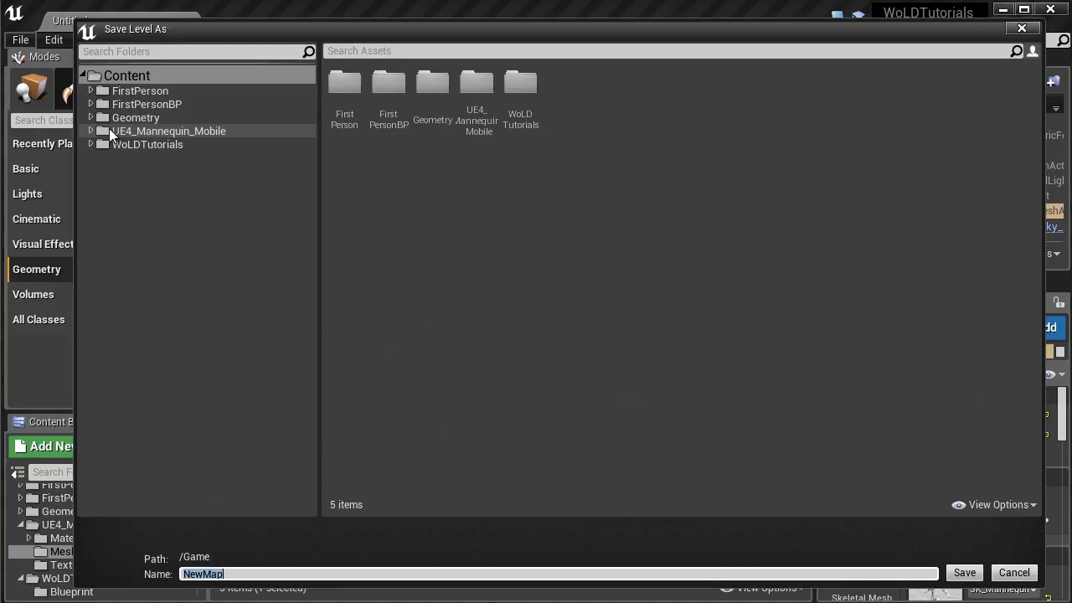
{"action": "left_click", "coordinate": [147, 144]}
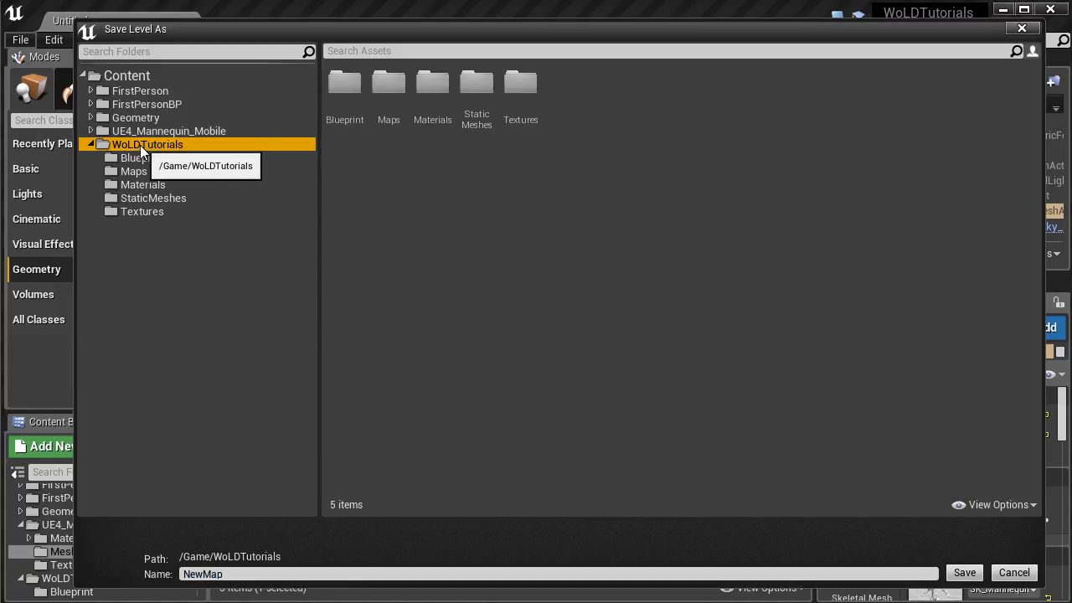
{"action": "left_click", "coordinate": [133, 171]}
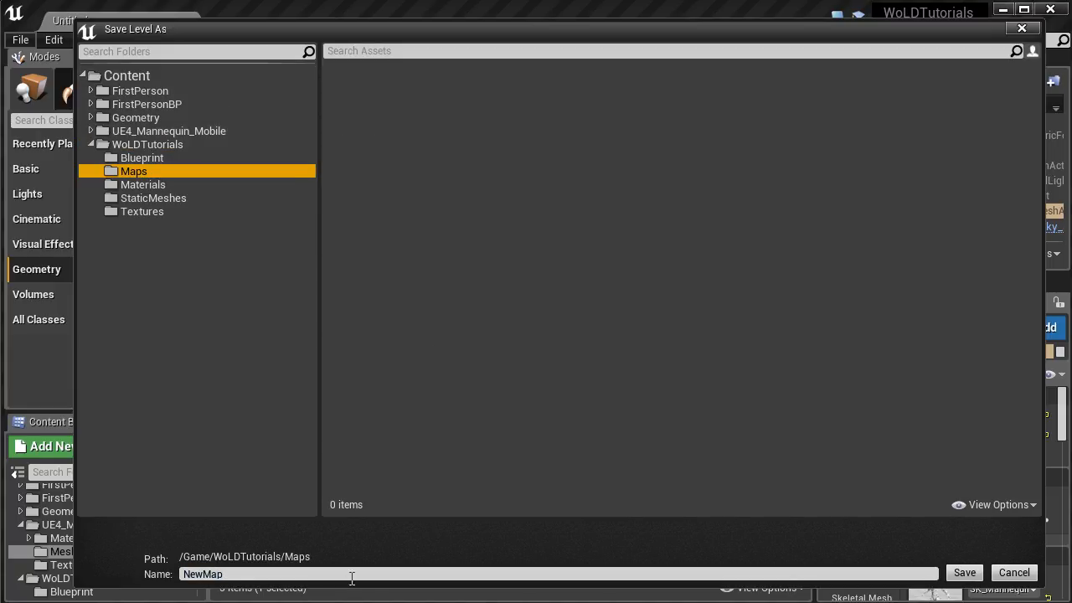
{"action": "type", "text": "Set"}
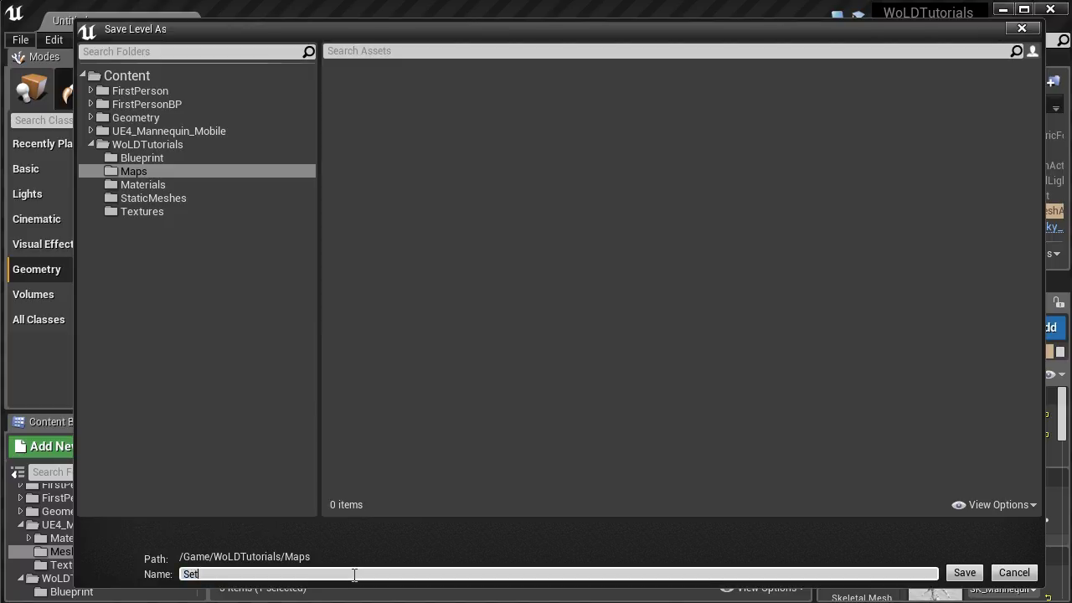
{"action": "type", "text": "Up"}
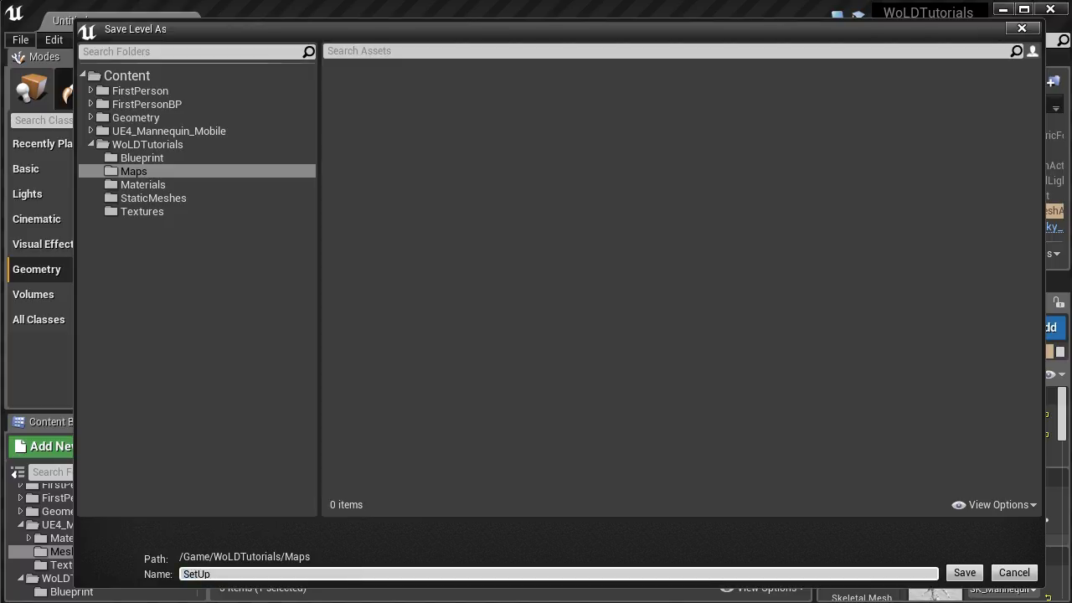
{"action": "left_click", "coordinate": [964, 572]}
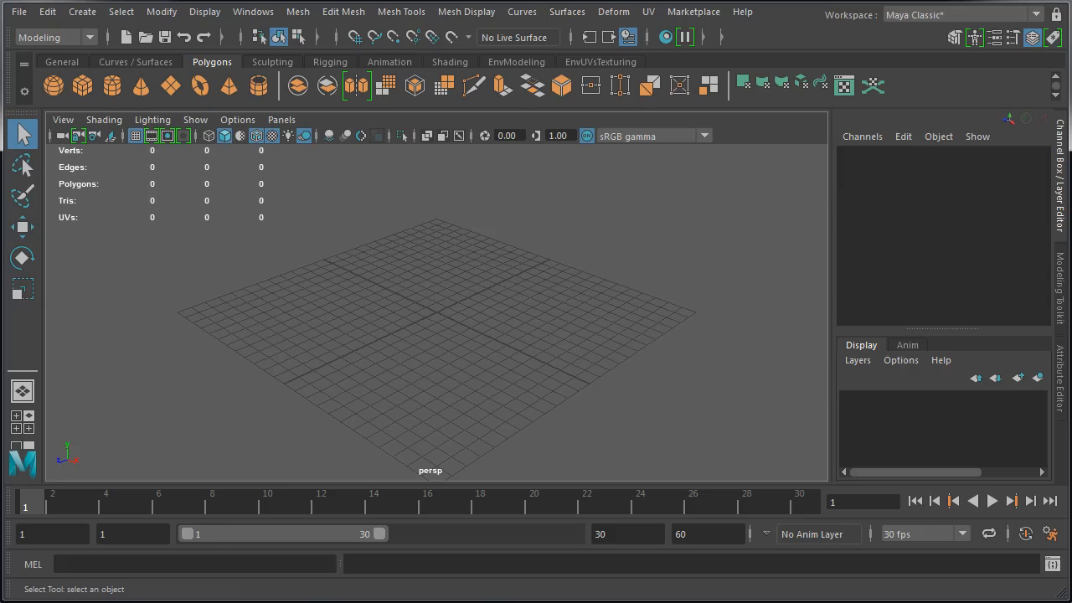
{"action": "mouse_move", "coordinate": [412, 341]}
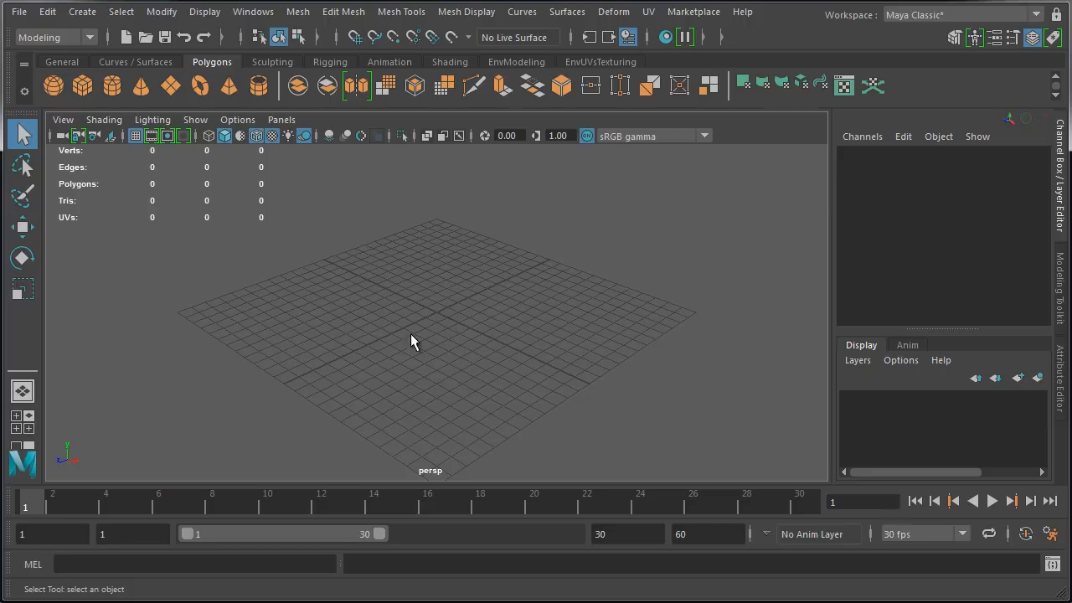
{"action": "mouse_move", "coordinate": [436, 460]}
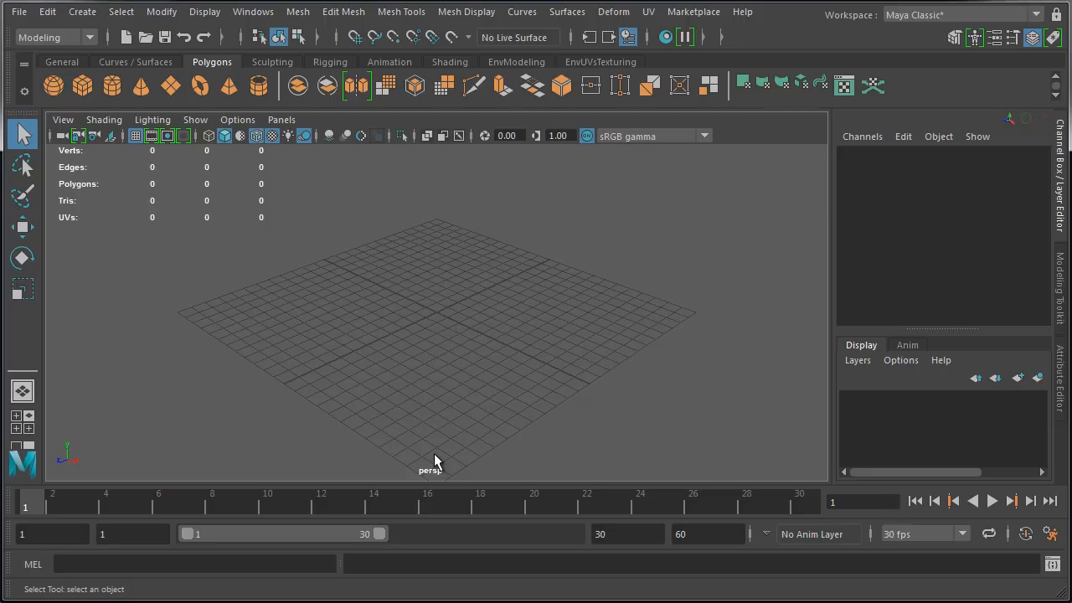
Tear off Windows > UI Elements and uncheck the Time Slider and Range Slider
{"action": "left_click", "coordinate": [253, 11]}
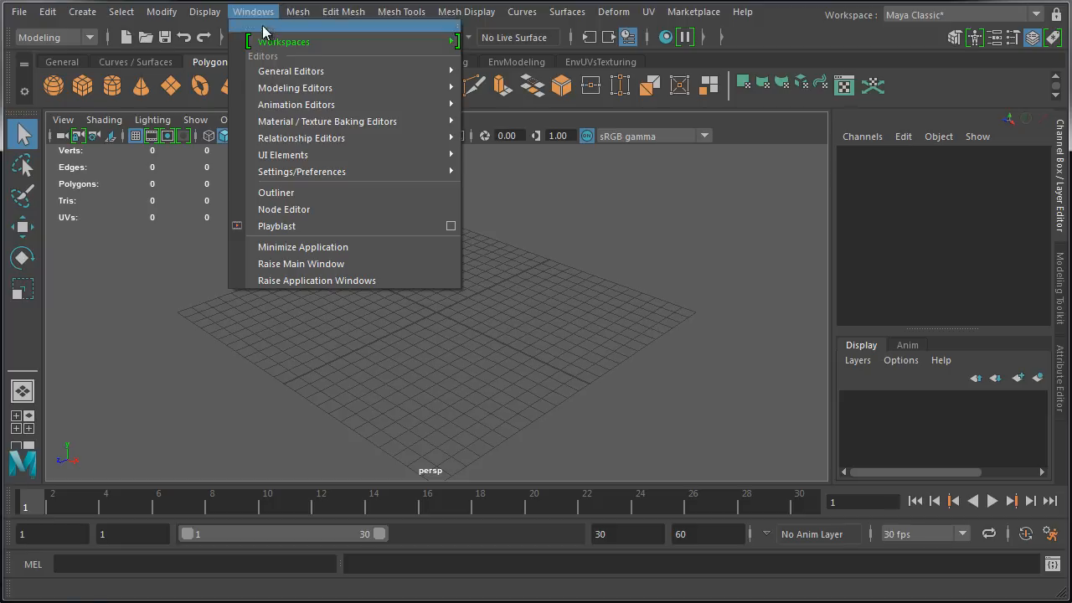
{"action": "left_click", "coordinate": [284, 155]}
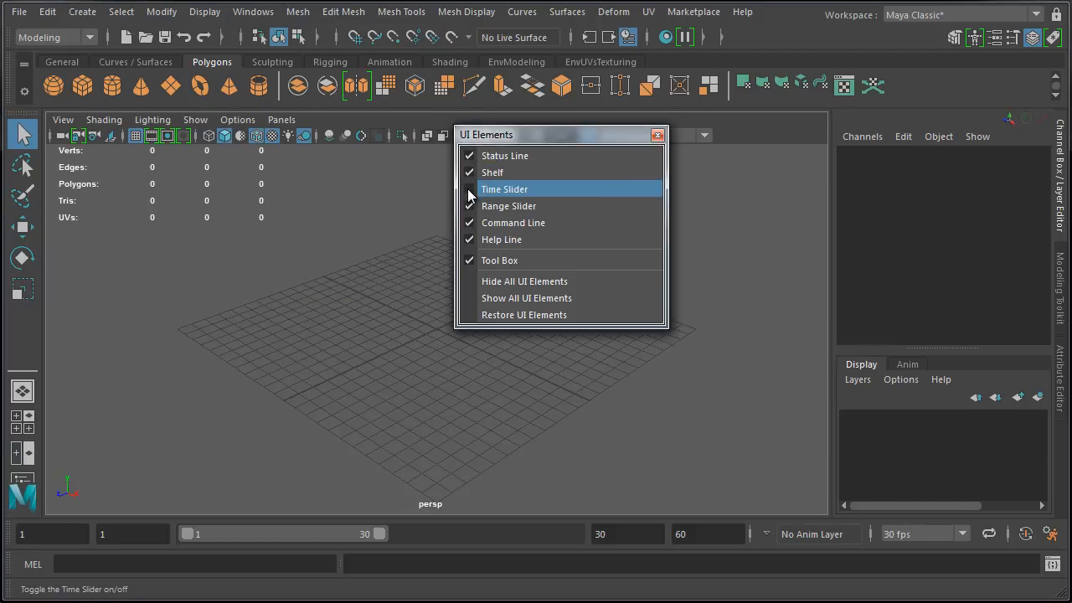
{"action": "left_click", "coordinate": [504, 189]}
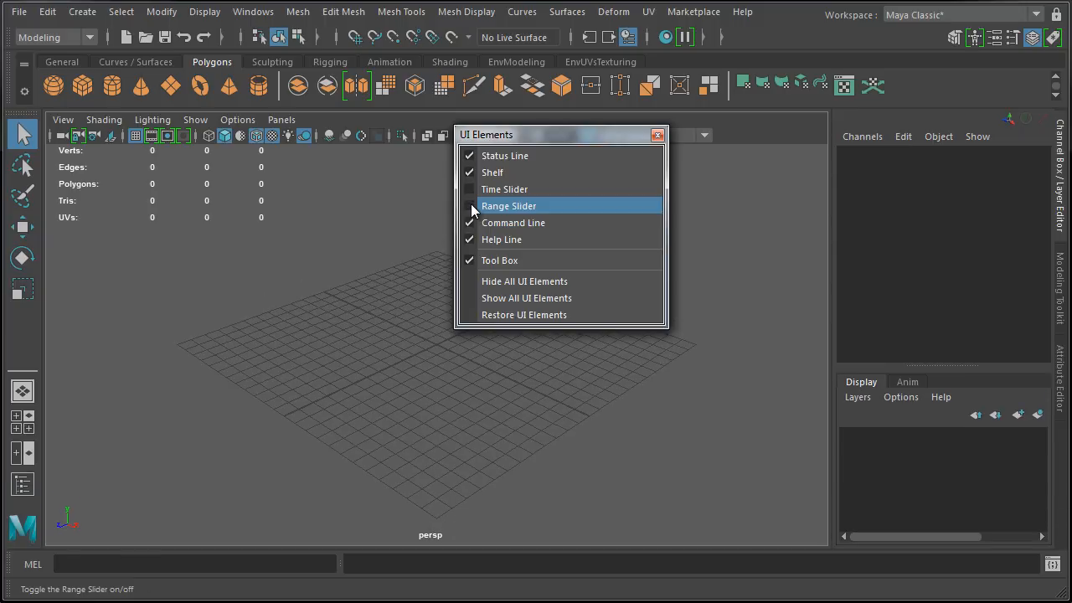
{"action": "left_click", "coordinate": [509, 206]}
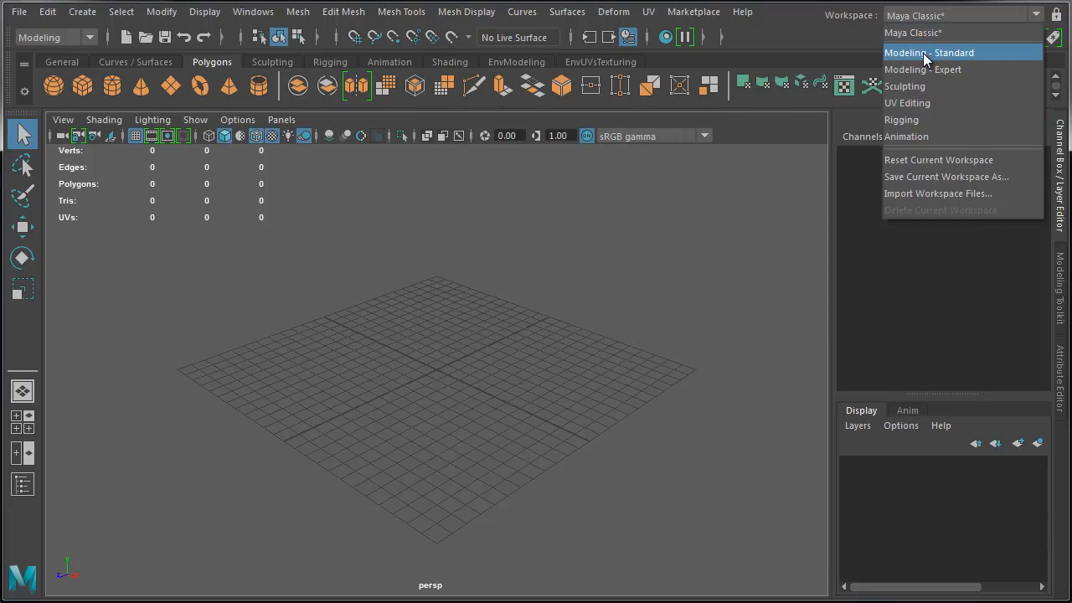
Preview the Modeling - Expert workspace, then switch back to Maya Classic
{"action": "left_click", "coordinate": [922, 68]}
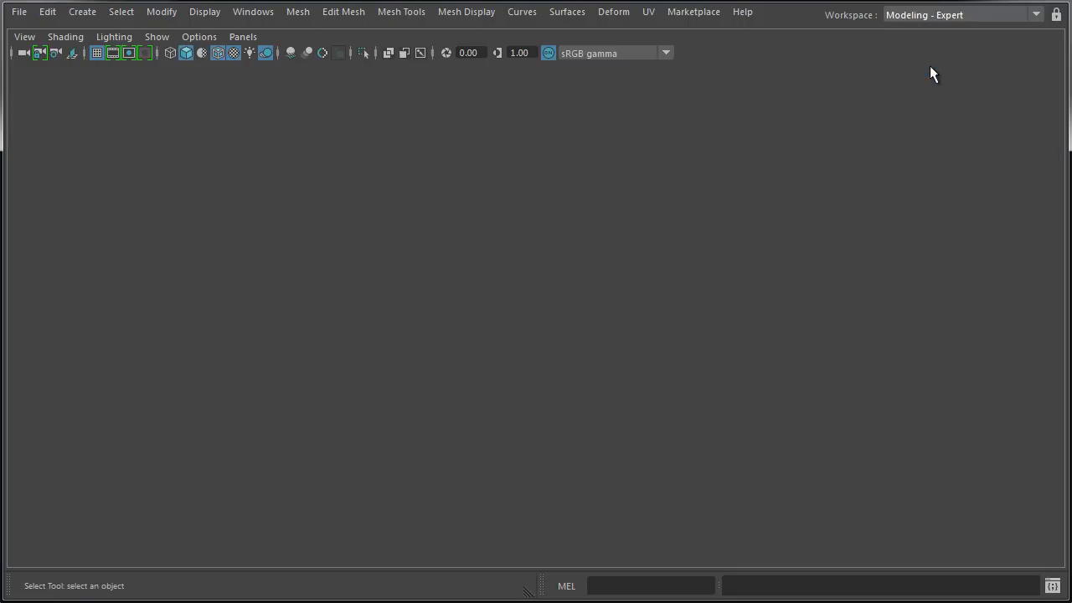
{"action": "left_click", "coordinate": [1036, 15]}
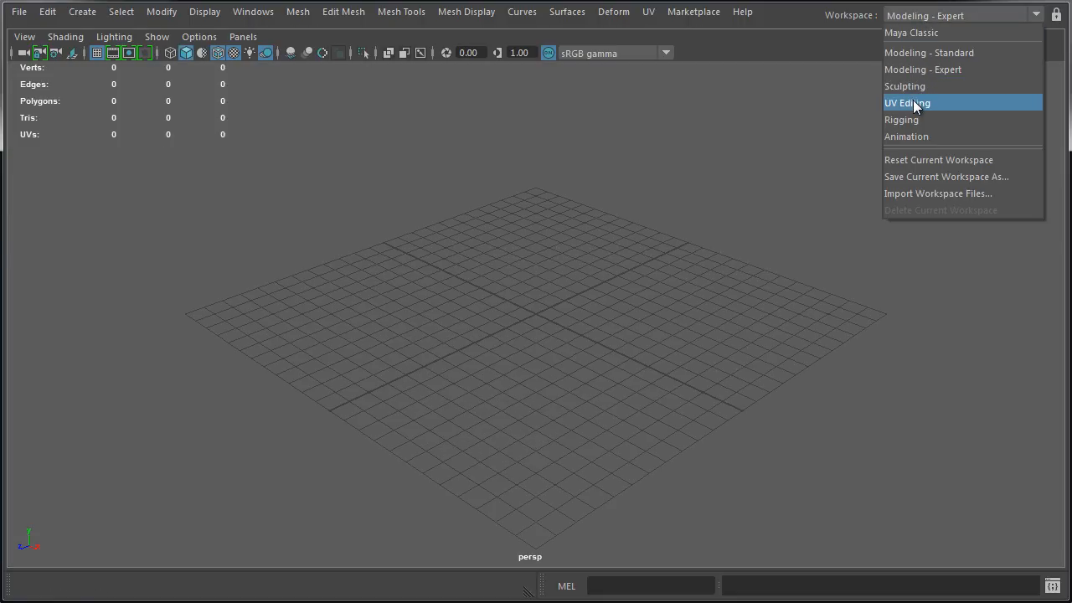
{"action": "left_click", "coordinate": [912, 32]}
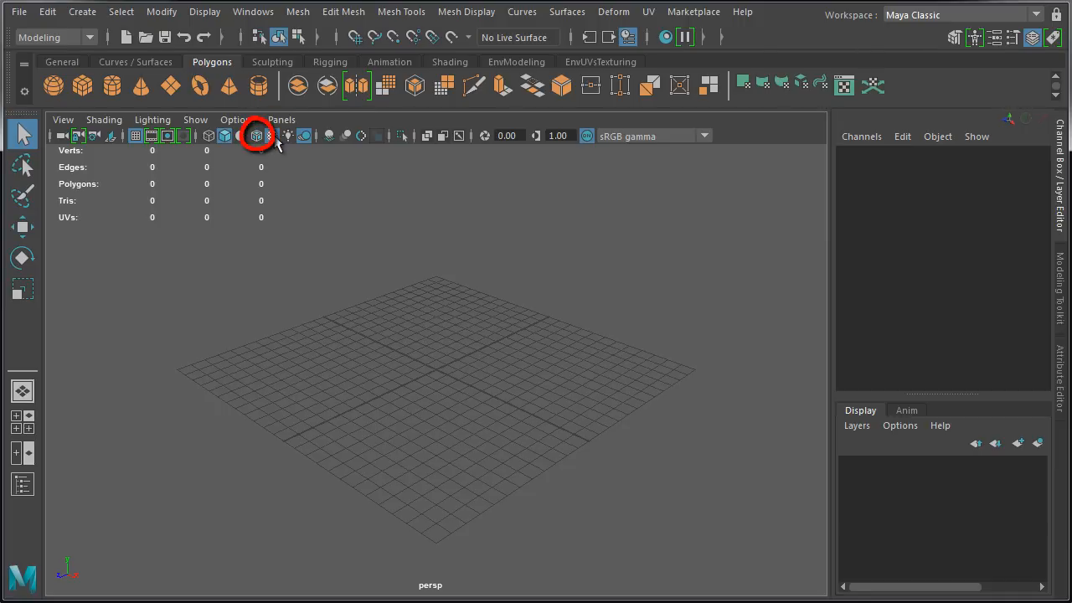
{"action": "mouse_move", "coordinate": [314, 221]}
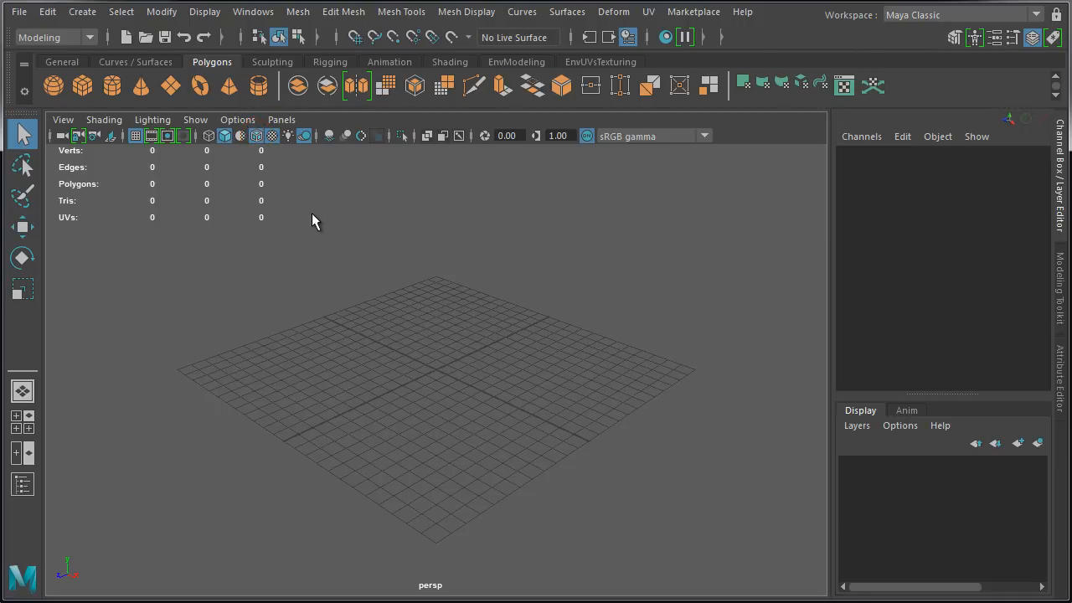
{"action": "left_click", "coordinate": [207, 136]}
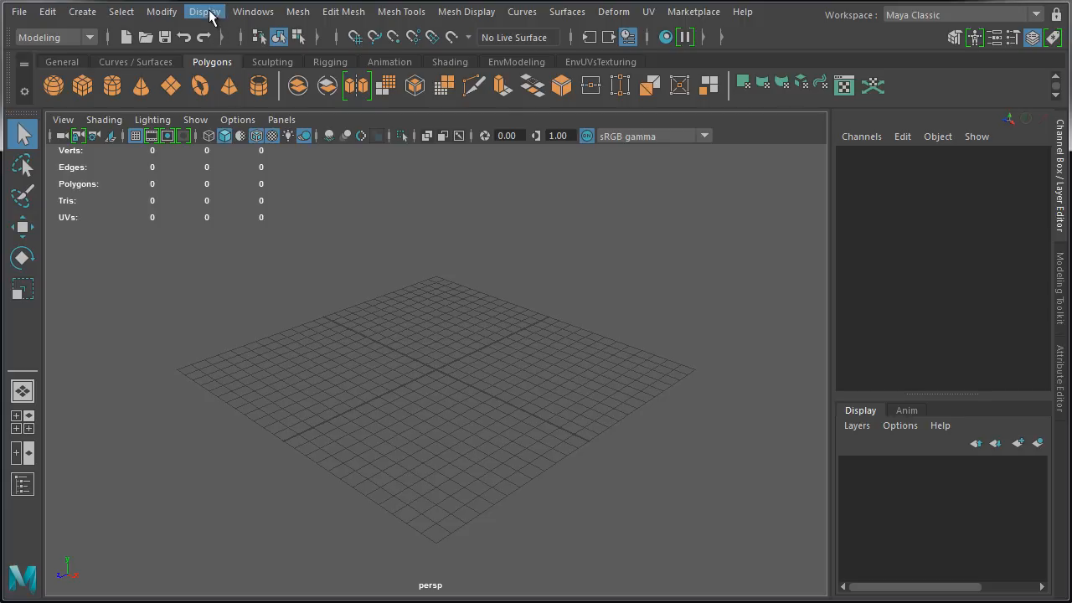
Turn on the Poly Count heads-up display, then bring up the Preferences window
{"action": "left_click", "coordinate": [204, 12]}
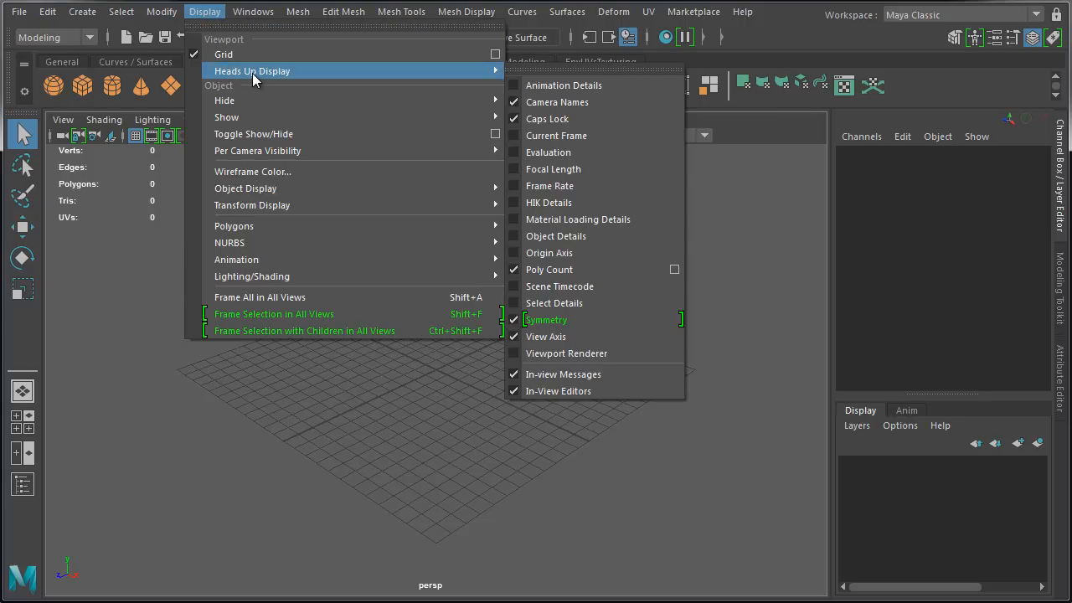
{"action": "mouse_move", "coordinate": [550, 269]}
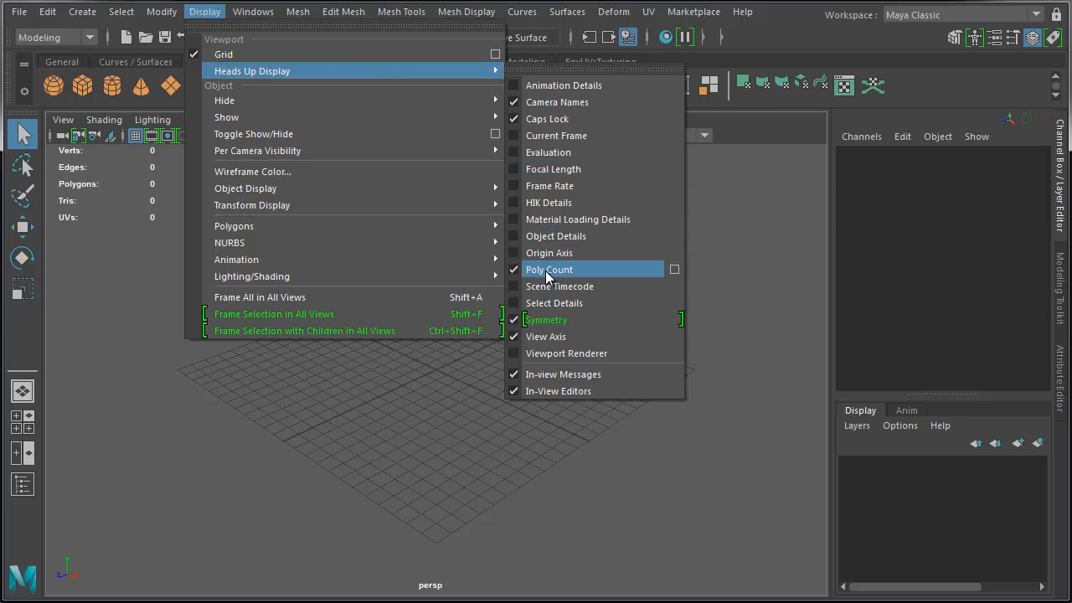
{"action": "left_click", "coordinate": [549, 269]}
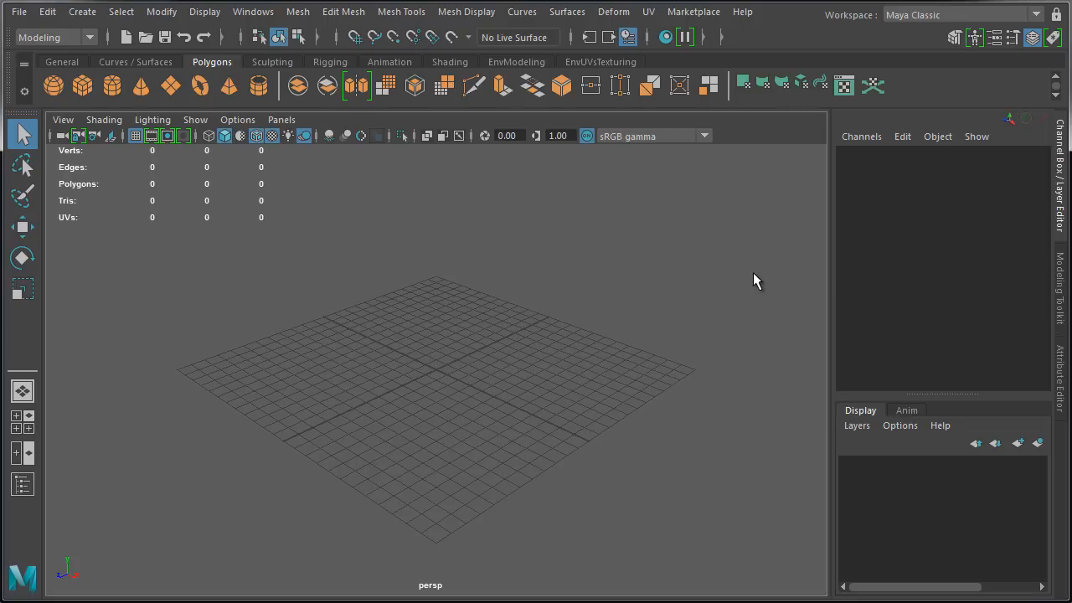
{"action": "left_click", "coordinate": [253, 12]}
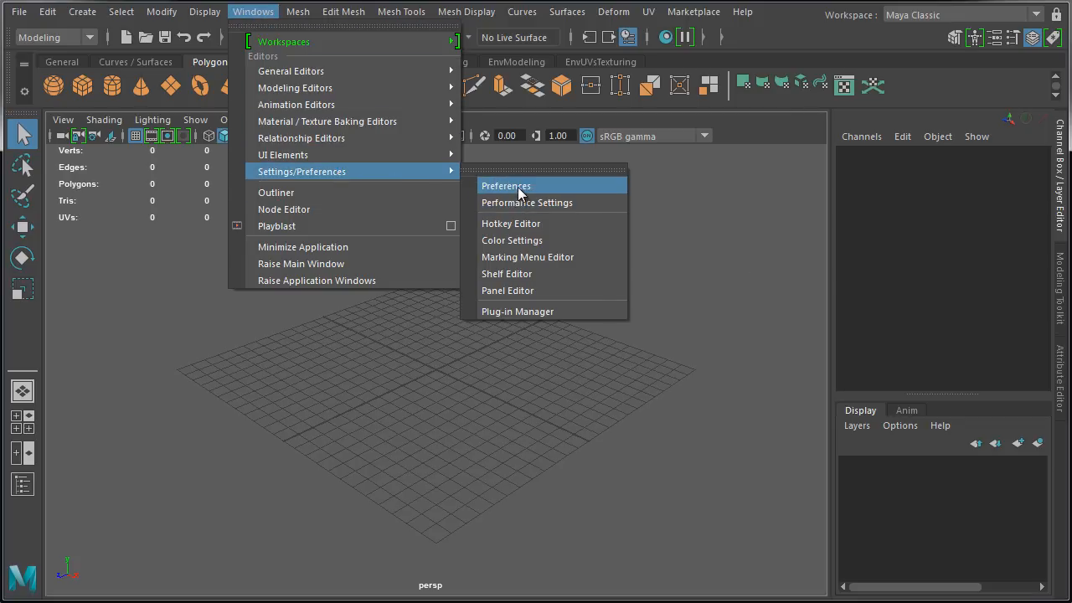
{"action": "left_click", "coordinate": [506, 186]}
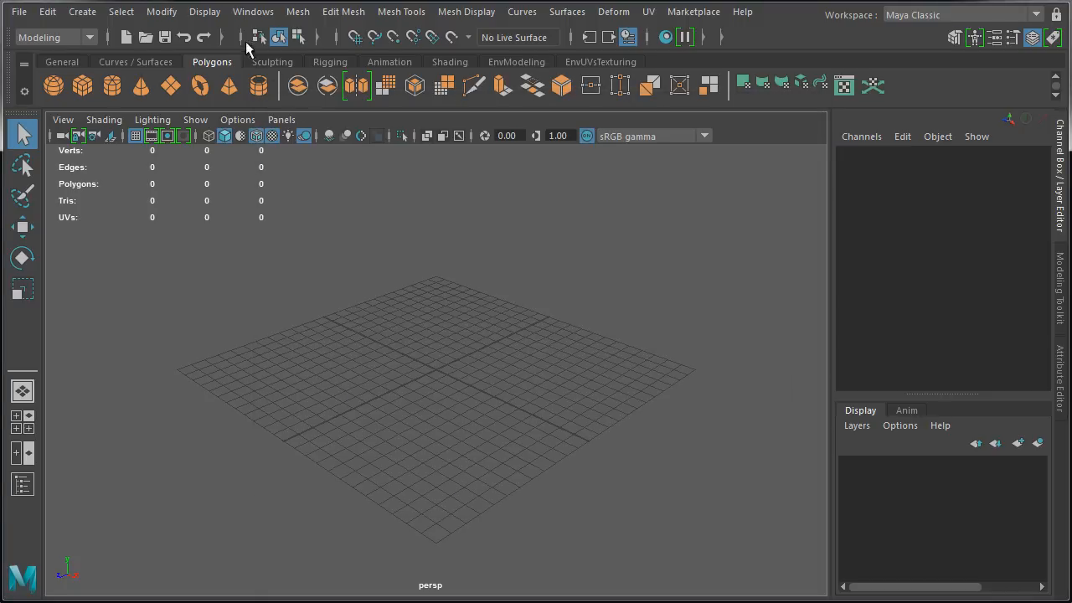
Set the grid to 1000 length and width, lines every 10, 1 subdivision, and apply
{"action": "left_click", "coordinate": [204, 12]}
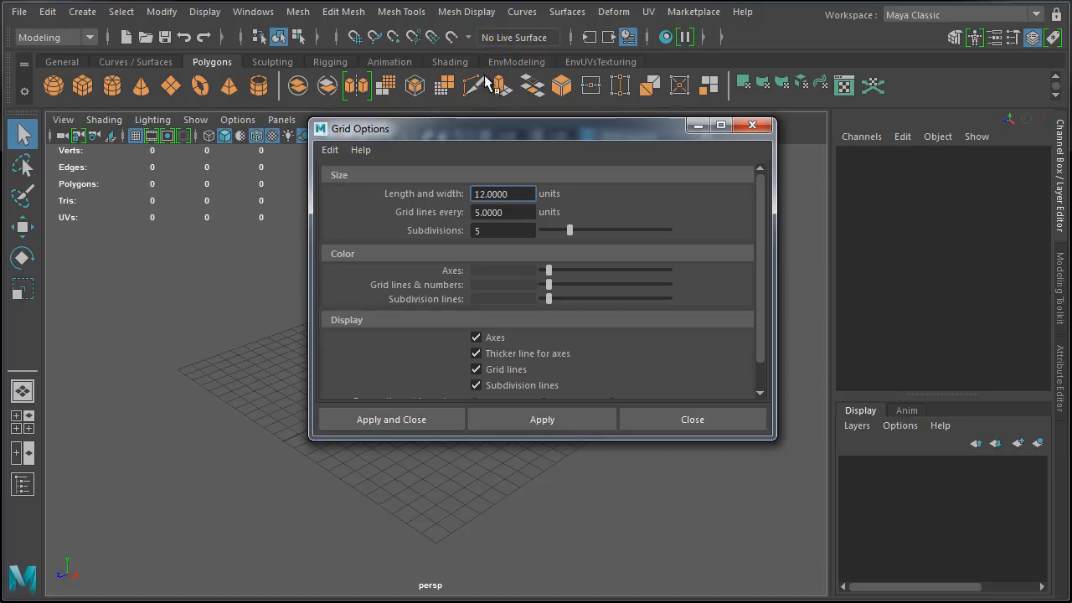
{"action": "mouse_move", "coordinate": [233, 256]}
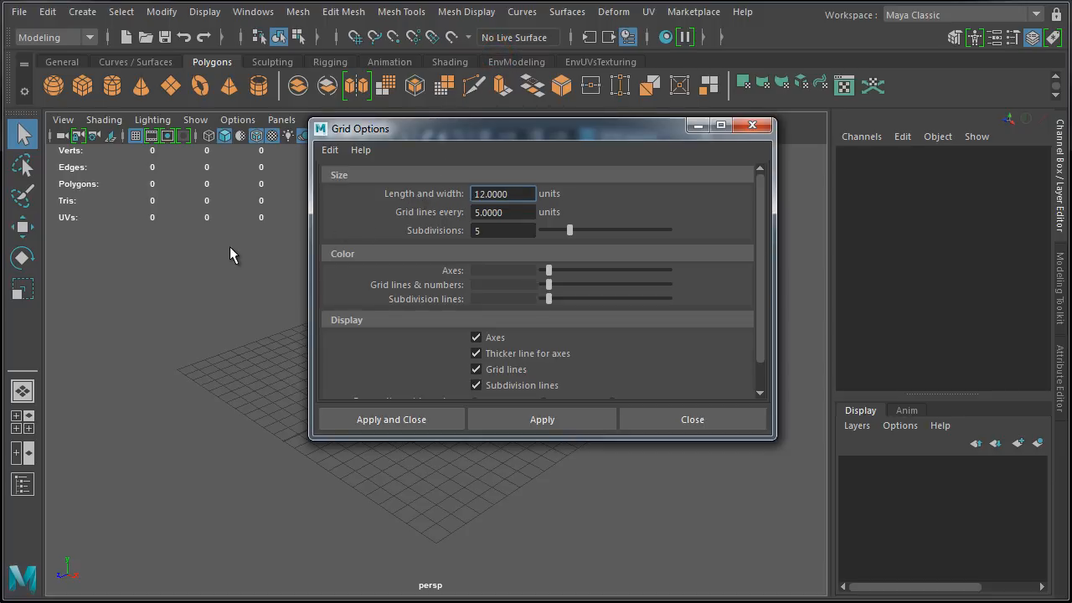
{"action": "mouse_move", "coordinate": [536, 189]}
{"action": "type", "text": "1000"}
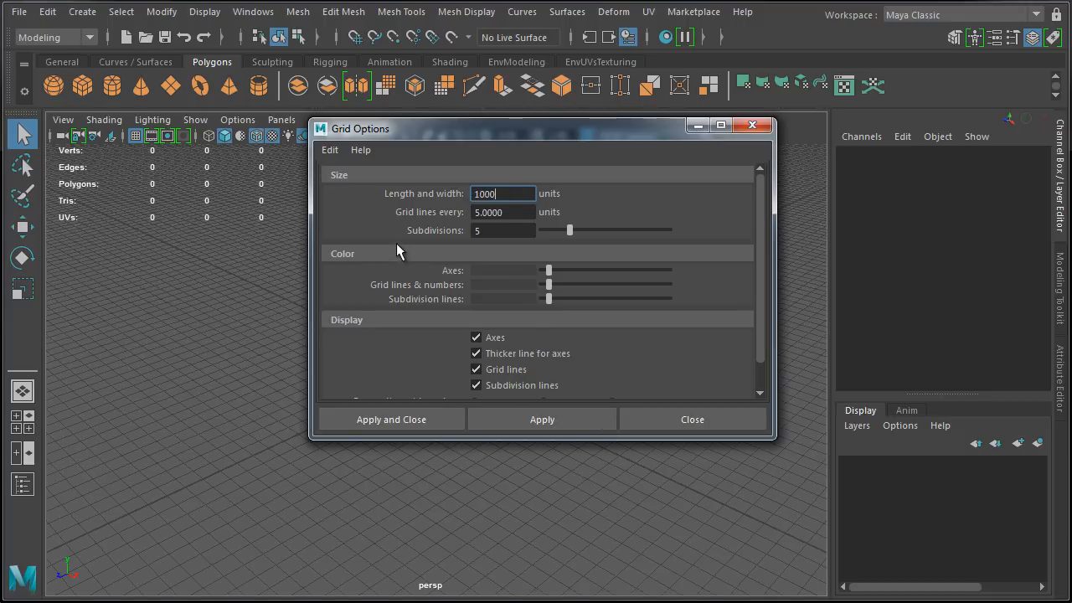
{"action": "left_click", "coordinate": [503, 231]}
{"action": "type", "text": "1"}
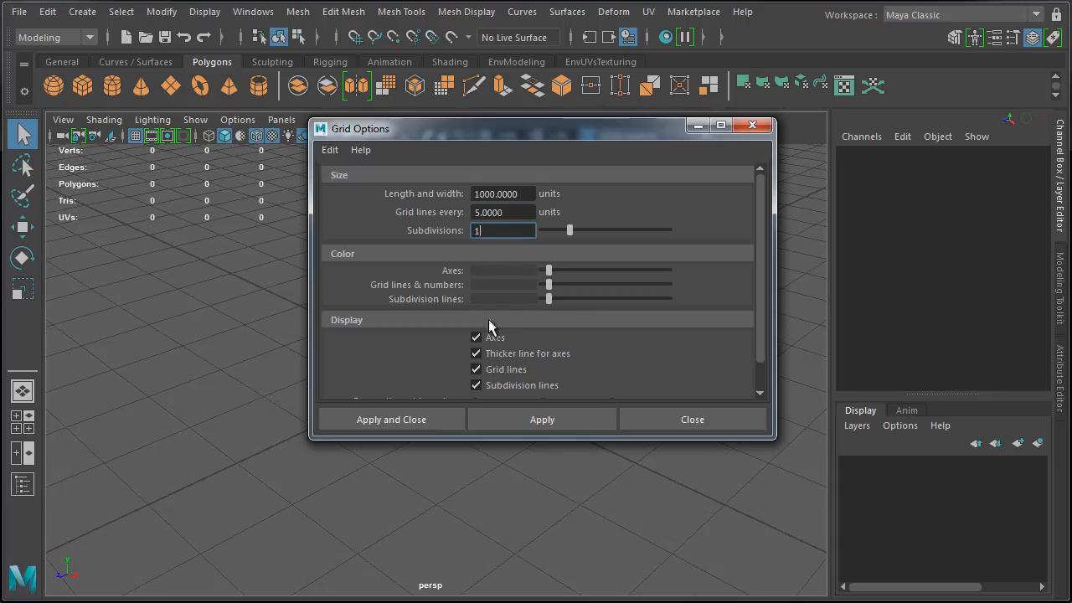
{"action": "mouse_move", "coordinate": [514, 212]}
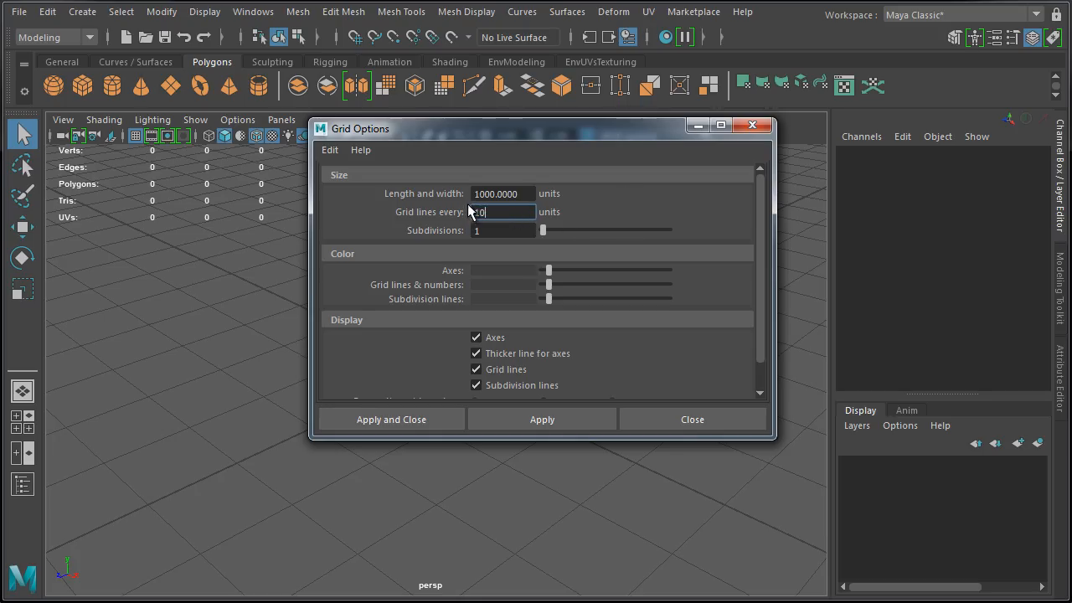
{"action": "type", "text": "-10"}
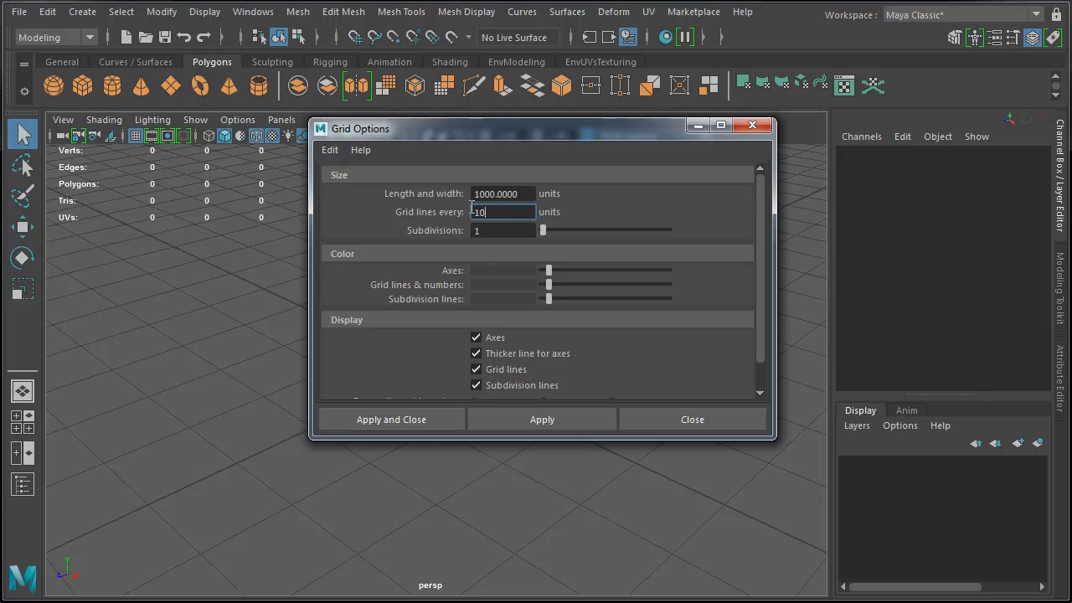
{"action": "left_click", "coordinate": [542, 419]}
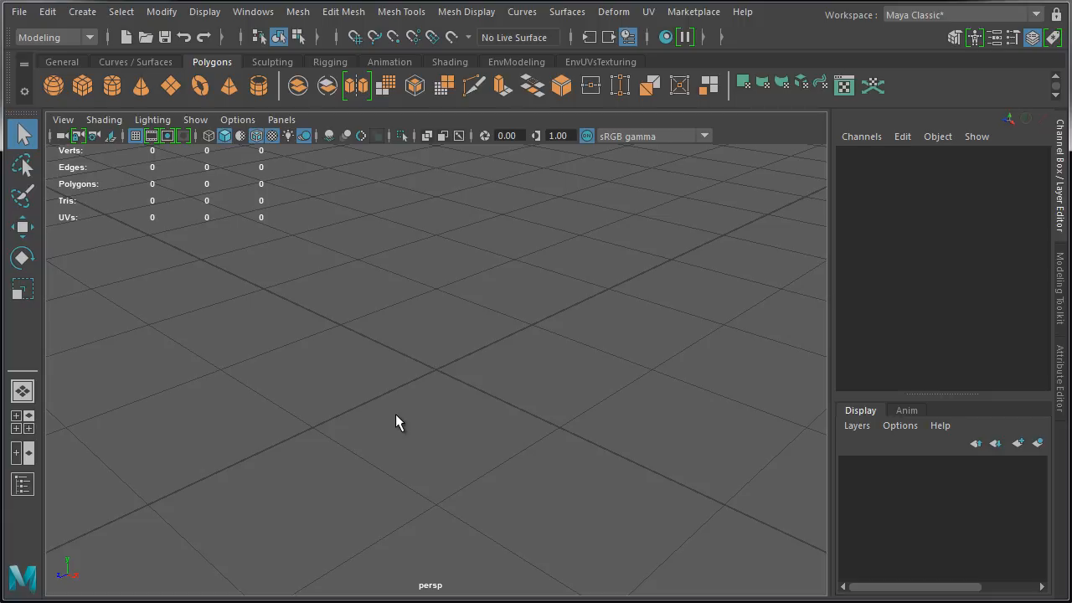
{"action": "mouse_move", "coordinate": [225, 179]}
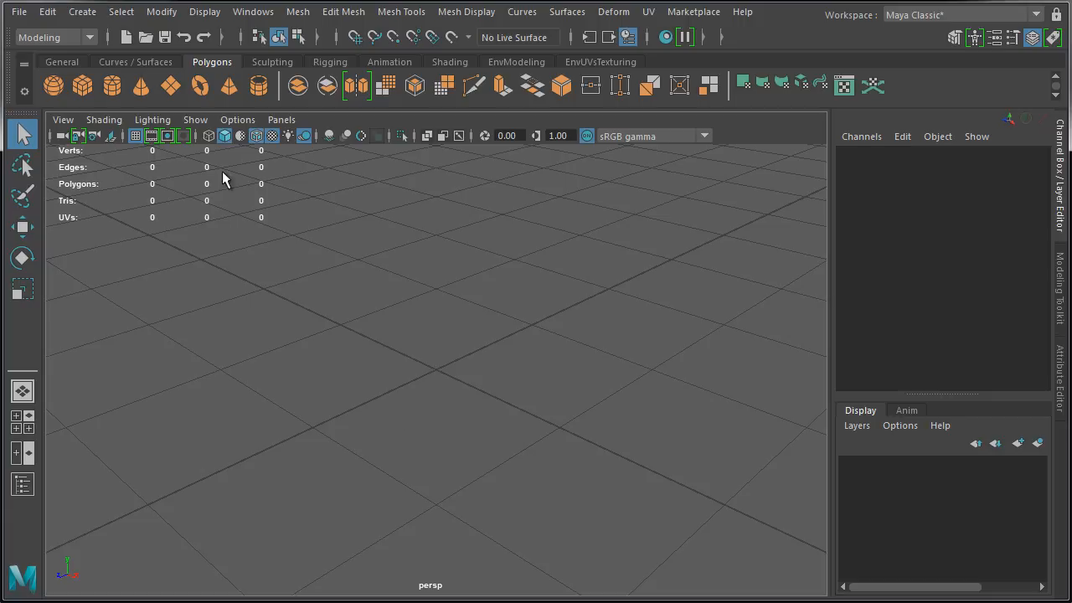
Create a polygon cube and size it 60 wide, 180 tall, 60 deep
{"action": "left_click", "coordinate": [52, 86]}
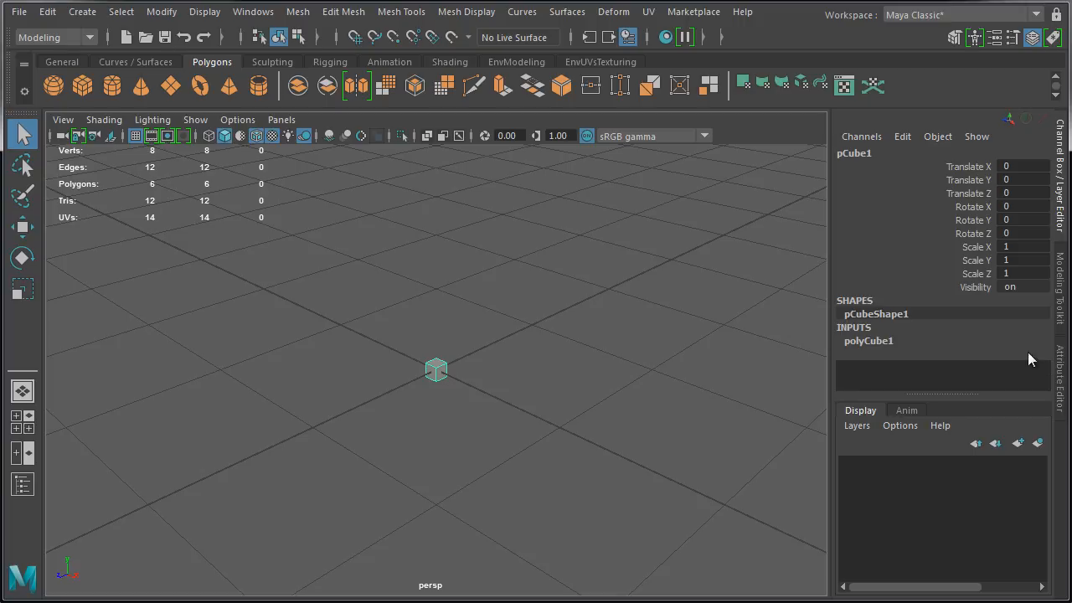
{"action": "left_click", "coordinate": [868, 340]}
{"action": "type", "text": "60"}
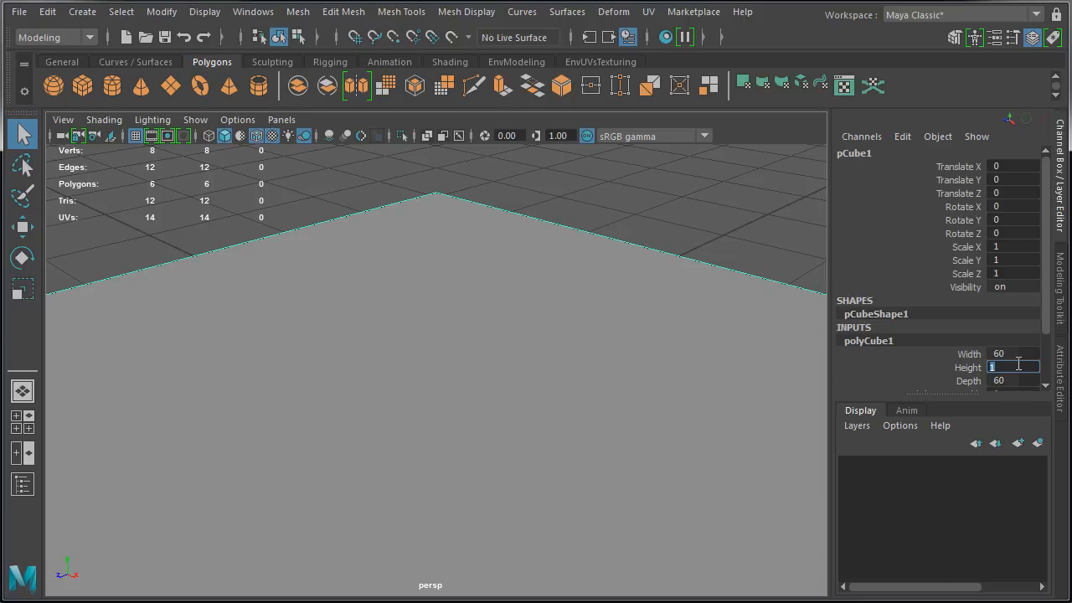
{"action": "type", "text": "180"}
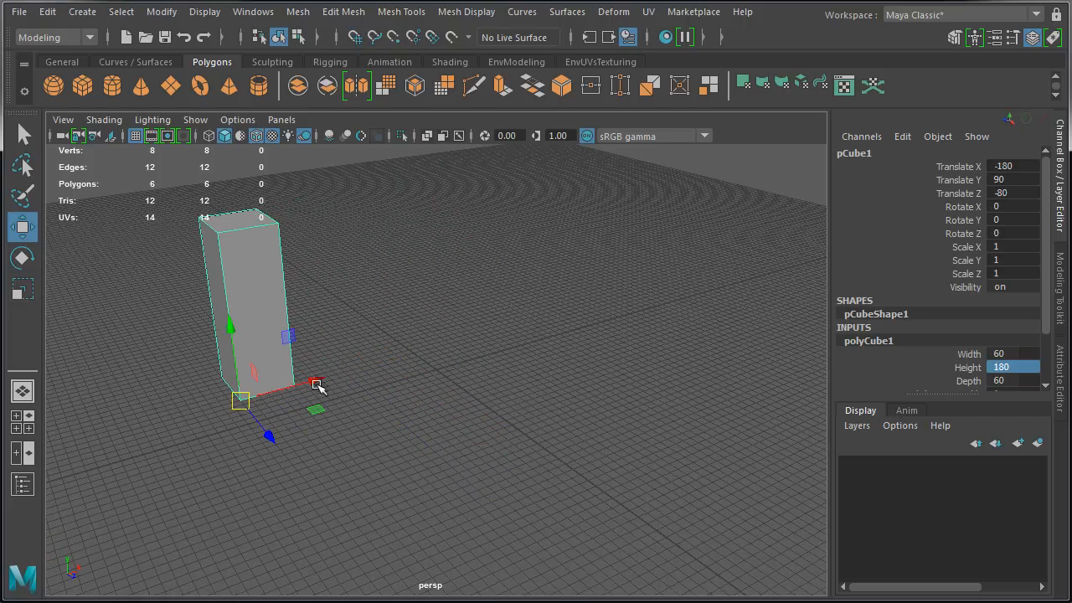
{"action": "mouse_move", "coordinate": [288, 214]}
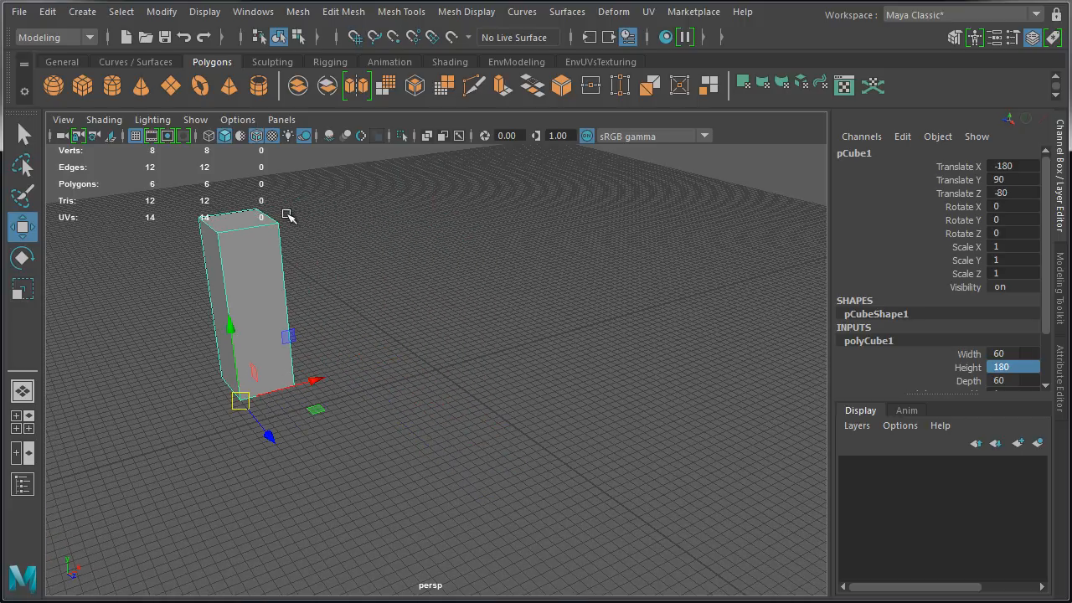
{"action": "mouse_move", "coordinate": [264, 253]}
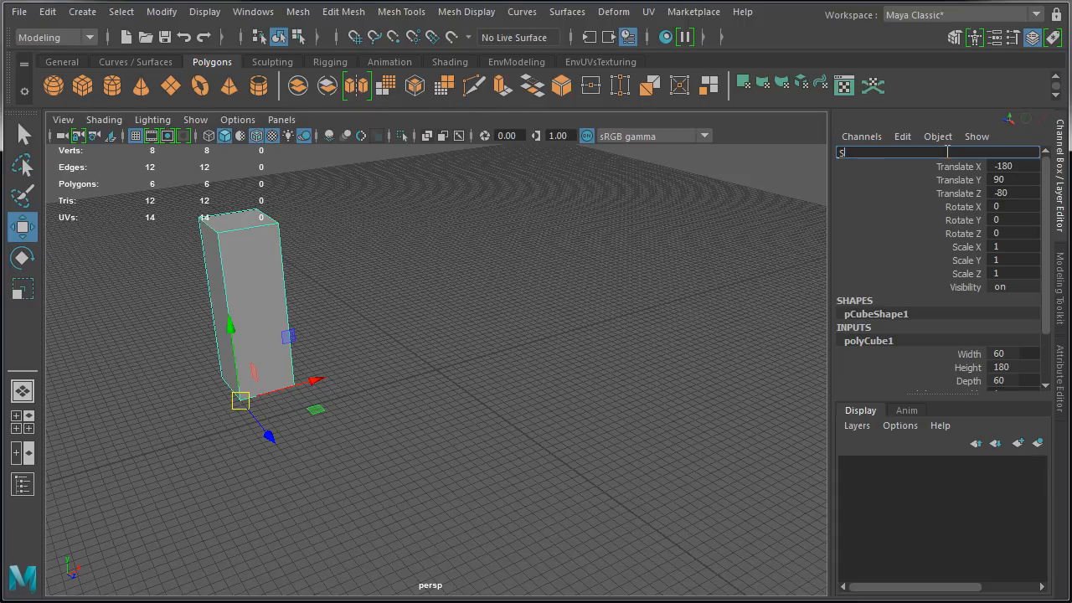
Rename the cube 'Scale', add it to a new layer 'ScaleRef', and set that layer to reference
{"action": "type", "text": "Scale"}
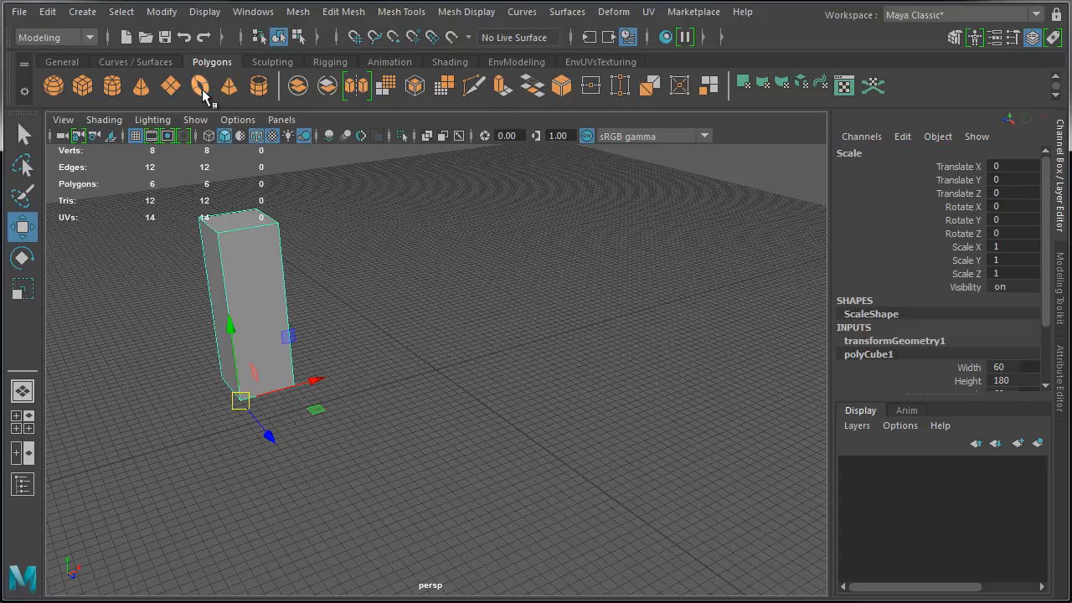
{"action": "mouse_move", "coordinate": [1021, 444]}
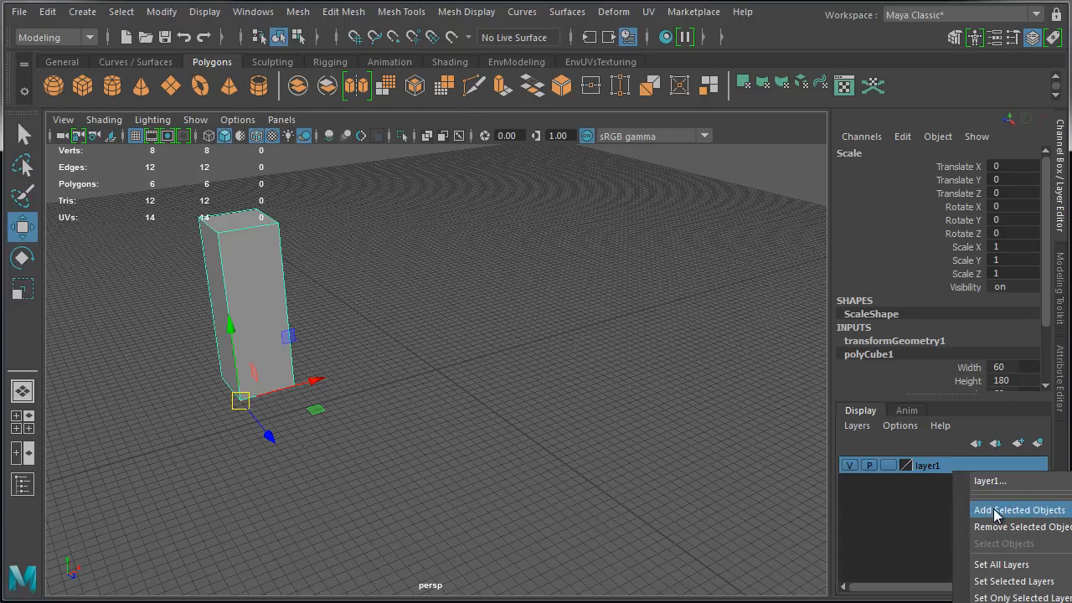
{"action": "left_click", "coordinate": [989, 481]}
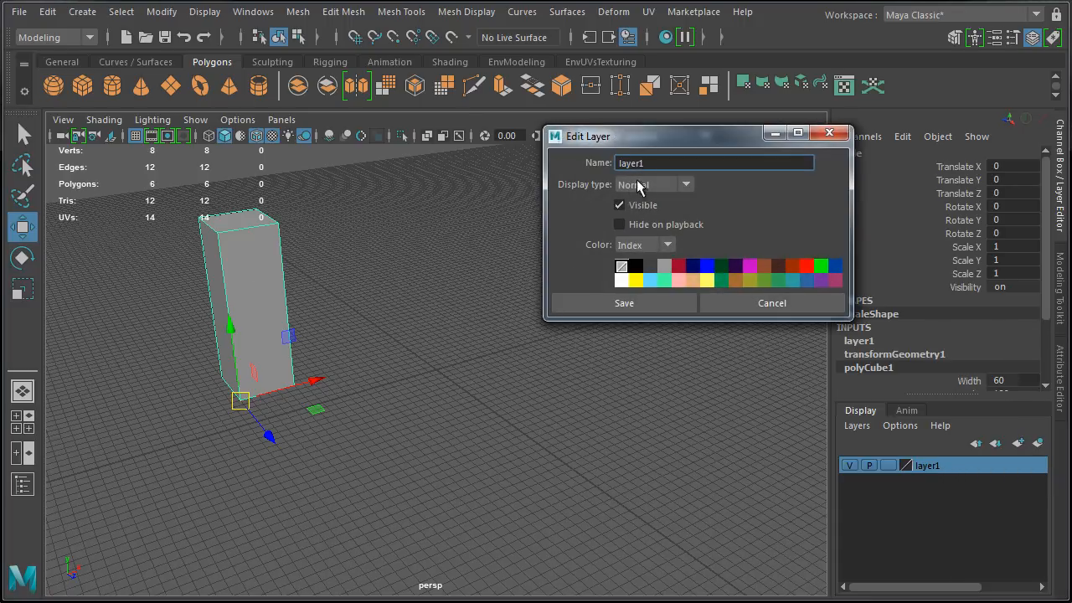
{"action": "triple_click", "coordinate": [713, 163]}
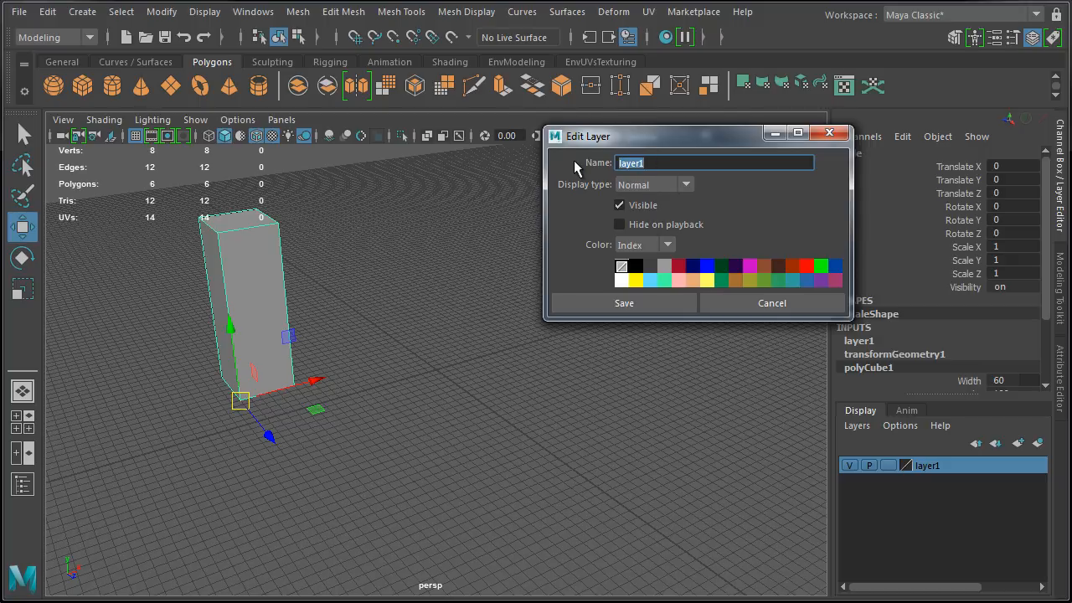
{"action": "type", "text": "ScaleRef"}
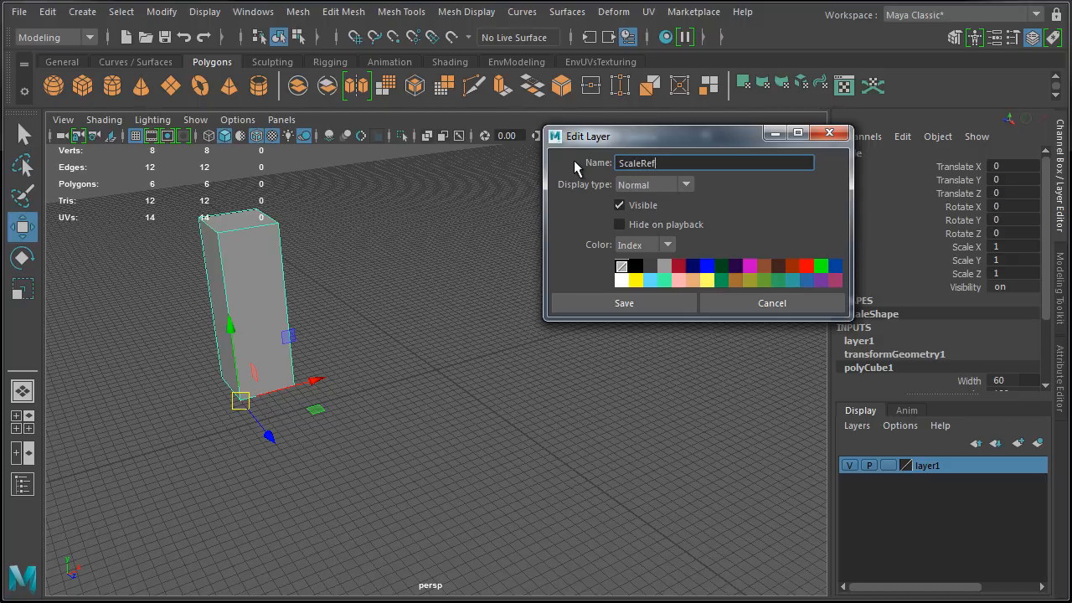
{"action": "left_click", "coordinate": [623, 302]}
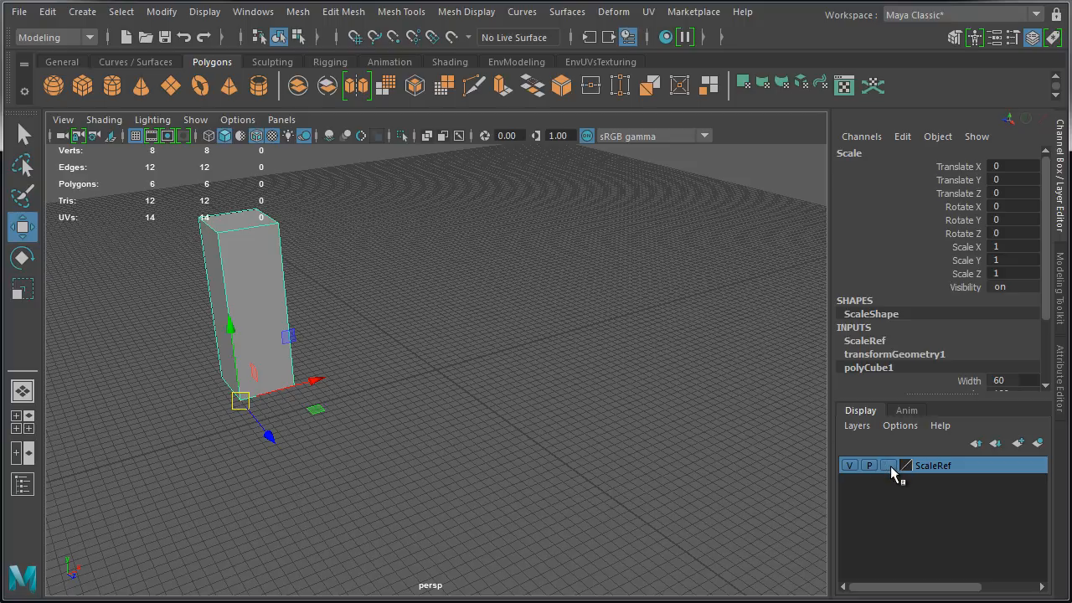
{"action": "left_click", "coordinate": [888, 465]}
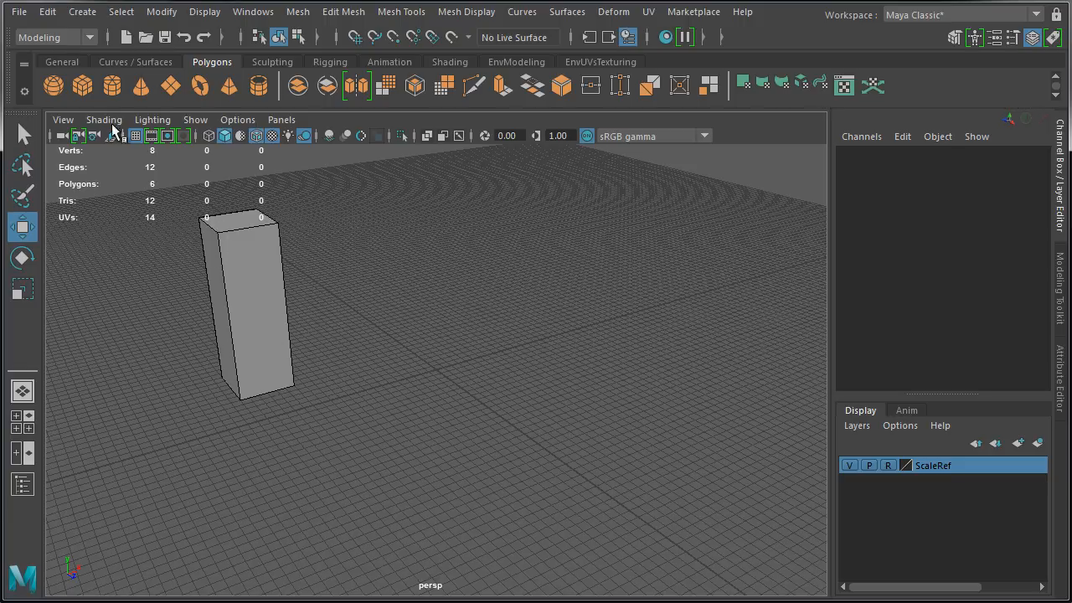
Begin Save Scene As with the file name 'ScaleTemplate'
{"action": "left_click", "coordinate": [18, 11]}
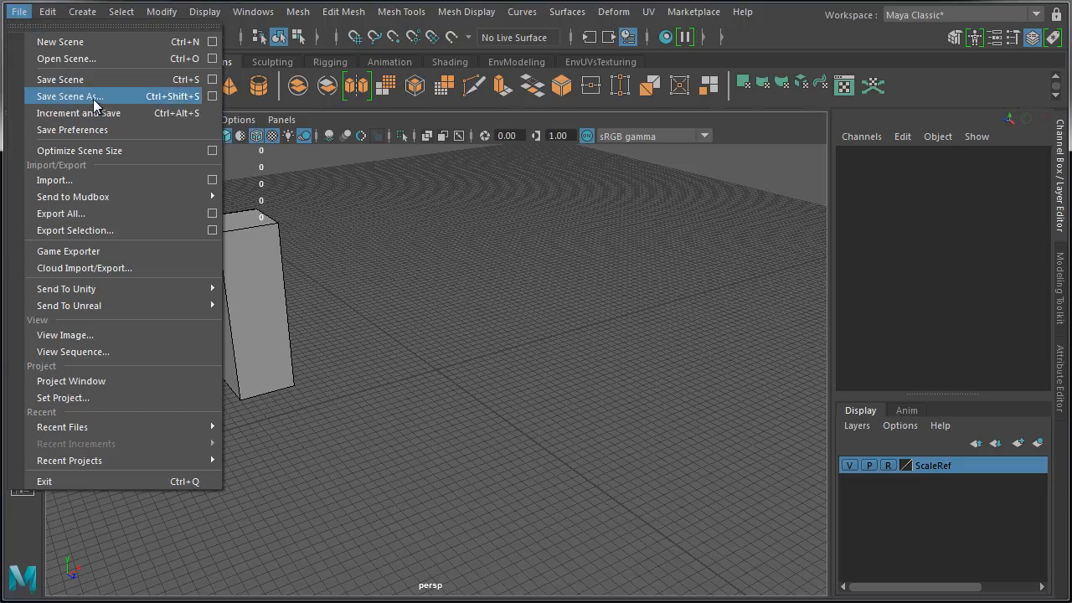
{"action": "left_click", "coordinate": [69, 96]}
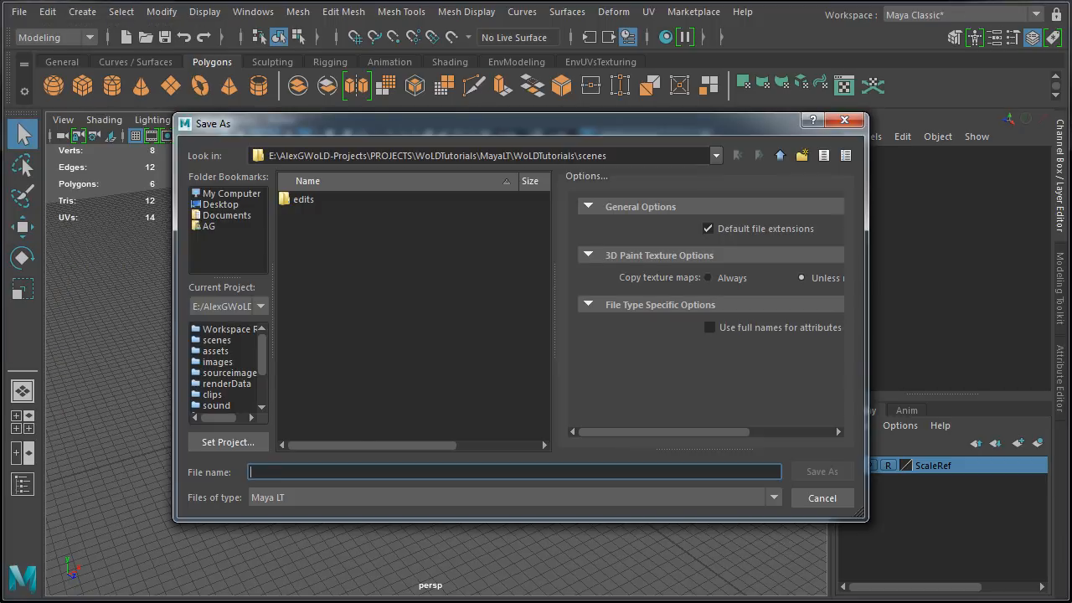
{"action": "mouse_move", "coordinate": [352, 433]}
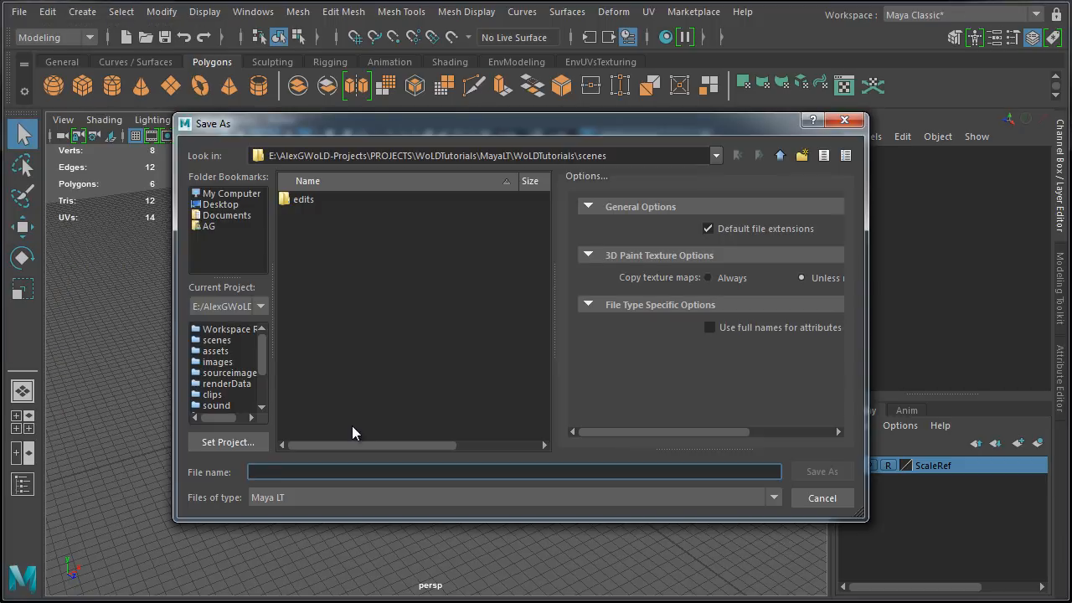
{"action": "type", "text": "ScaleTe"}
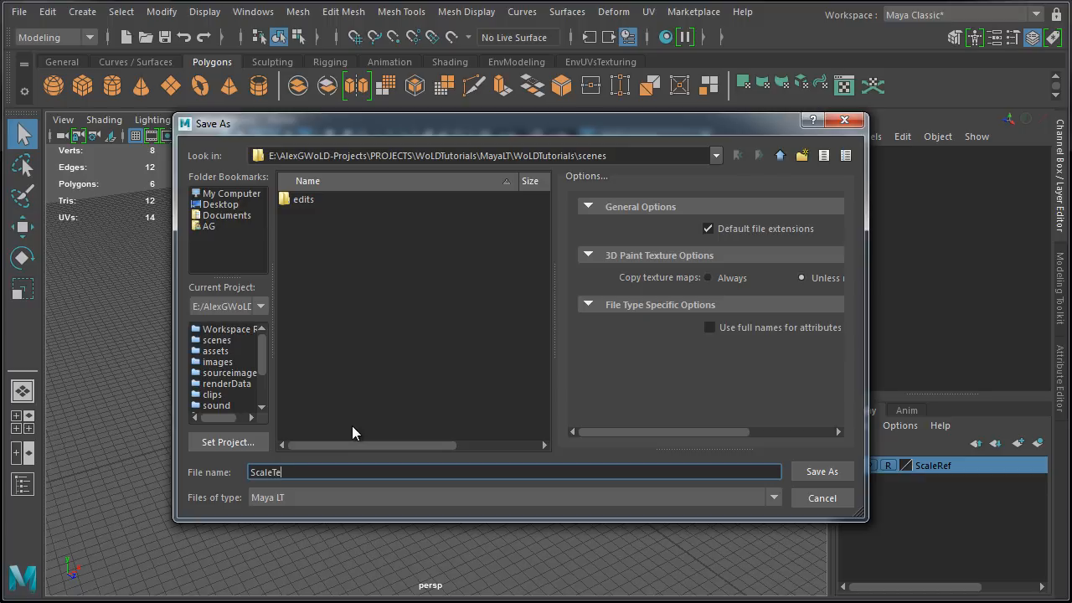
{"action": "type", "text": "mplate"}
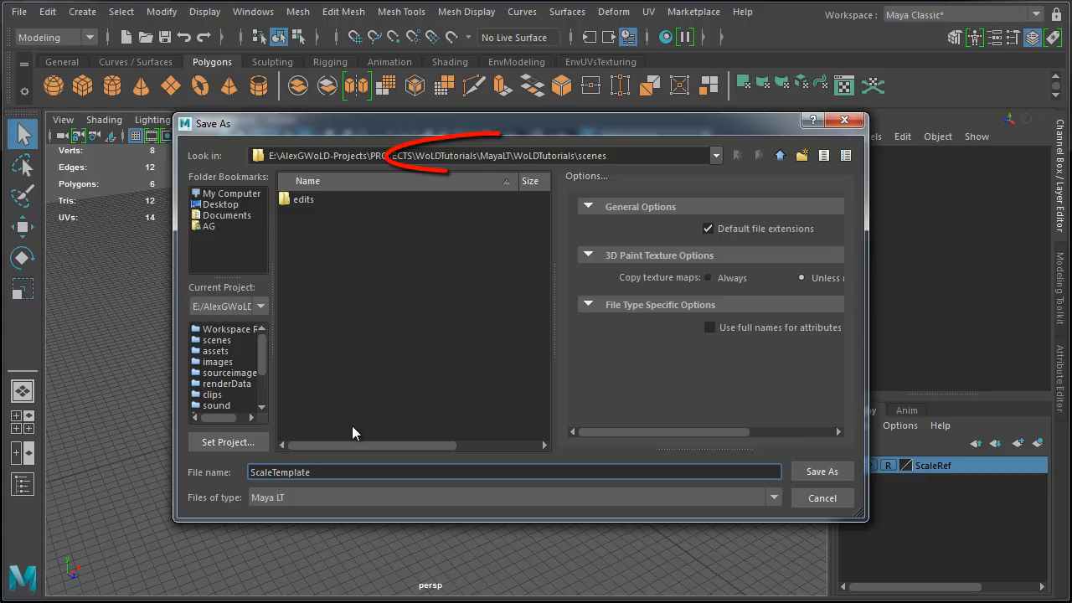